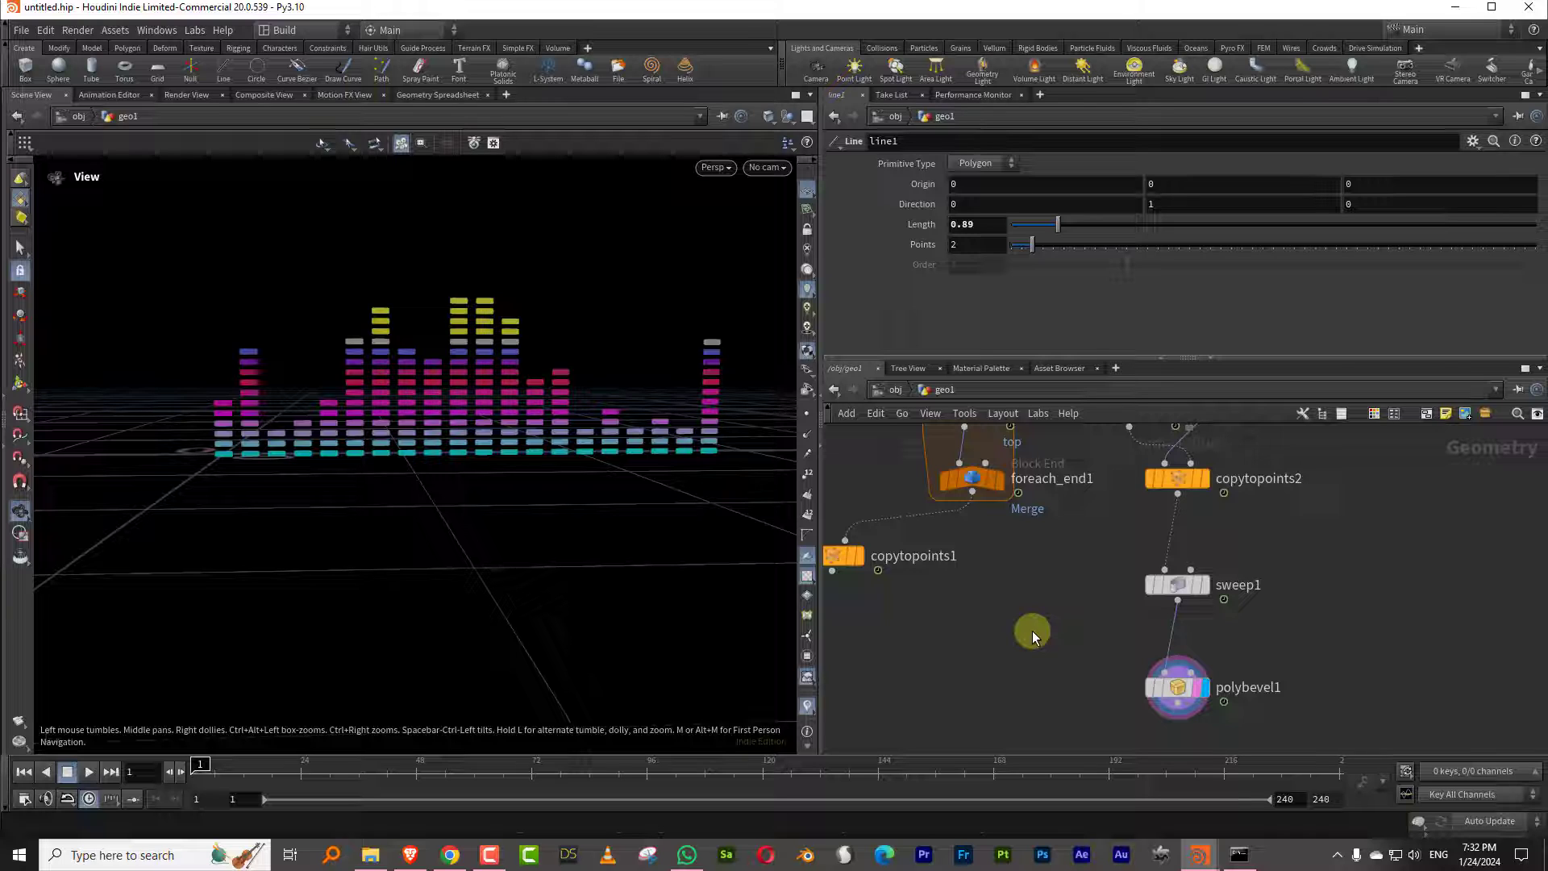
mouse_move(974, 625)
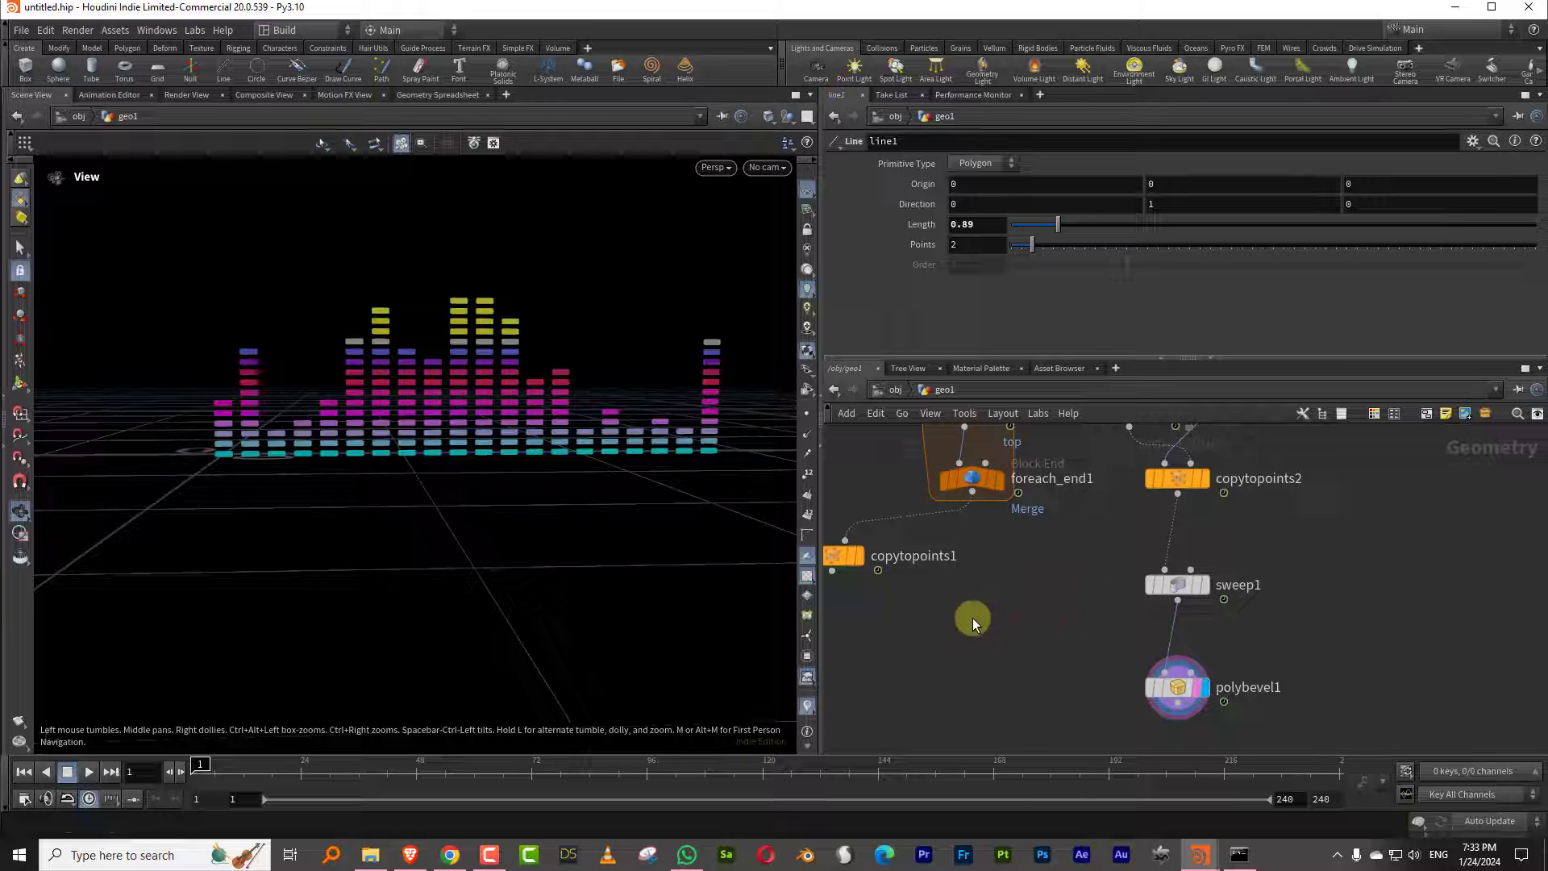
Step: Set the finished equalizer aside and start a new empty scene via File > New
click(89, 772)
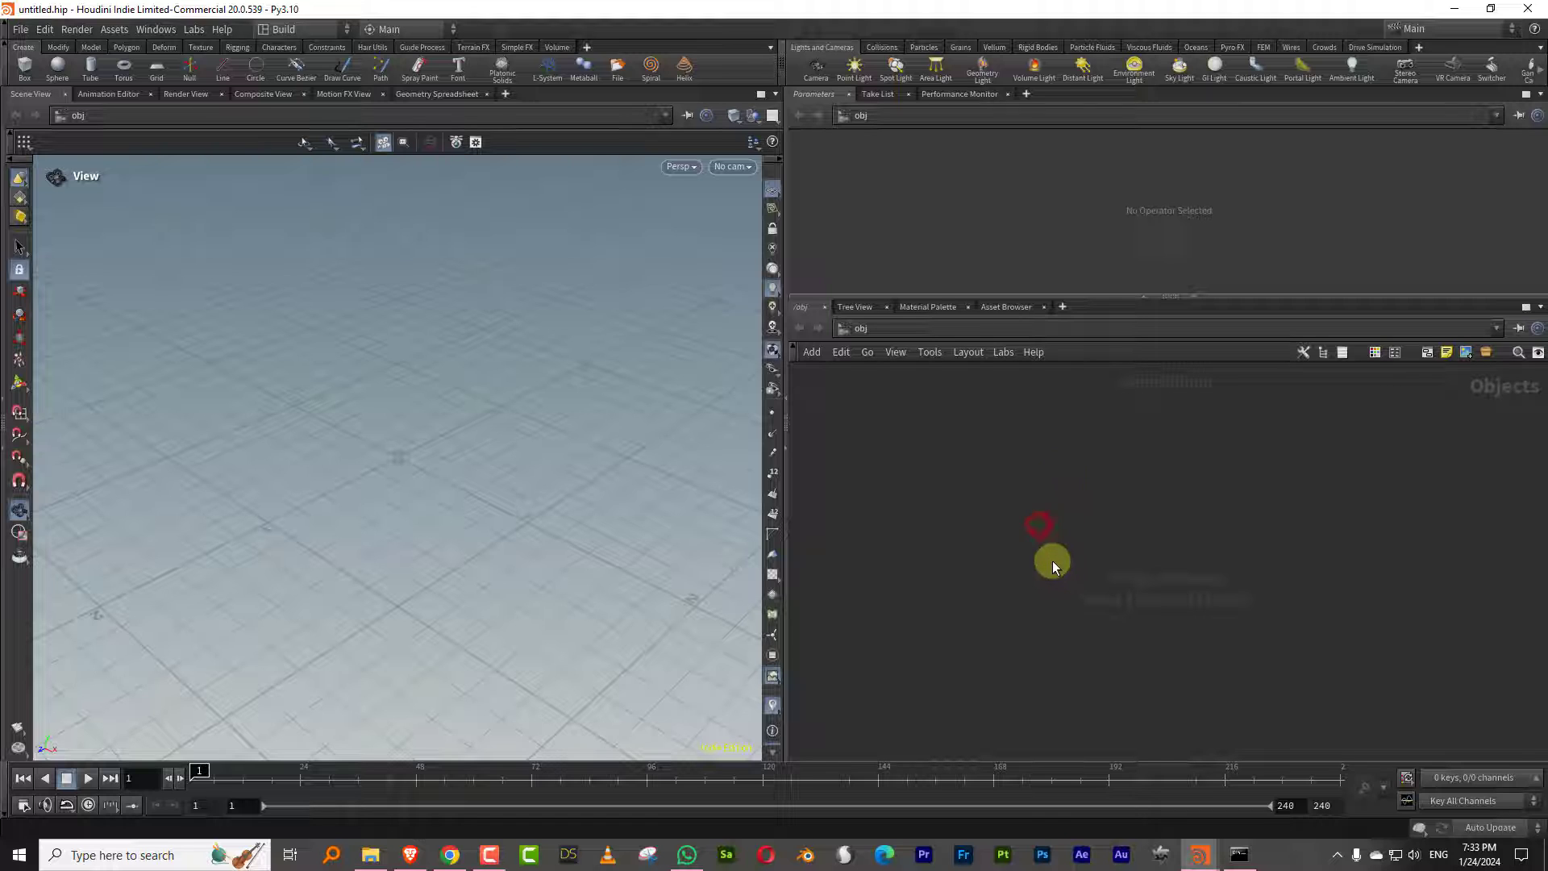
Step: Add a Geometry object named carve and add a Line node inside it
key(Tab)
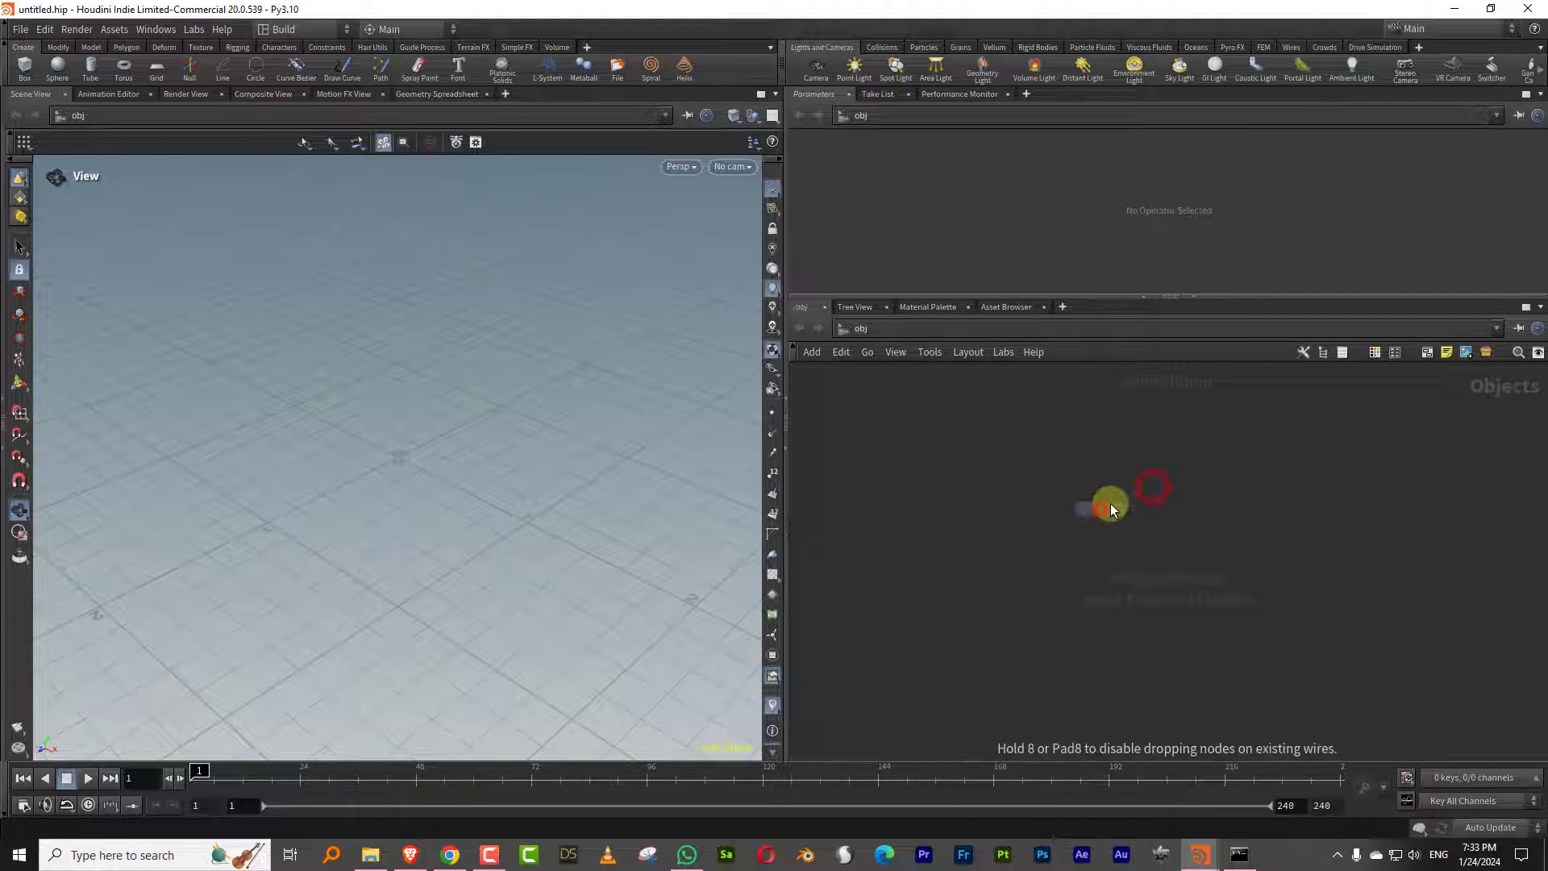
click(1113, 506)
text(line)
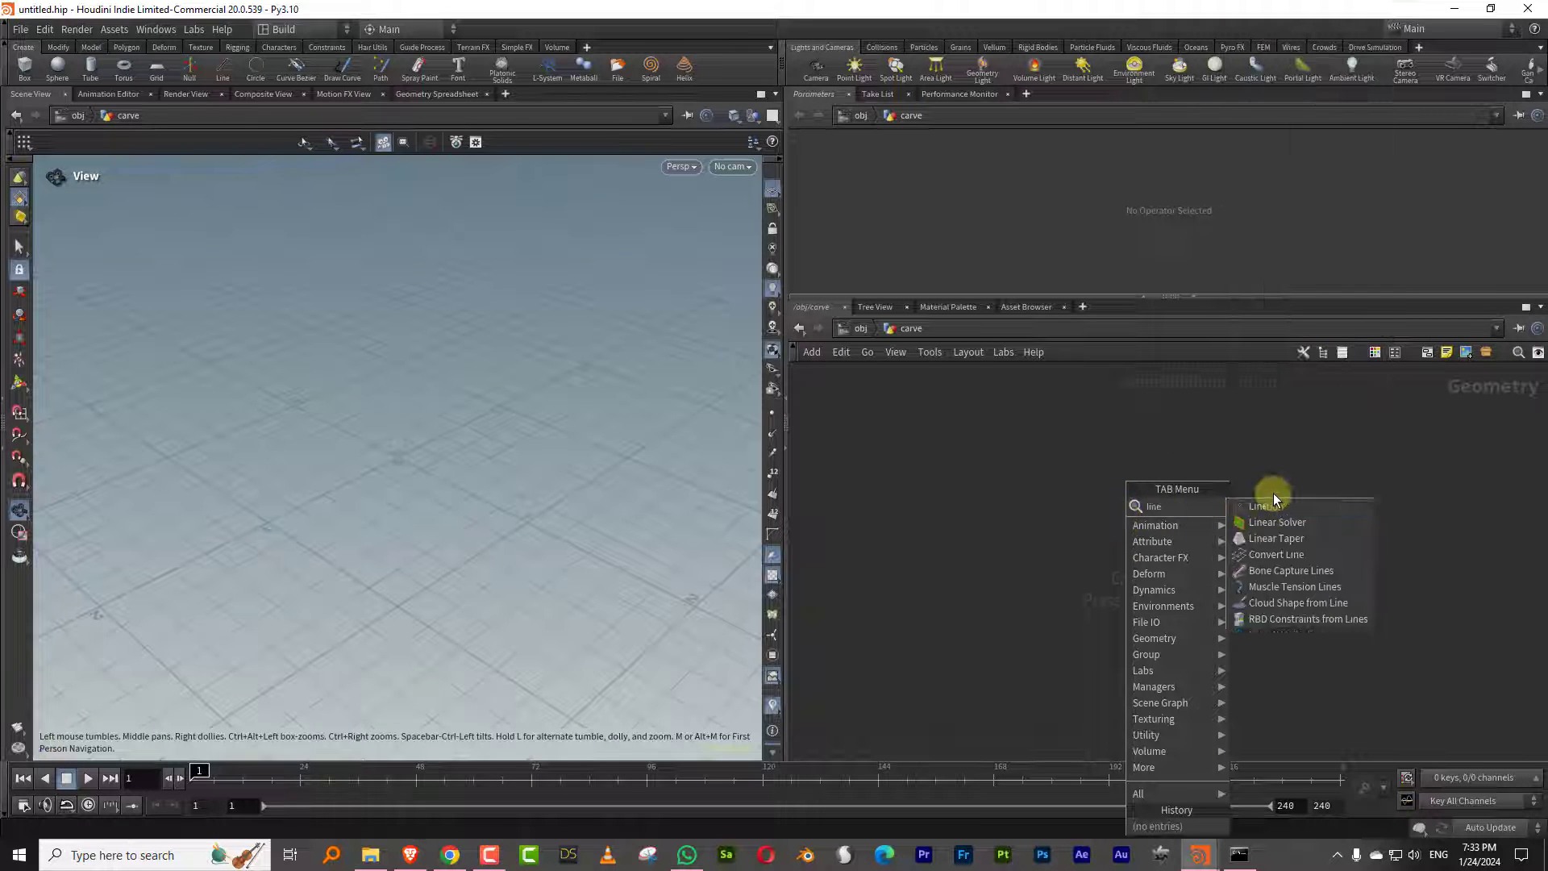
click(1259, 506)
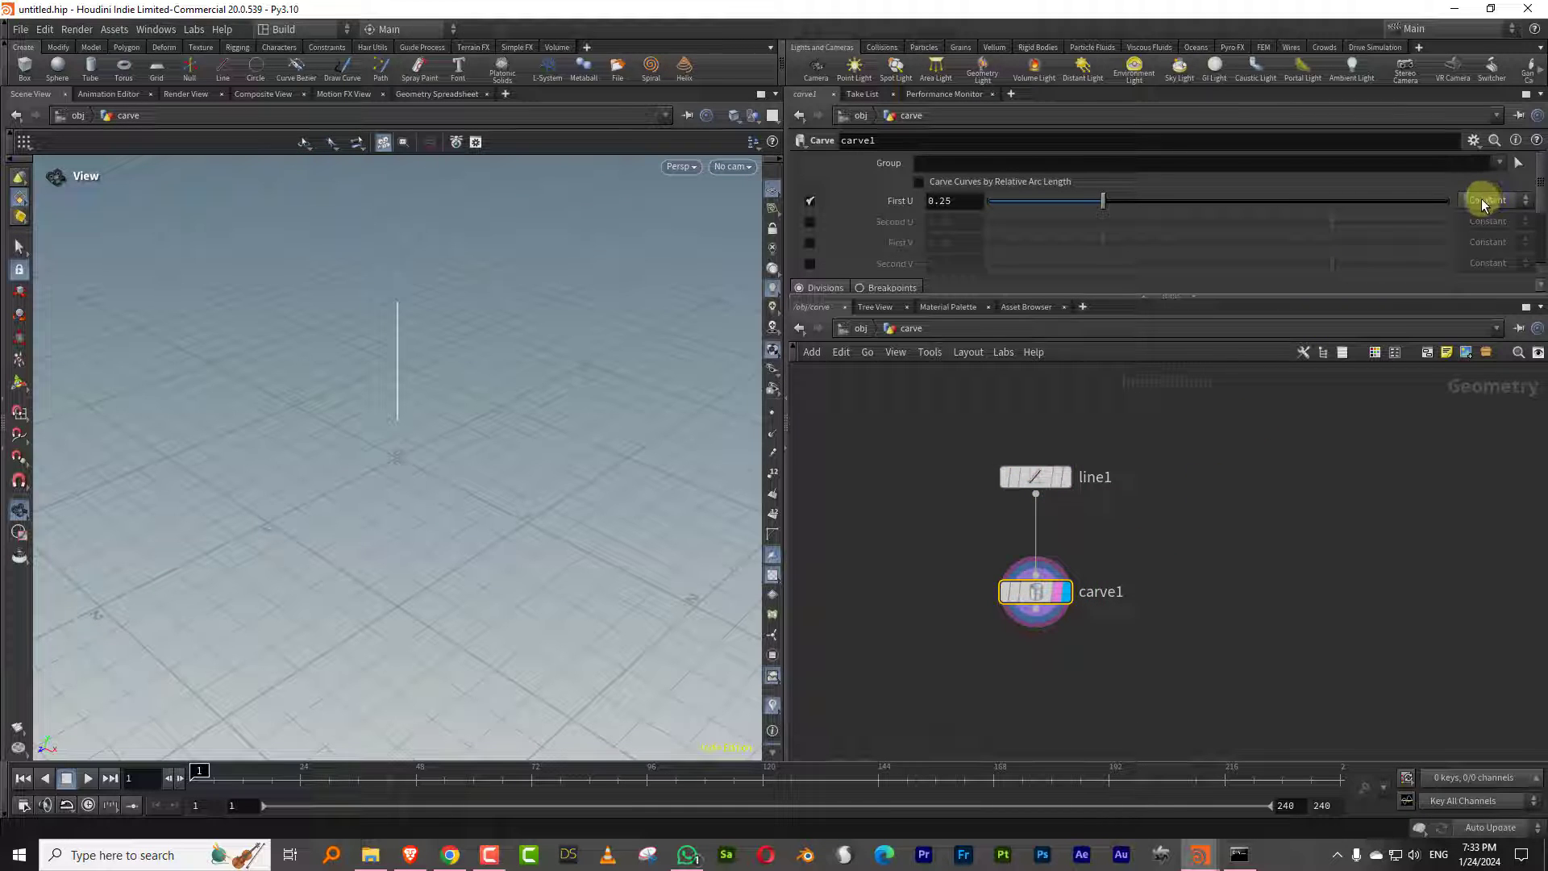
Step: On carve1, disable First U and drag Second U so the line is trimmed
click(1488, 199)
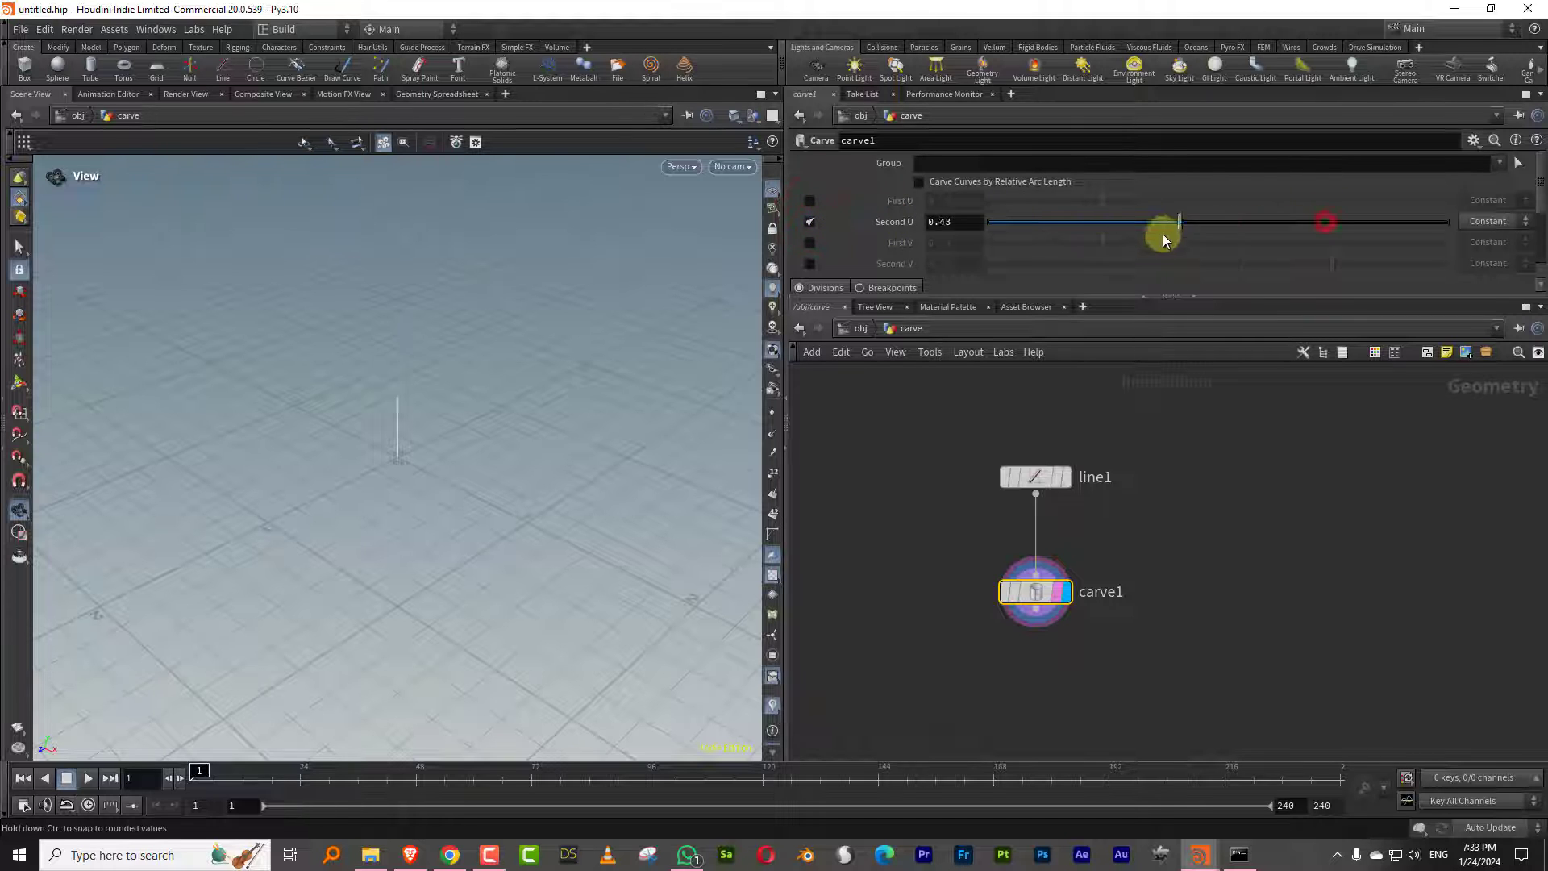
drag(1163, 221, 1288, 221)
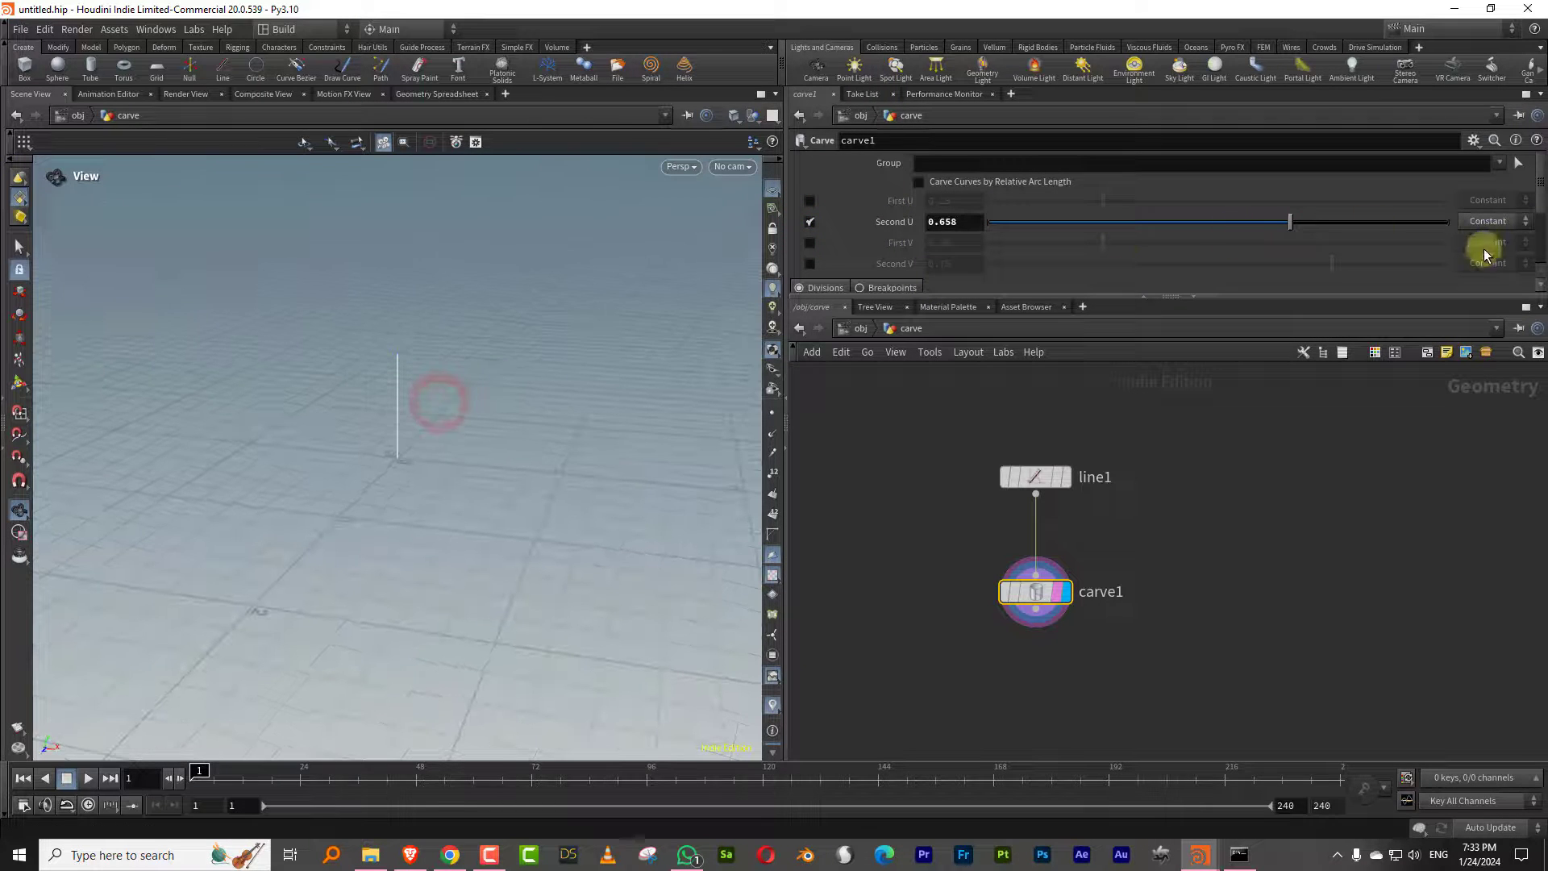
click(1495, 221)
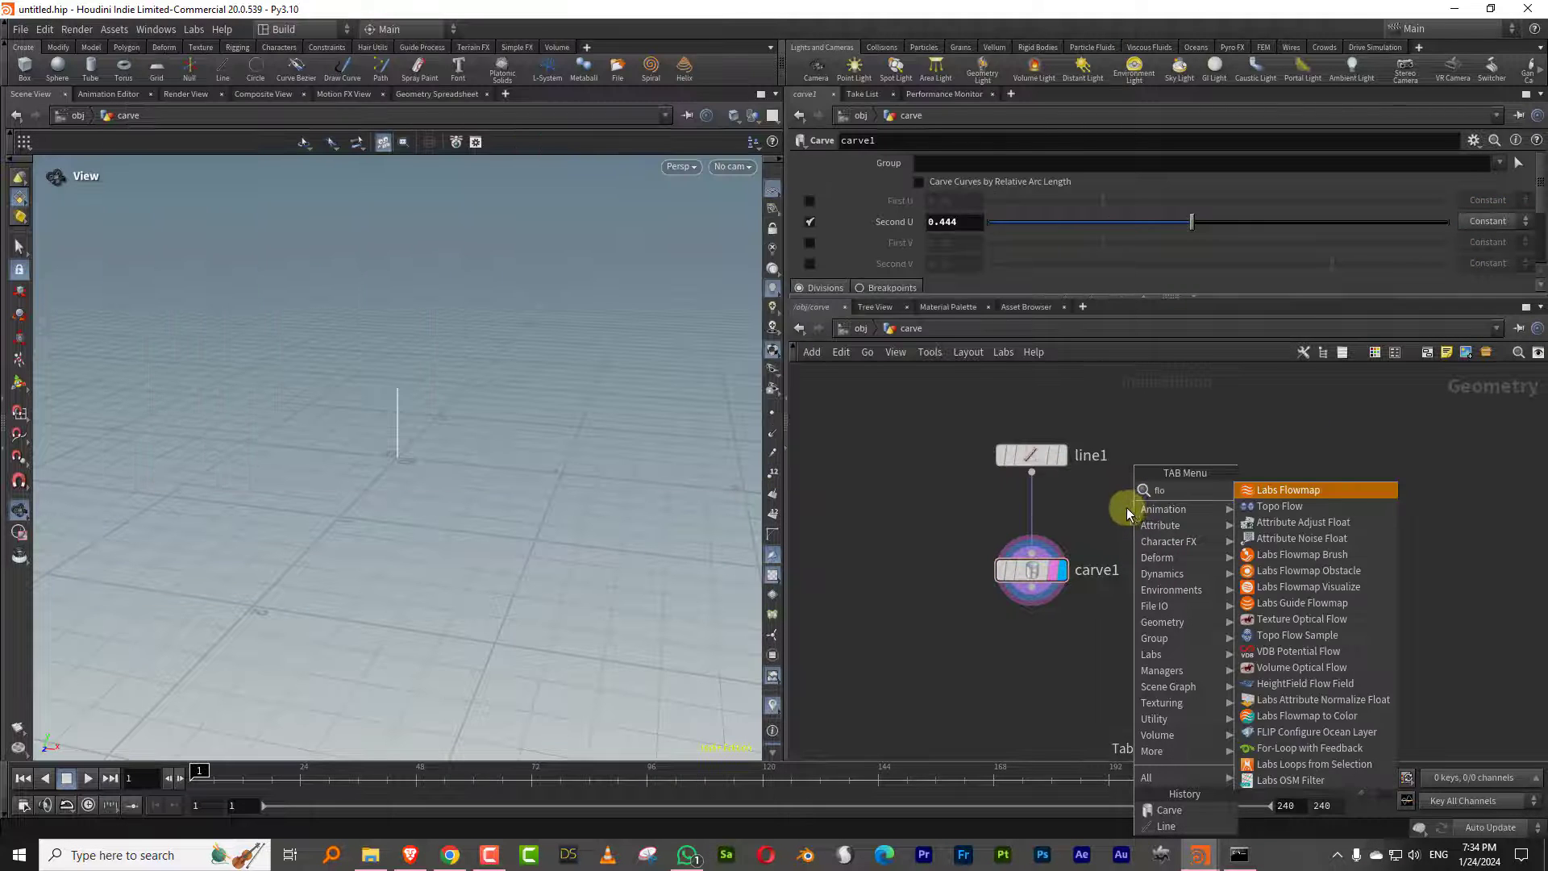
Step: Insert Attribute Adjust Float writing carve, class Primitive, operation Set Always
text(float)
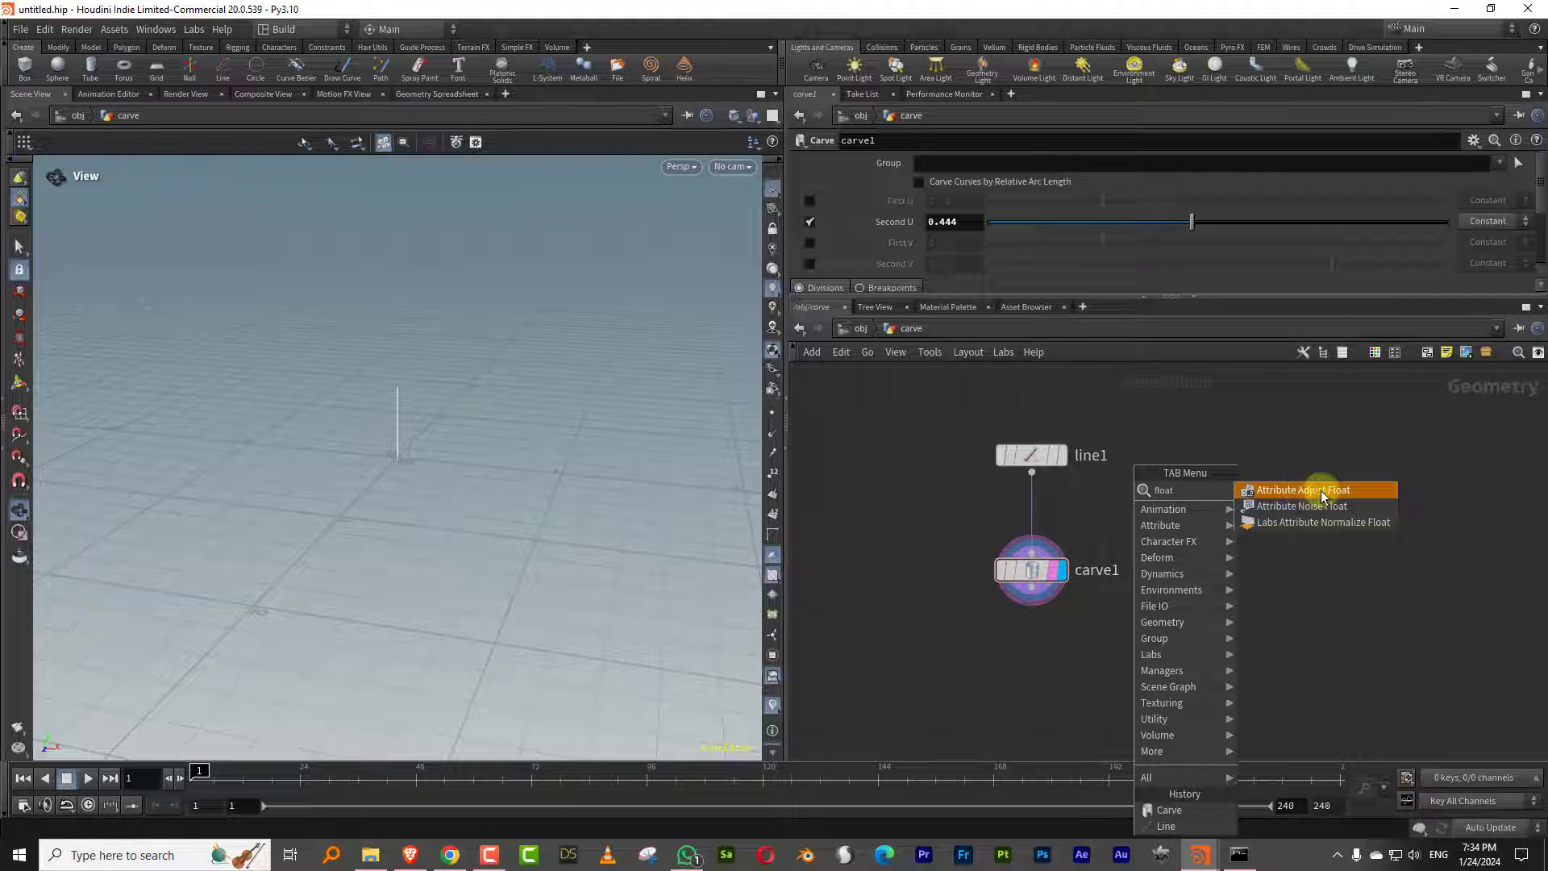
click(1303, 490)
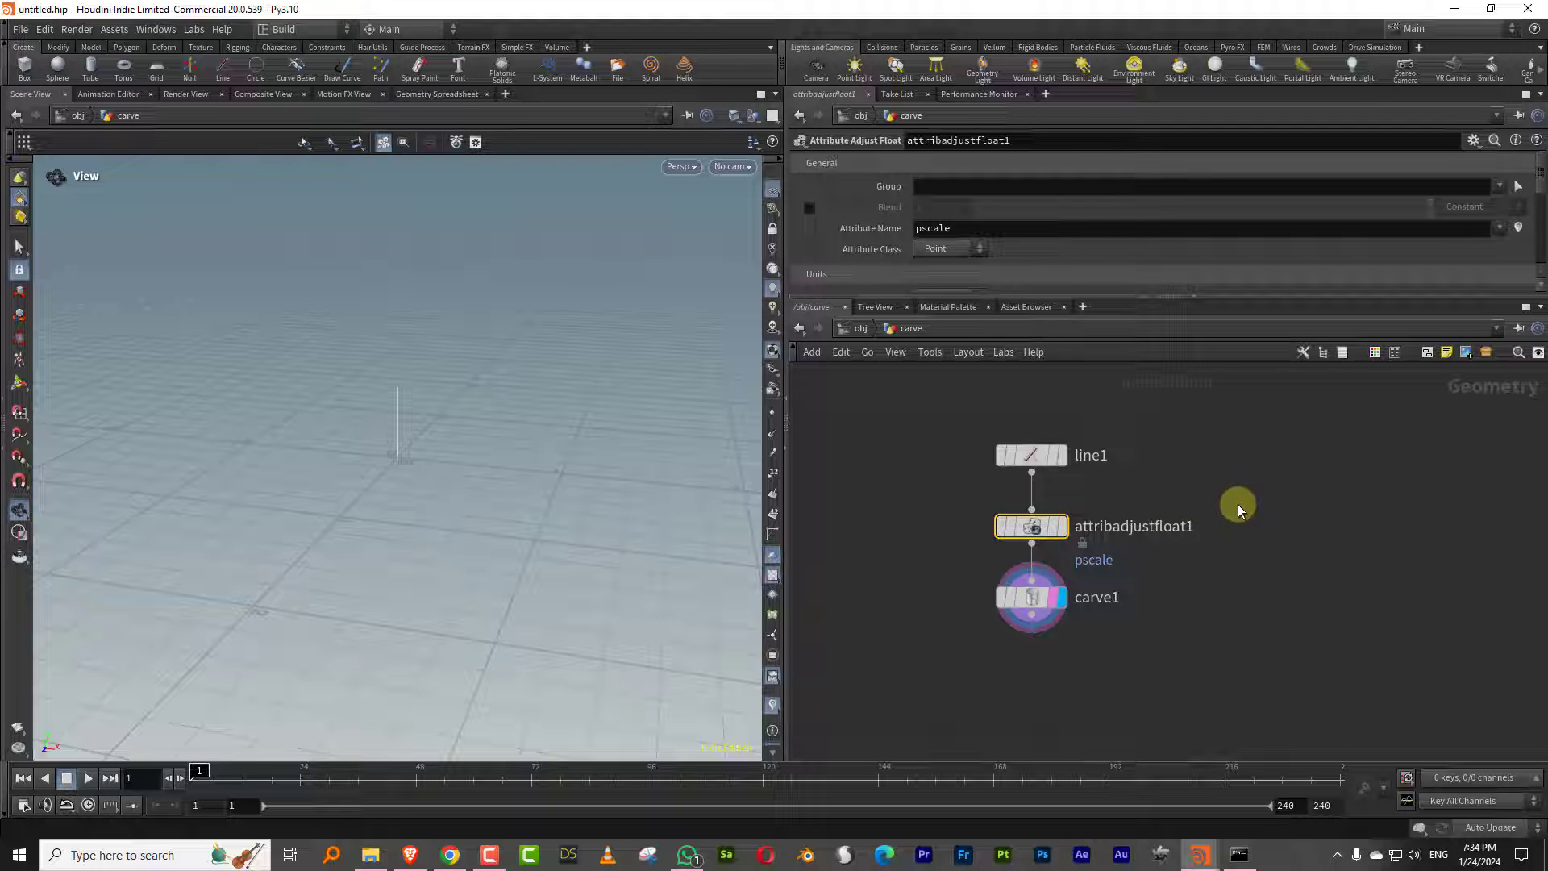
mouse_move(1218, 459)
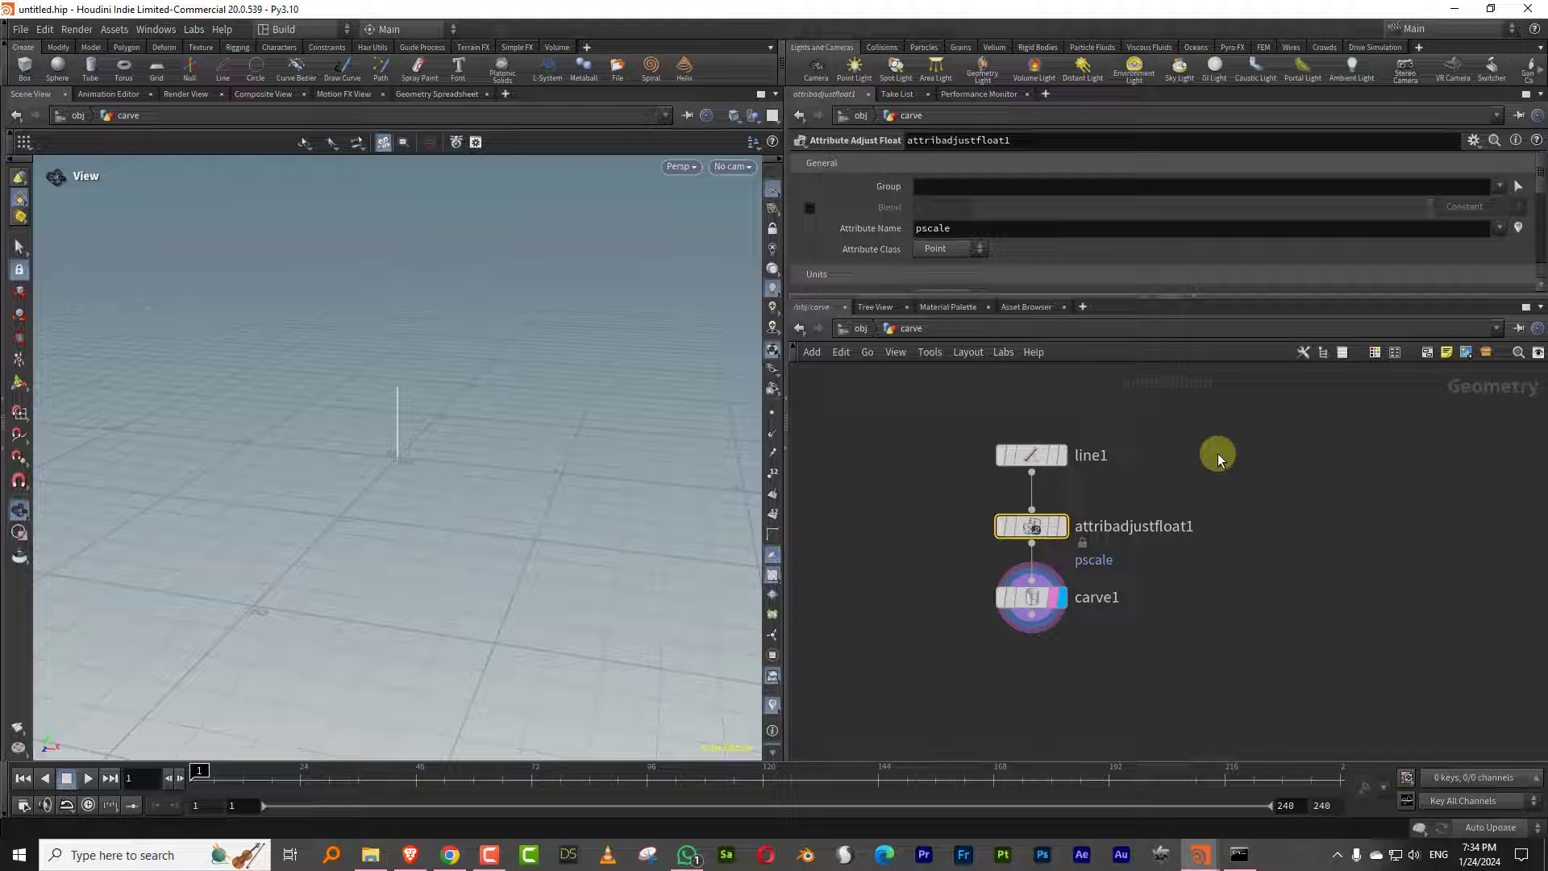
mouse_move(963, 231)
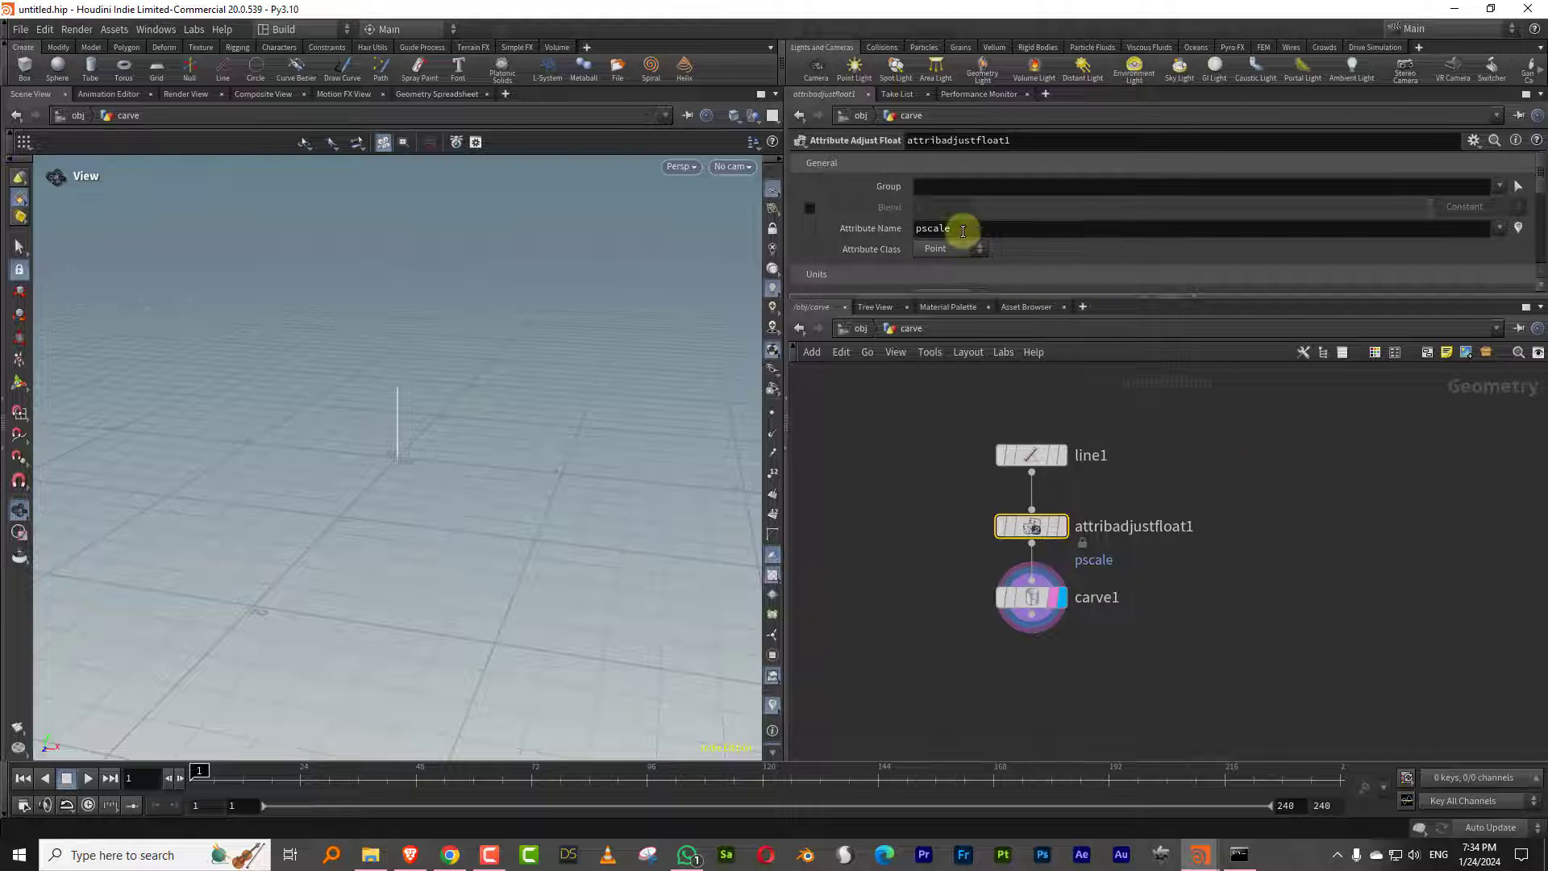
mouse_move(892, 211)
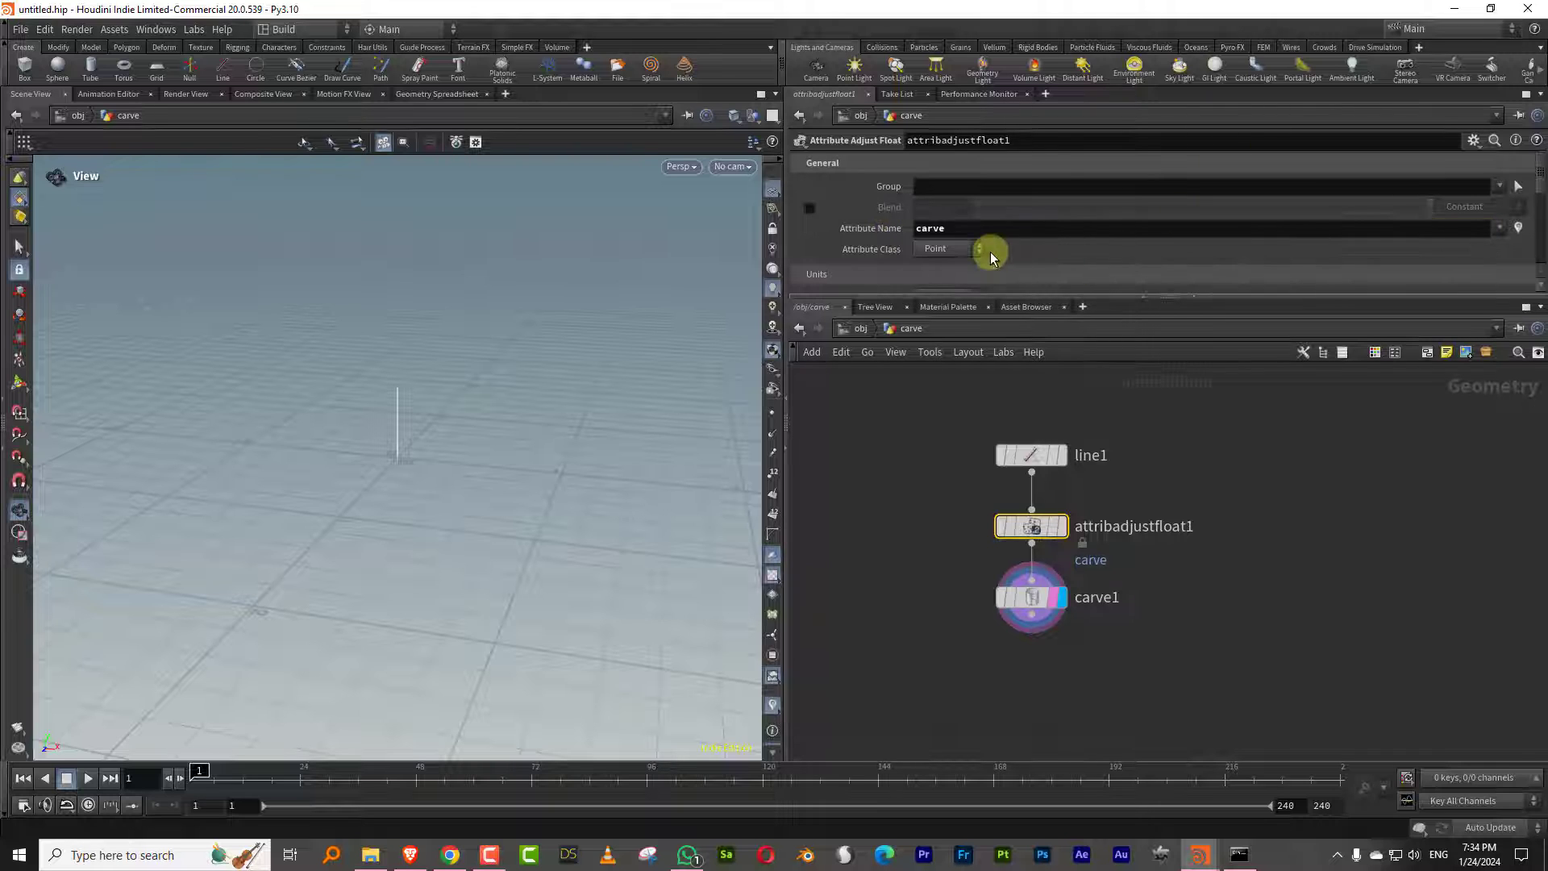
click(950, 248)
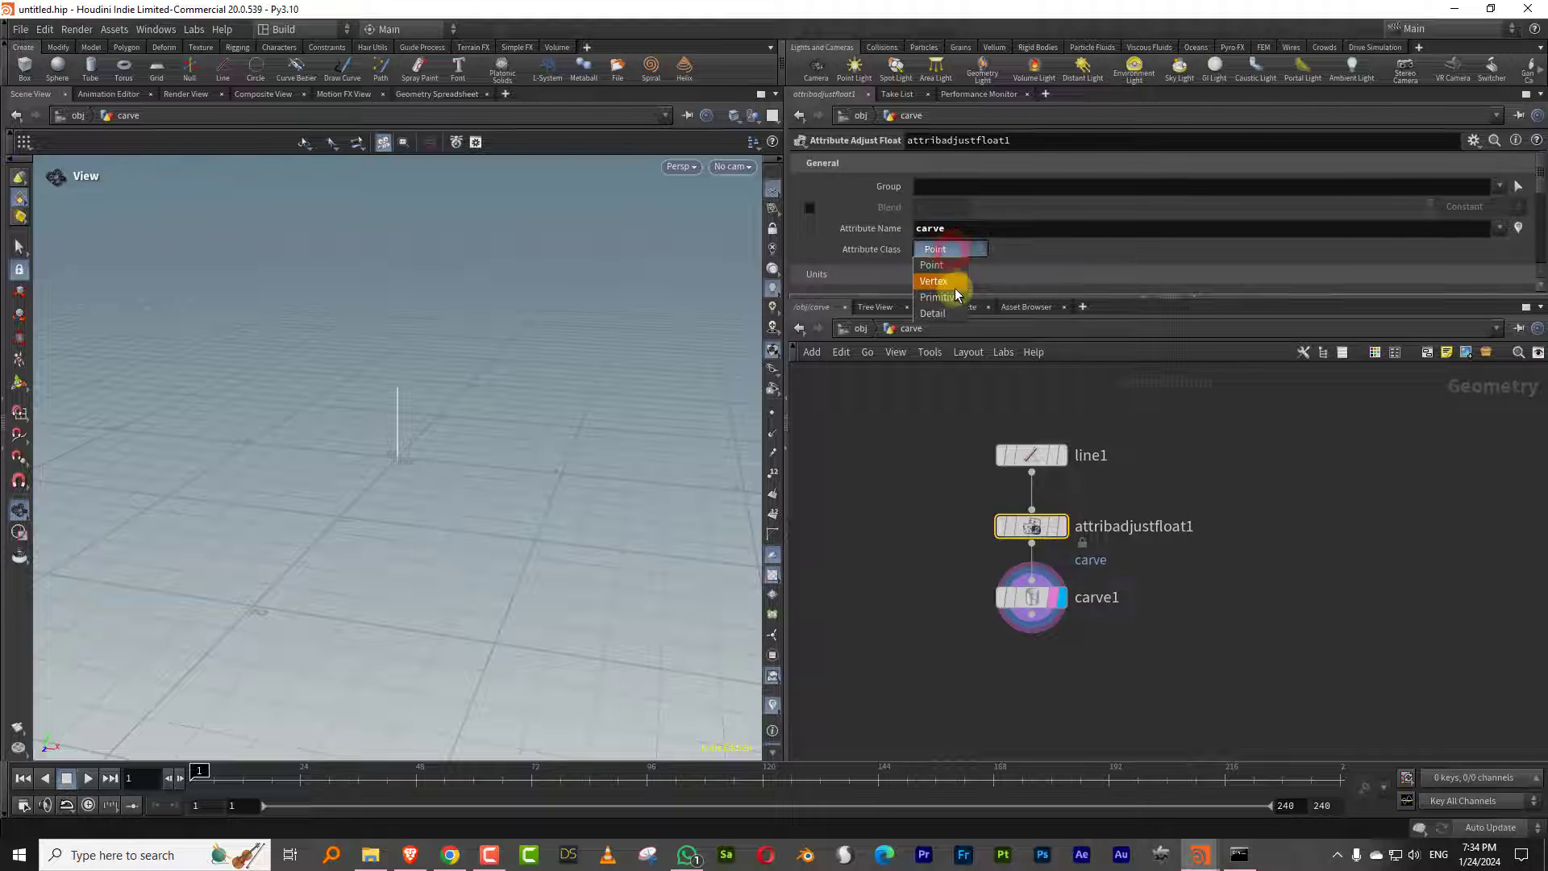
click(937, 297)
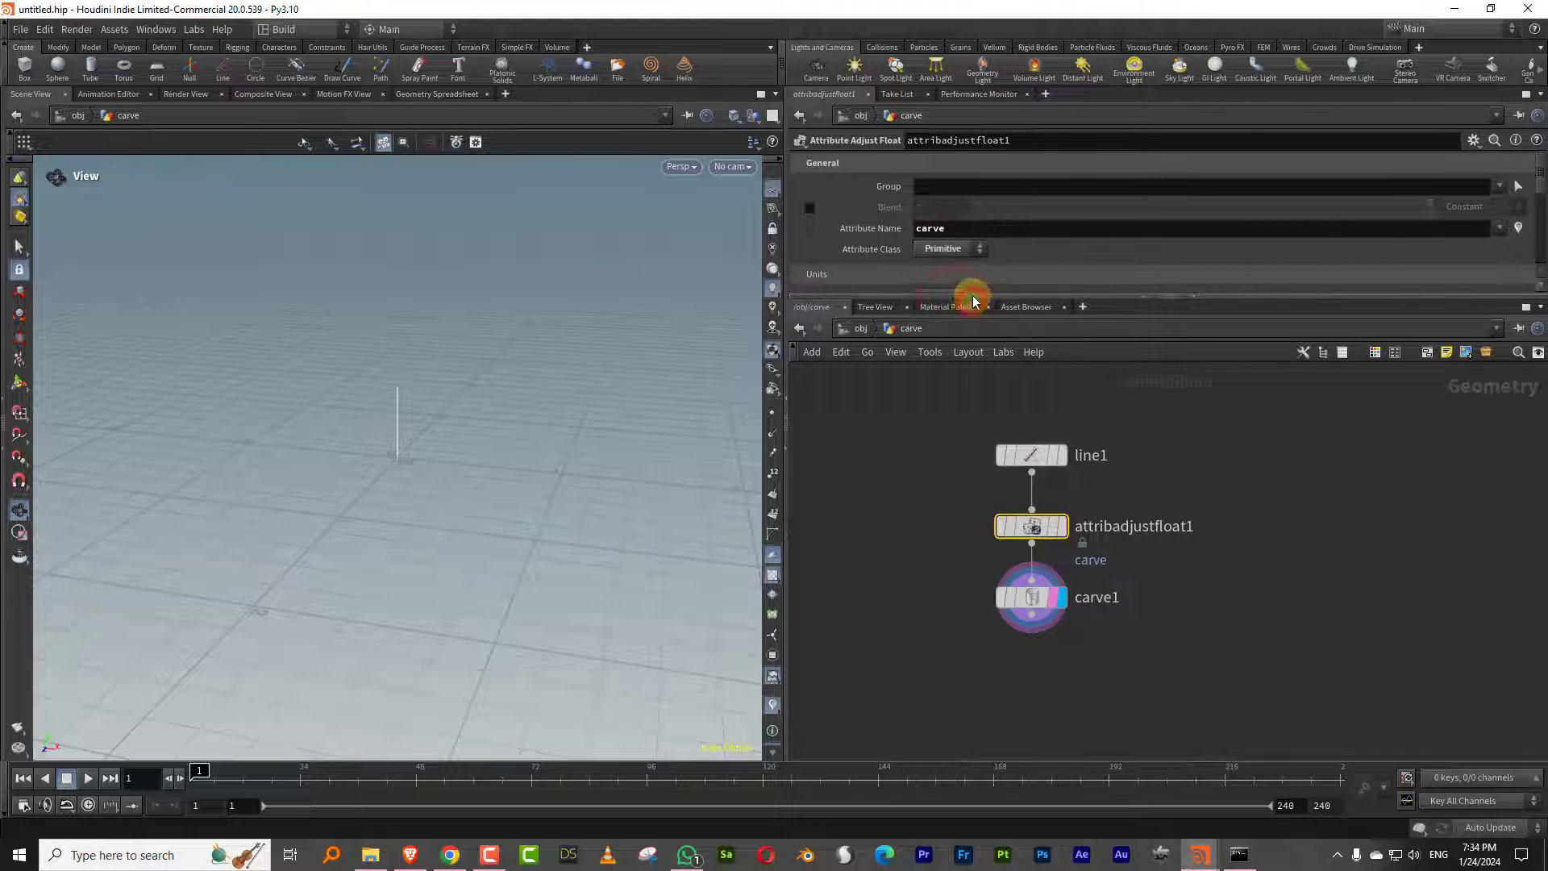
click(954, 362)
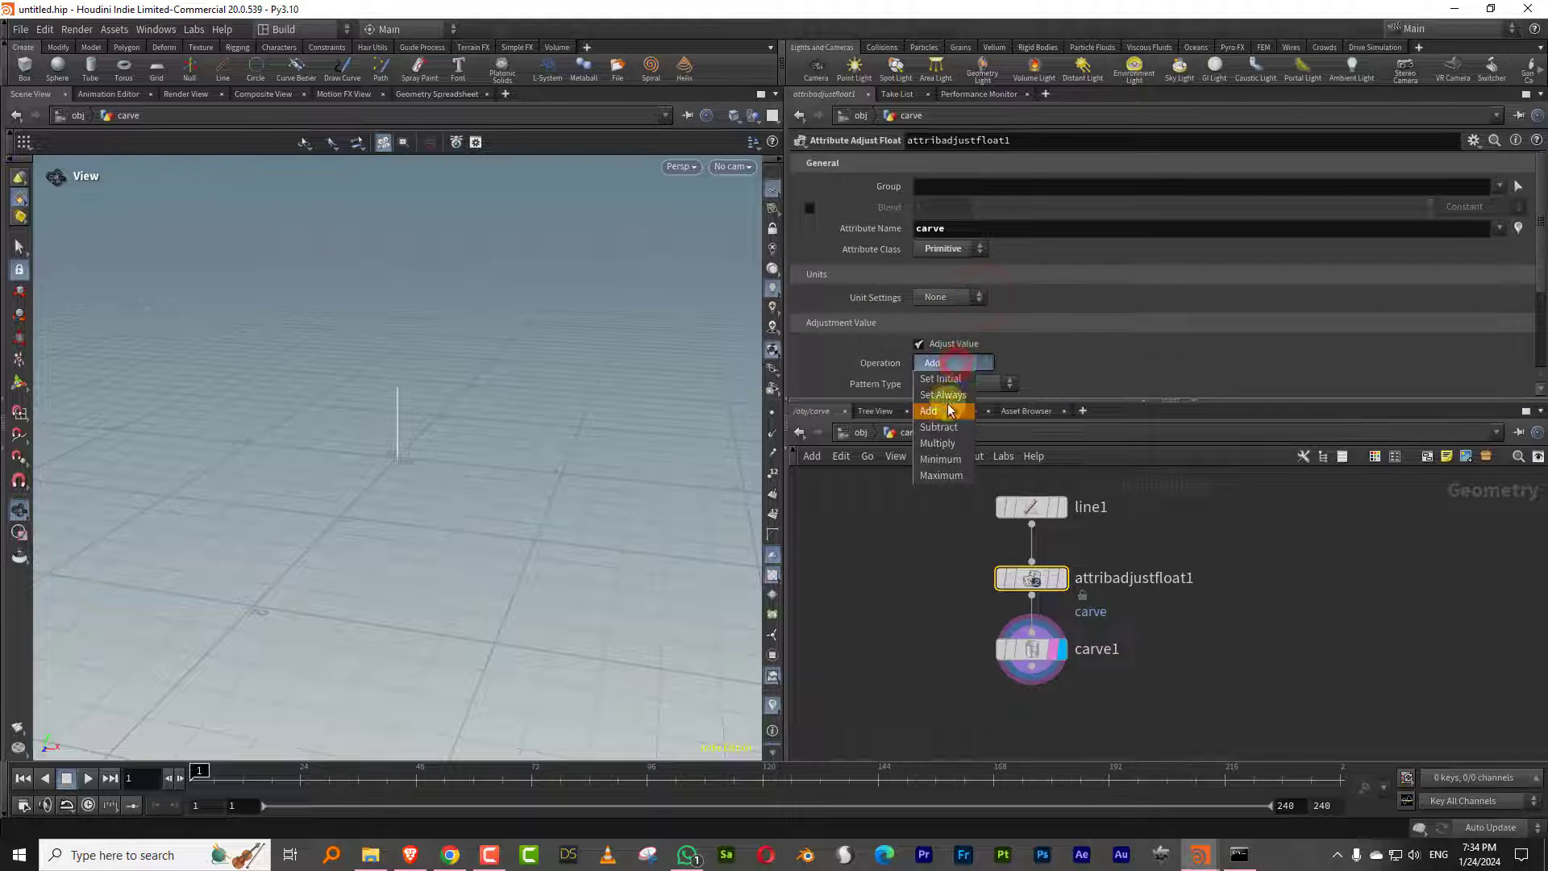
click(942, 395)
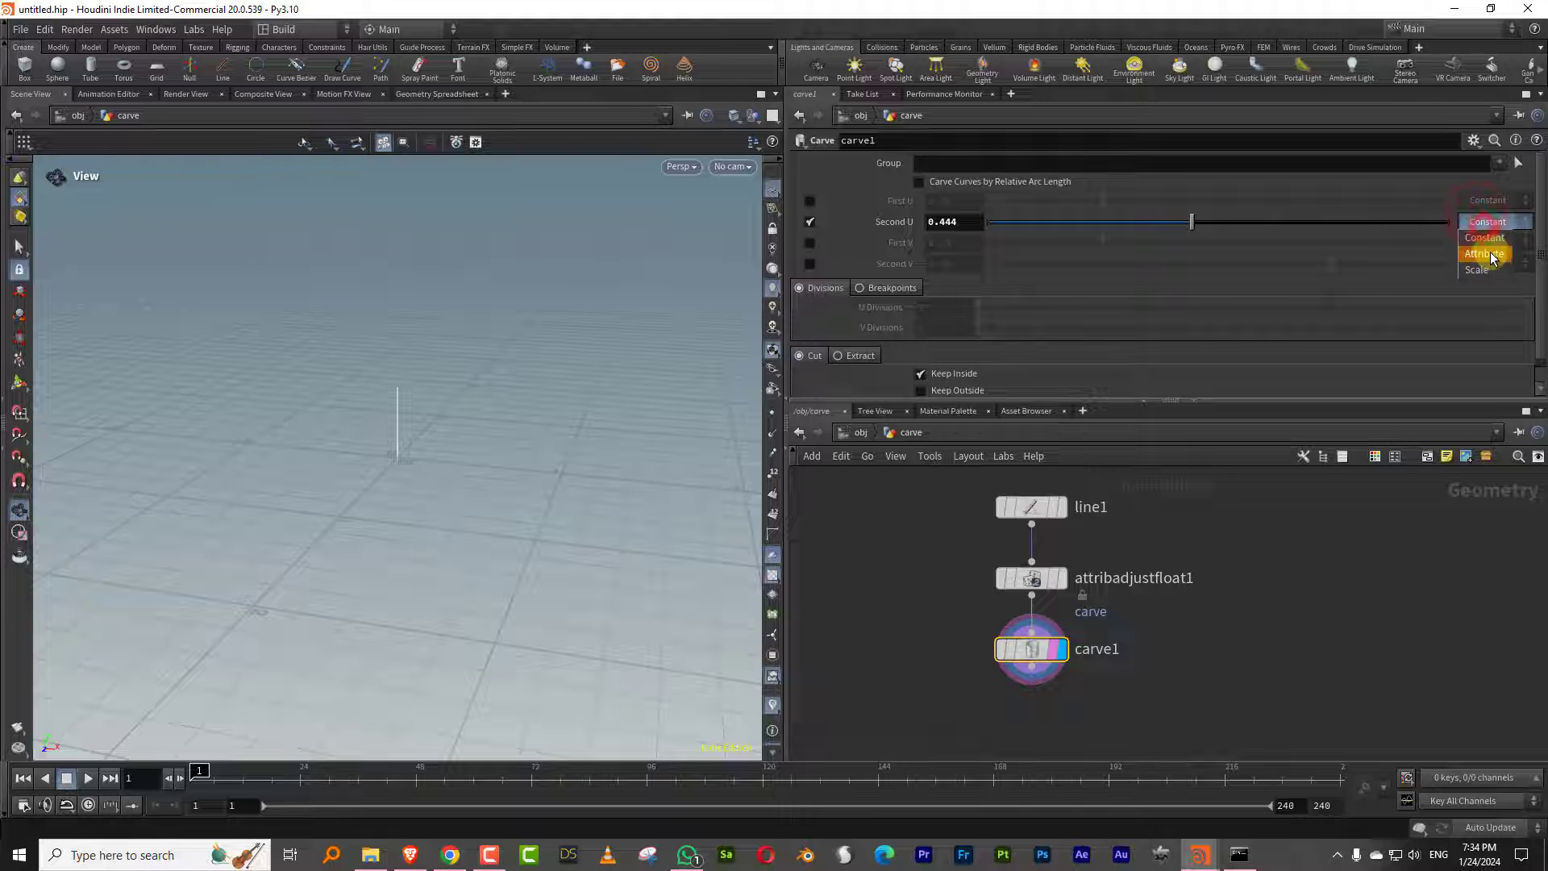
Step: Set carve1 Second U to attribute carve and drag the constant value to 0.06
click(1485, 254)
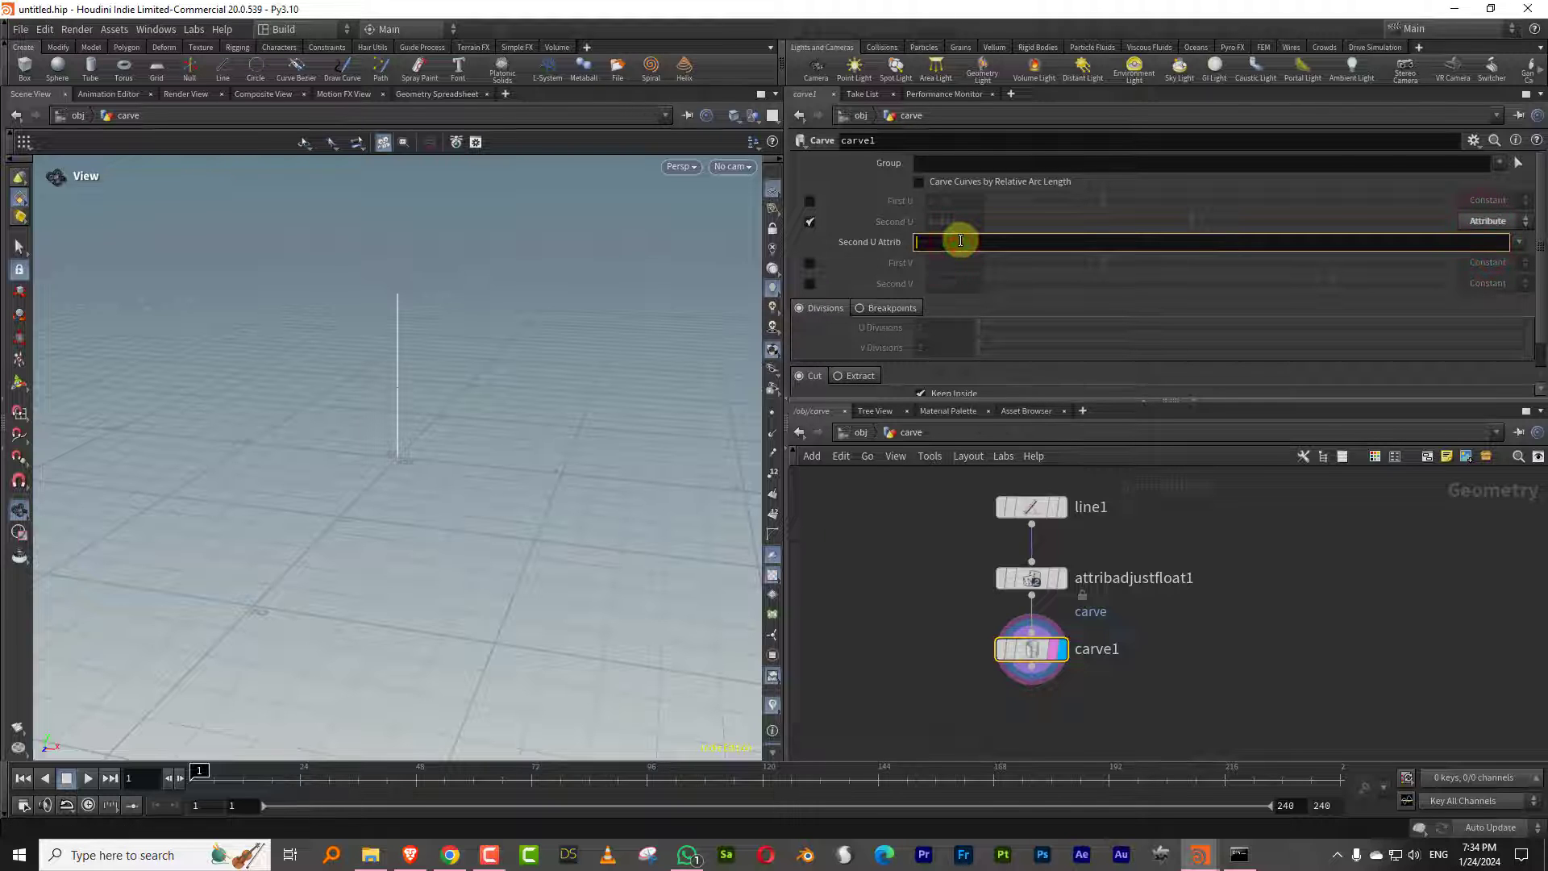
text(carve)
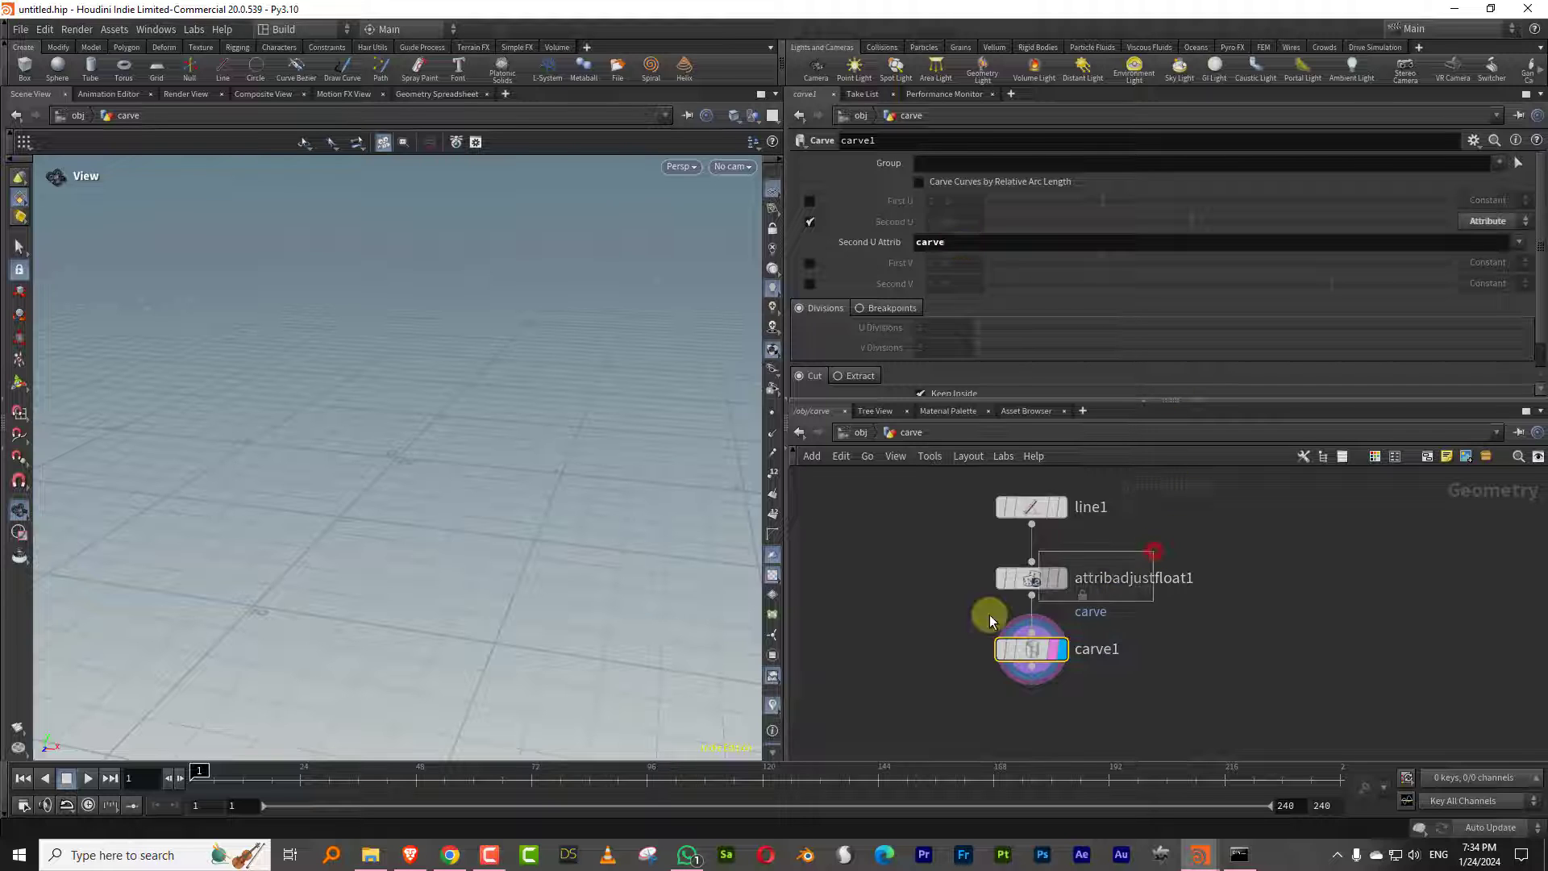
click(1031, 577)
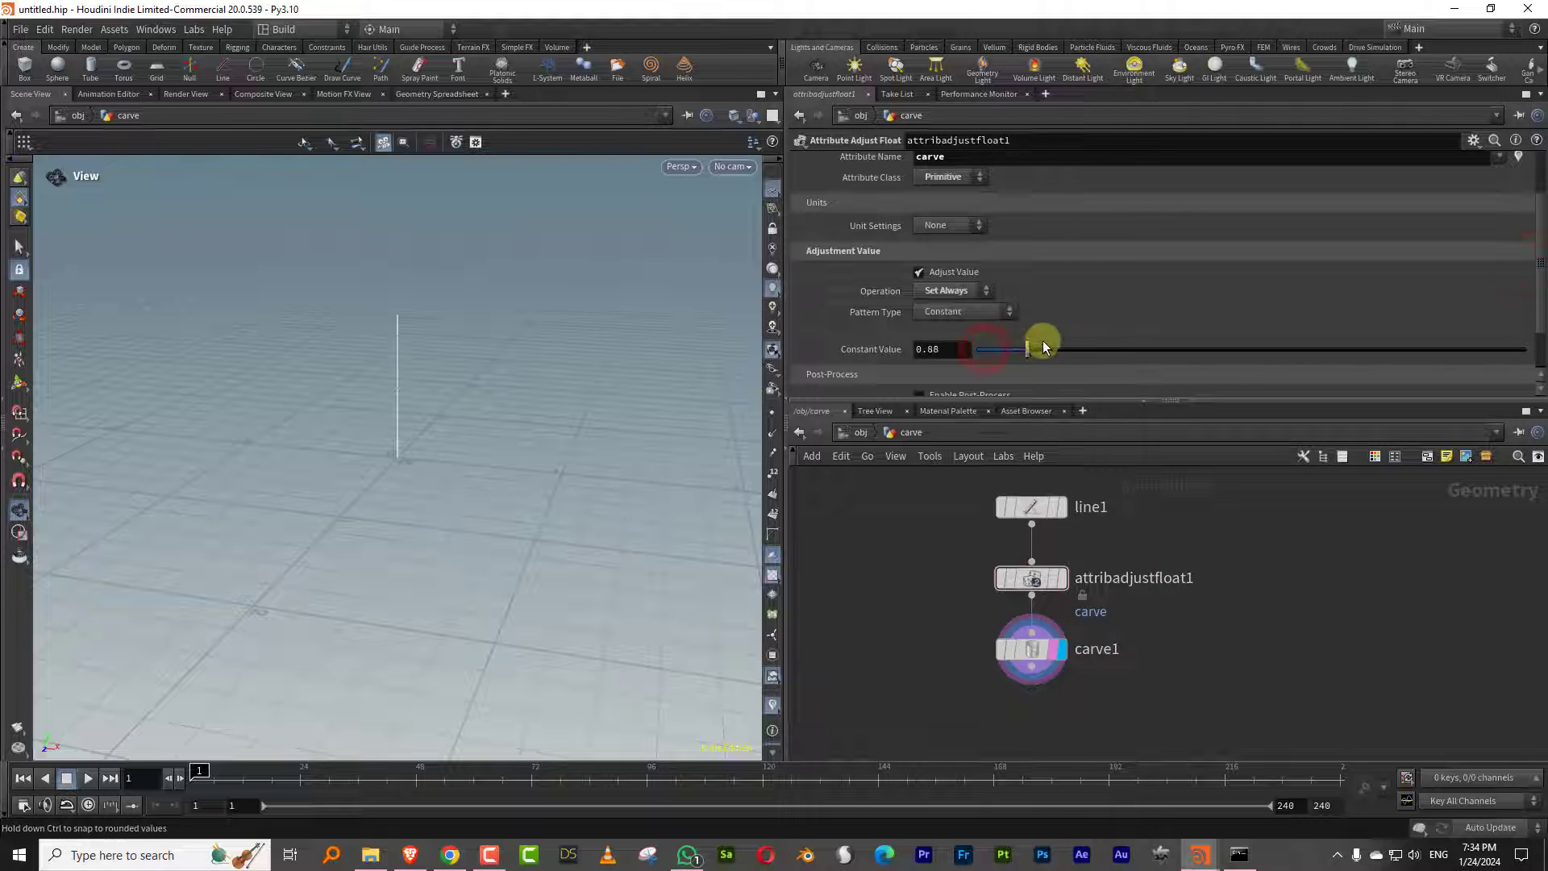
drag(1043, 348, 994, 356)
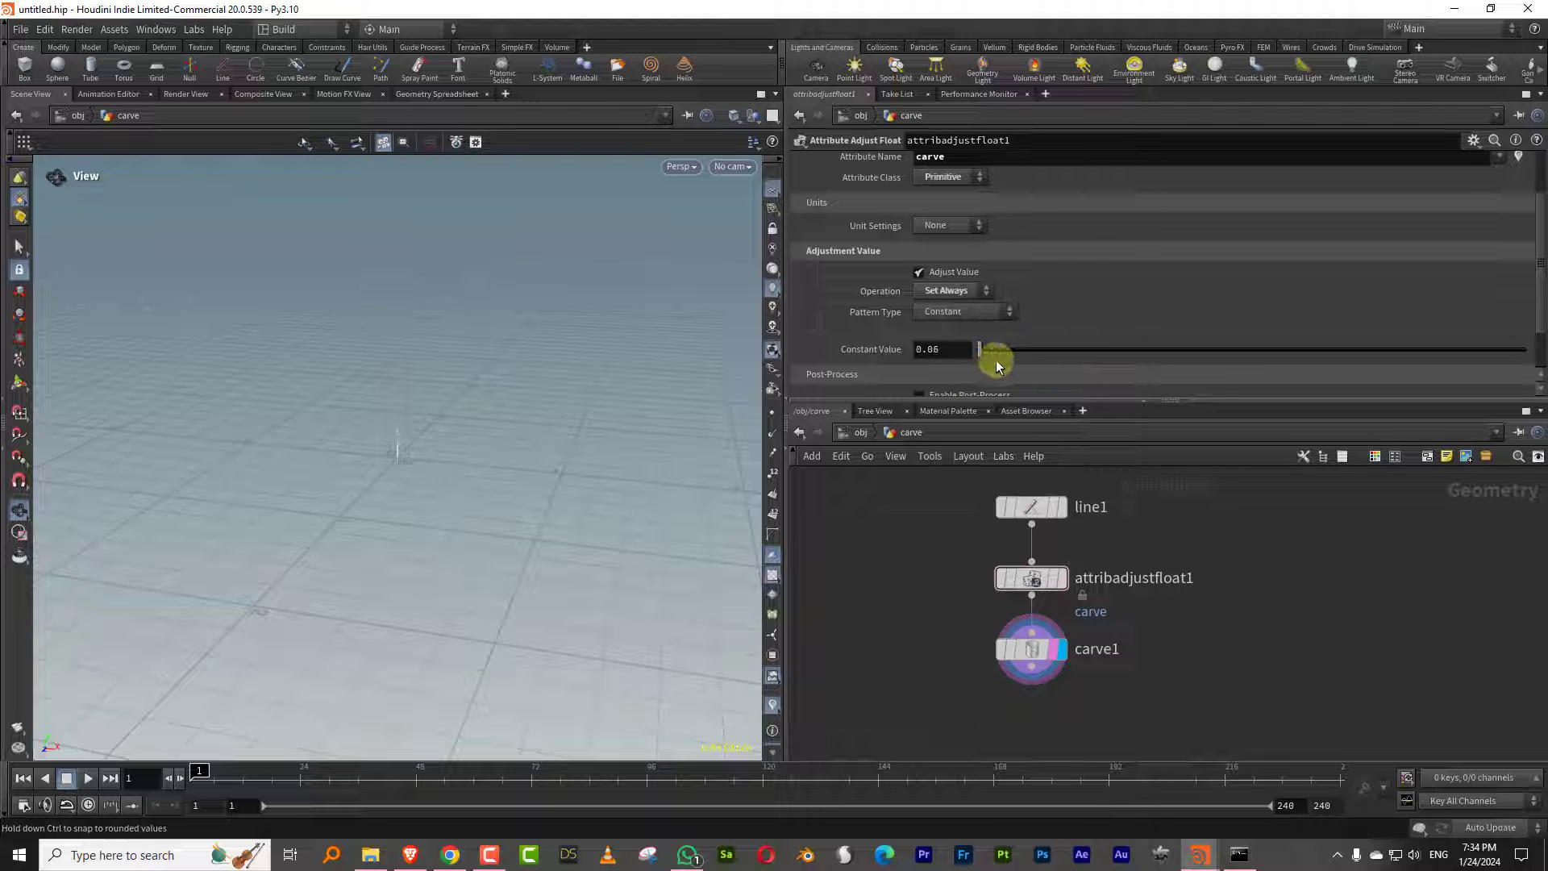
drag(995, 355, 1009, 355)
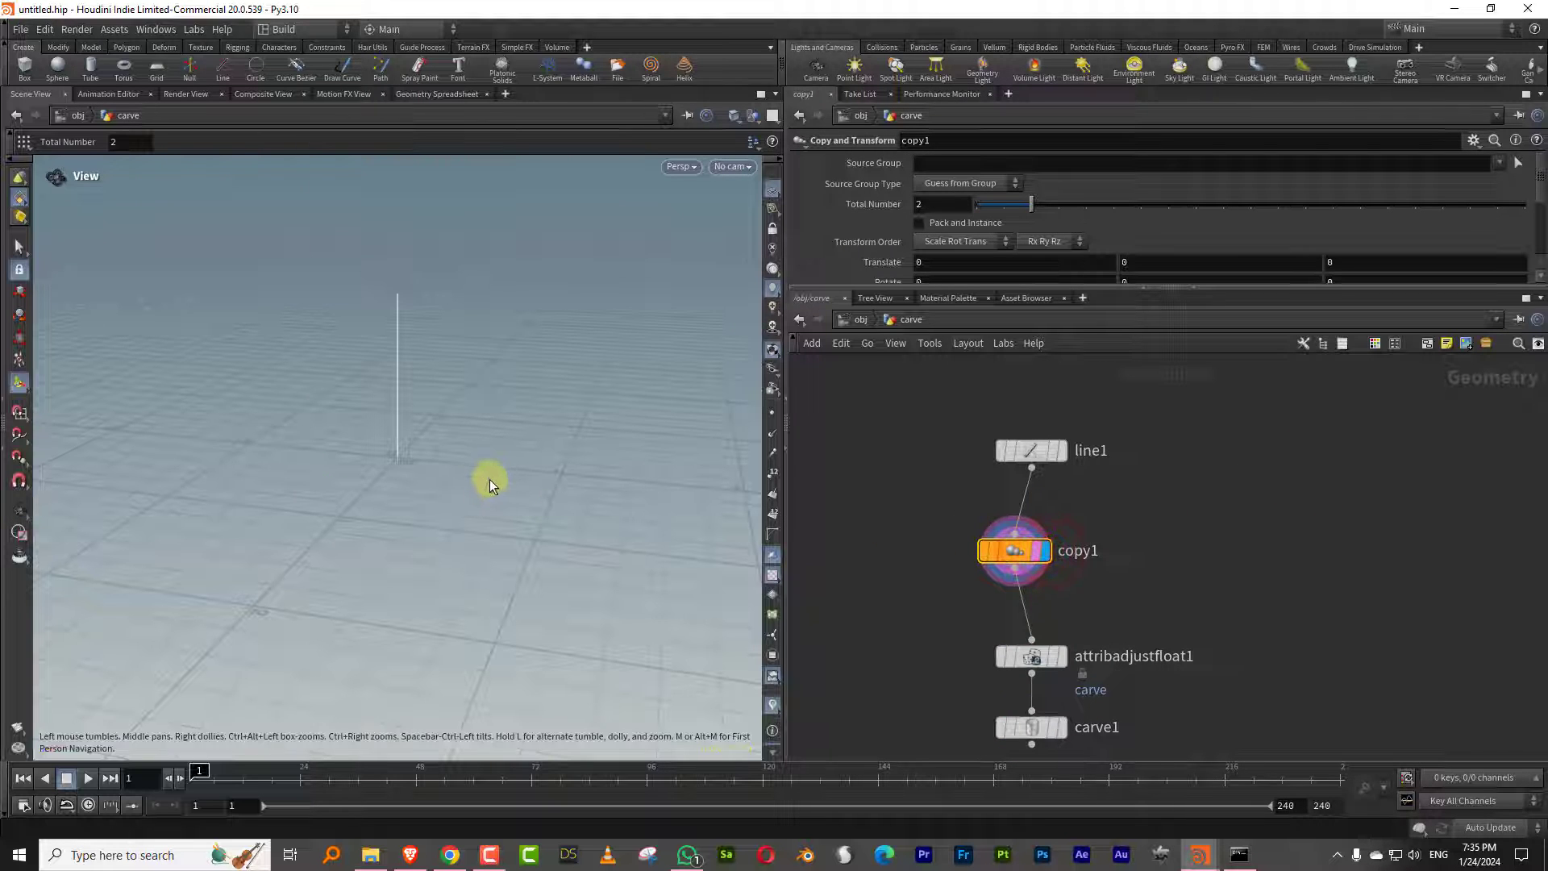
Step: Space the line copies with Translate X and raise the total number of copies
drag(484, 465, 523, 434)
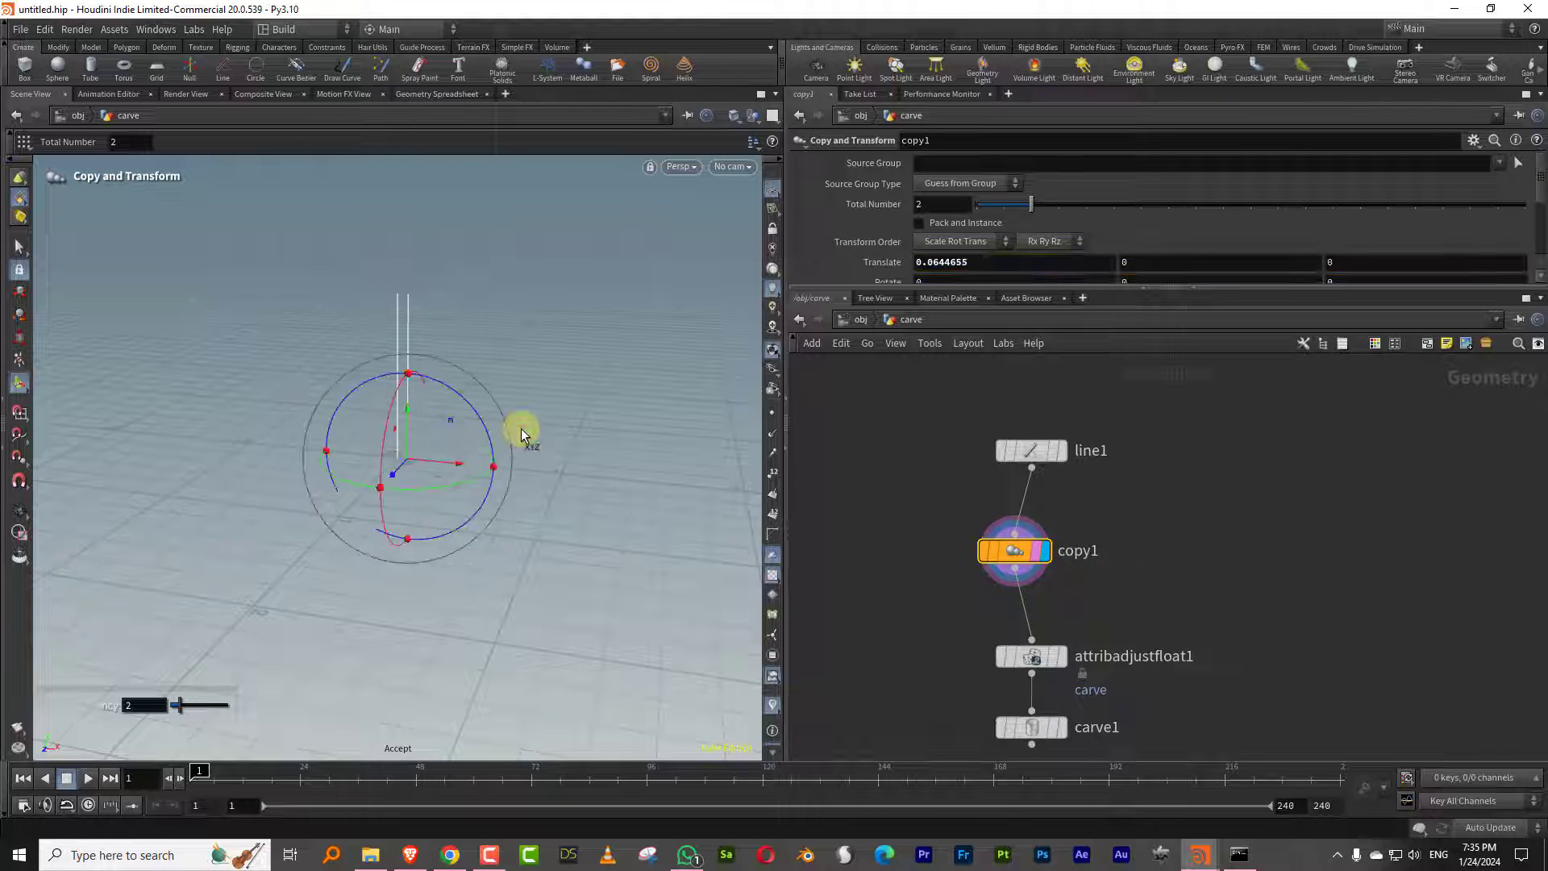
drag(1032, 204, 1526, 204)
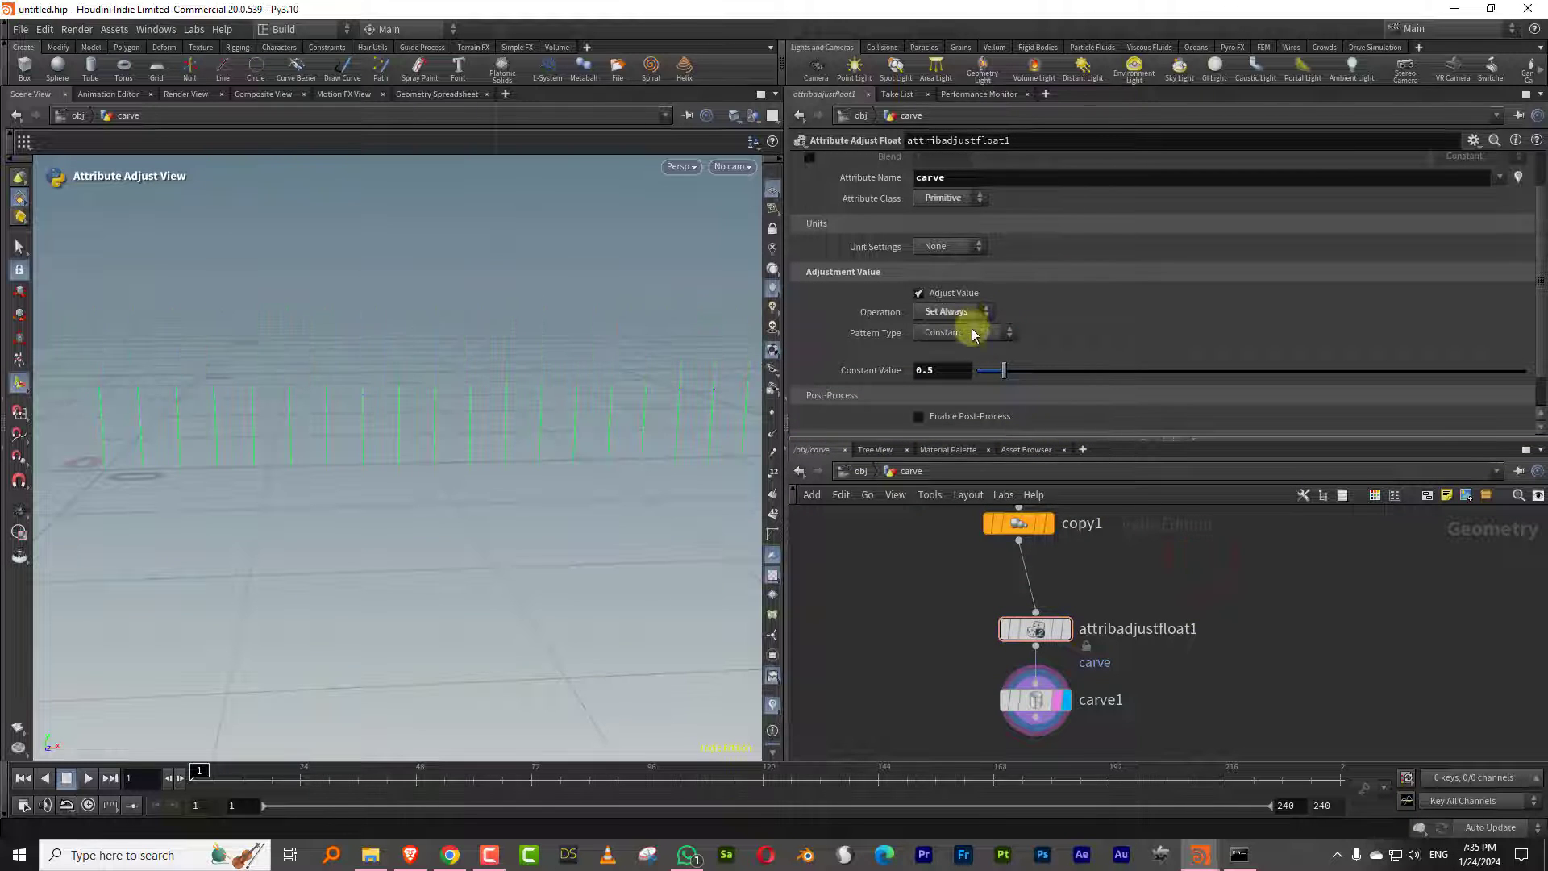
Step: Drive carve with animated noise (3 octaves, roughness 0.893) and preview playback
click(965, 333)
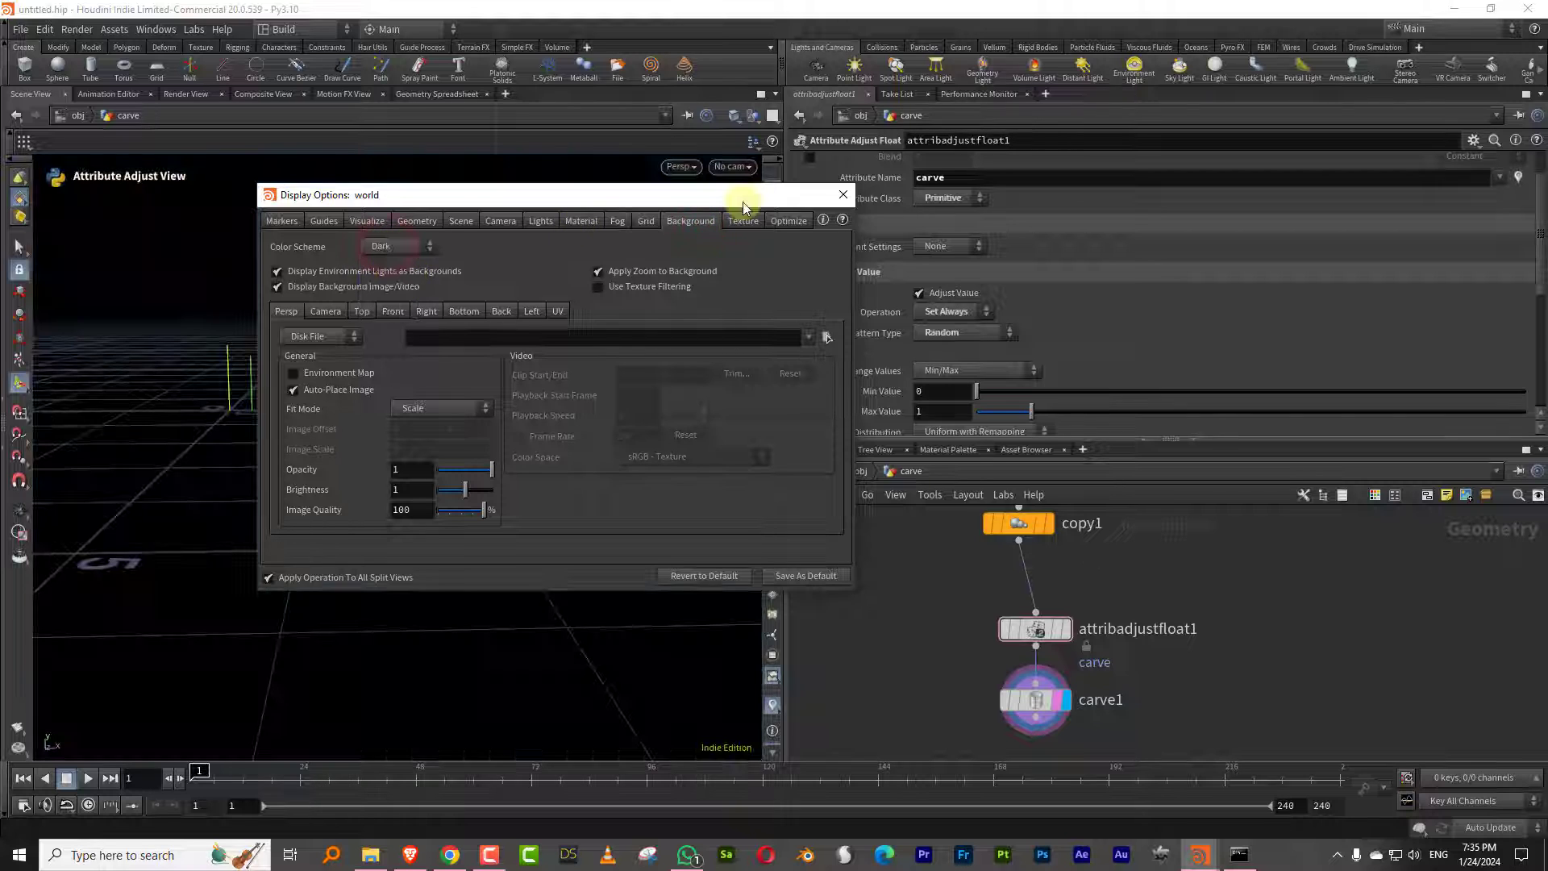
click(964, 332)
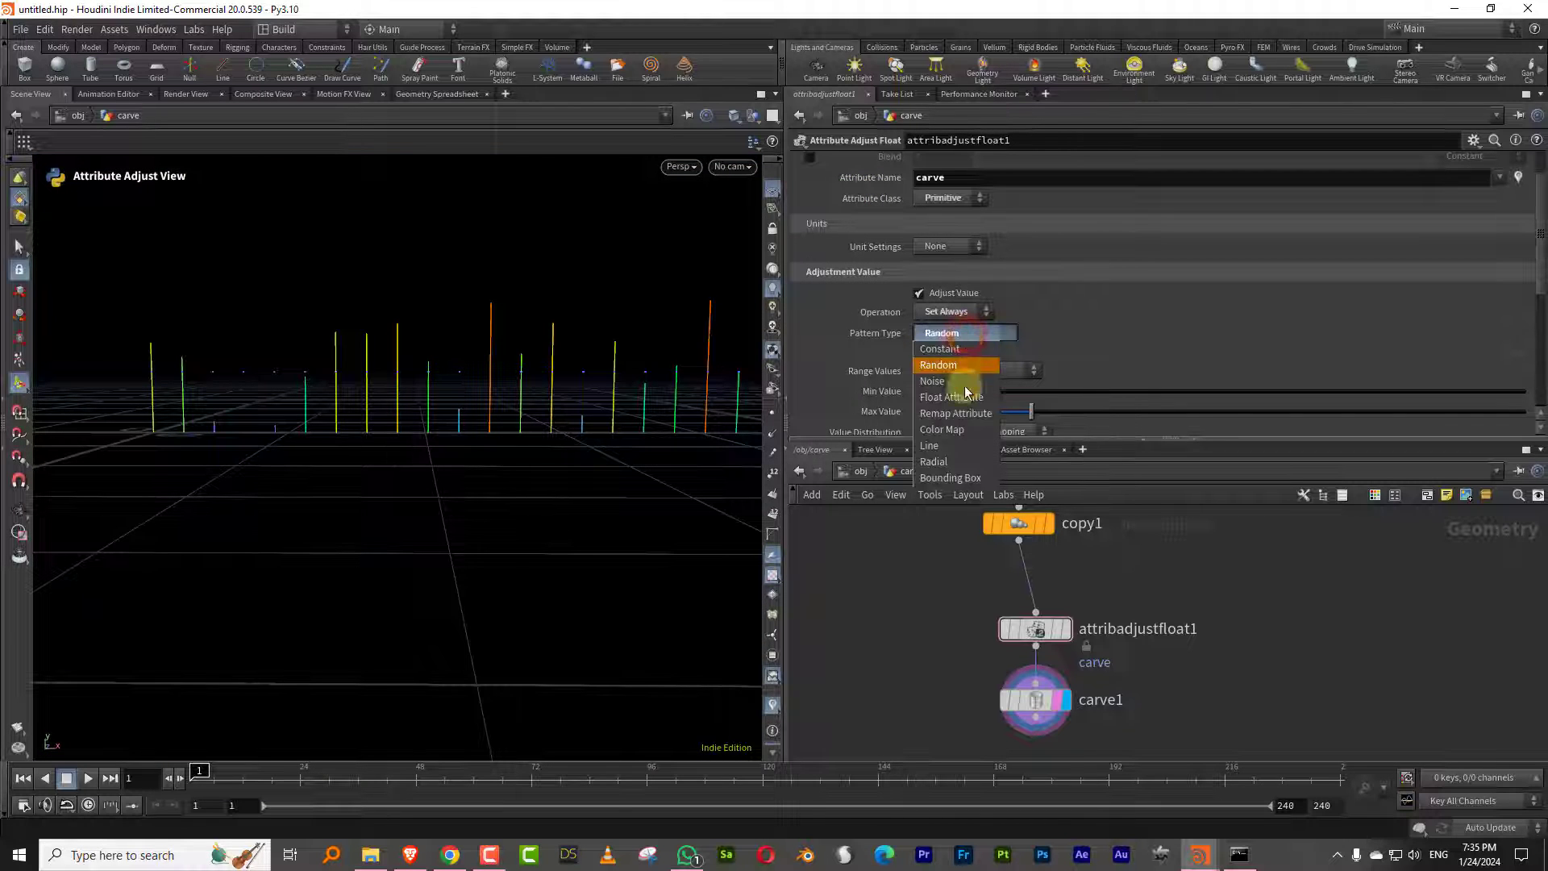
click(933, 380)
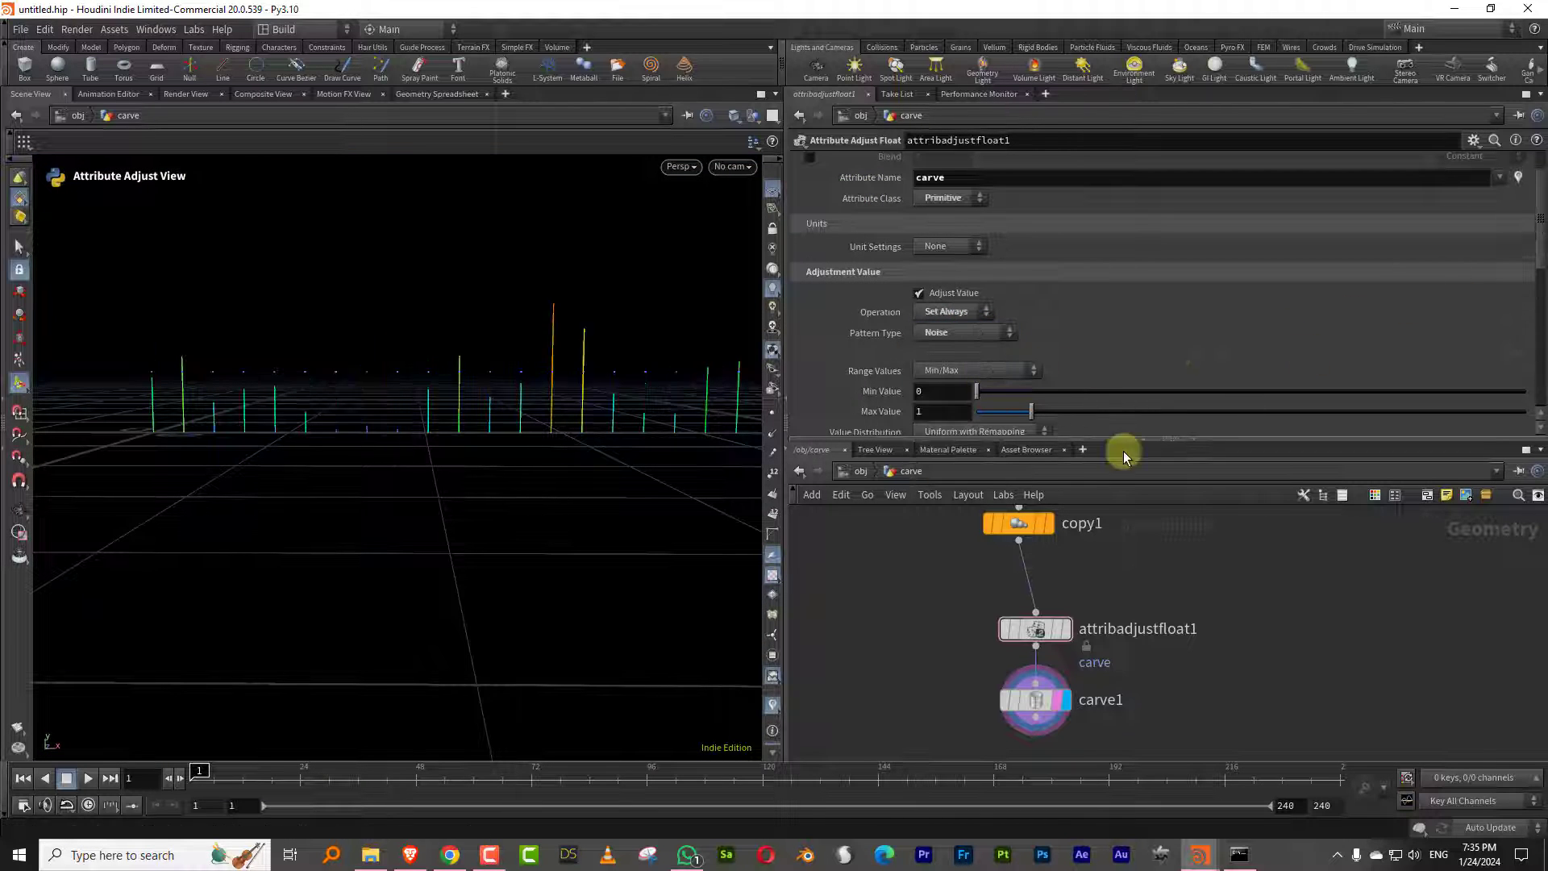
scroll(down, 3)
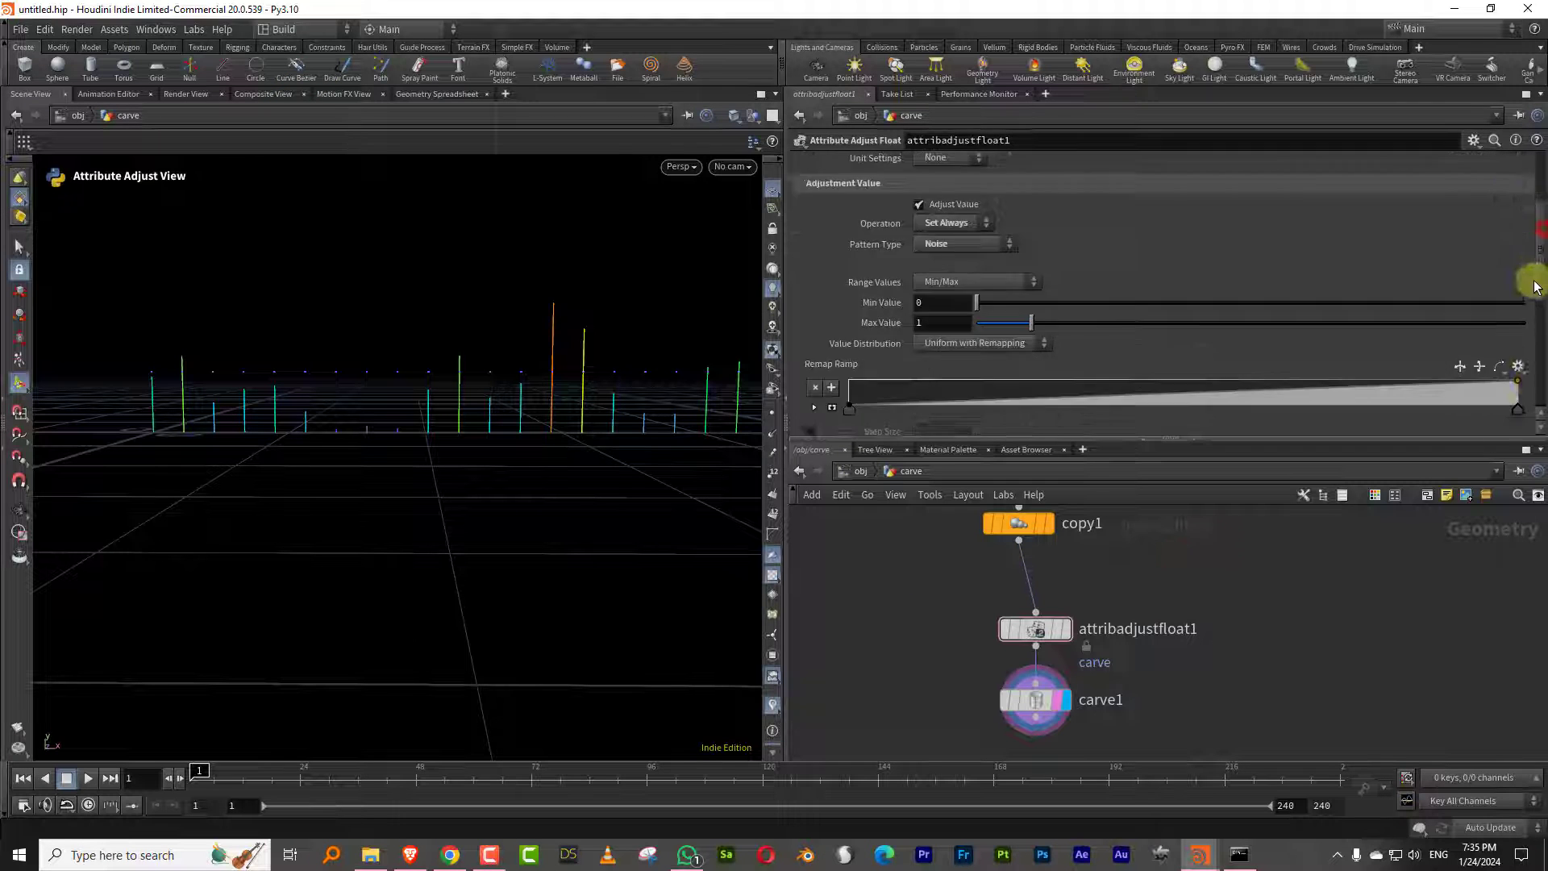
scroll(down, 3)
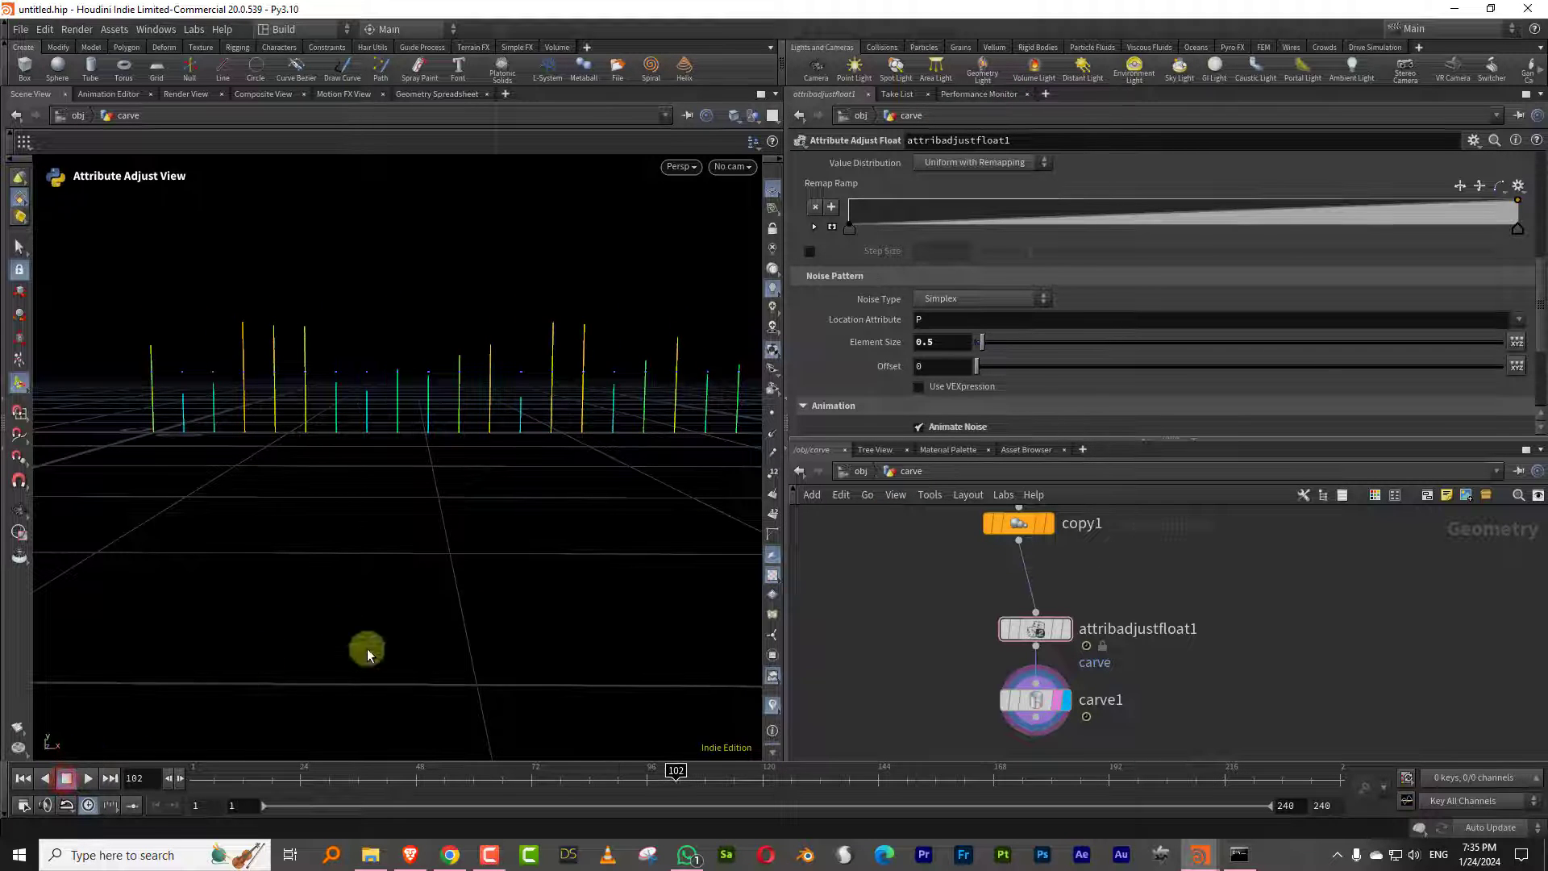
click(803, 309)
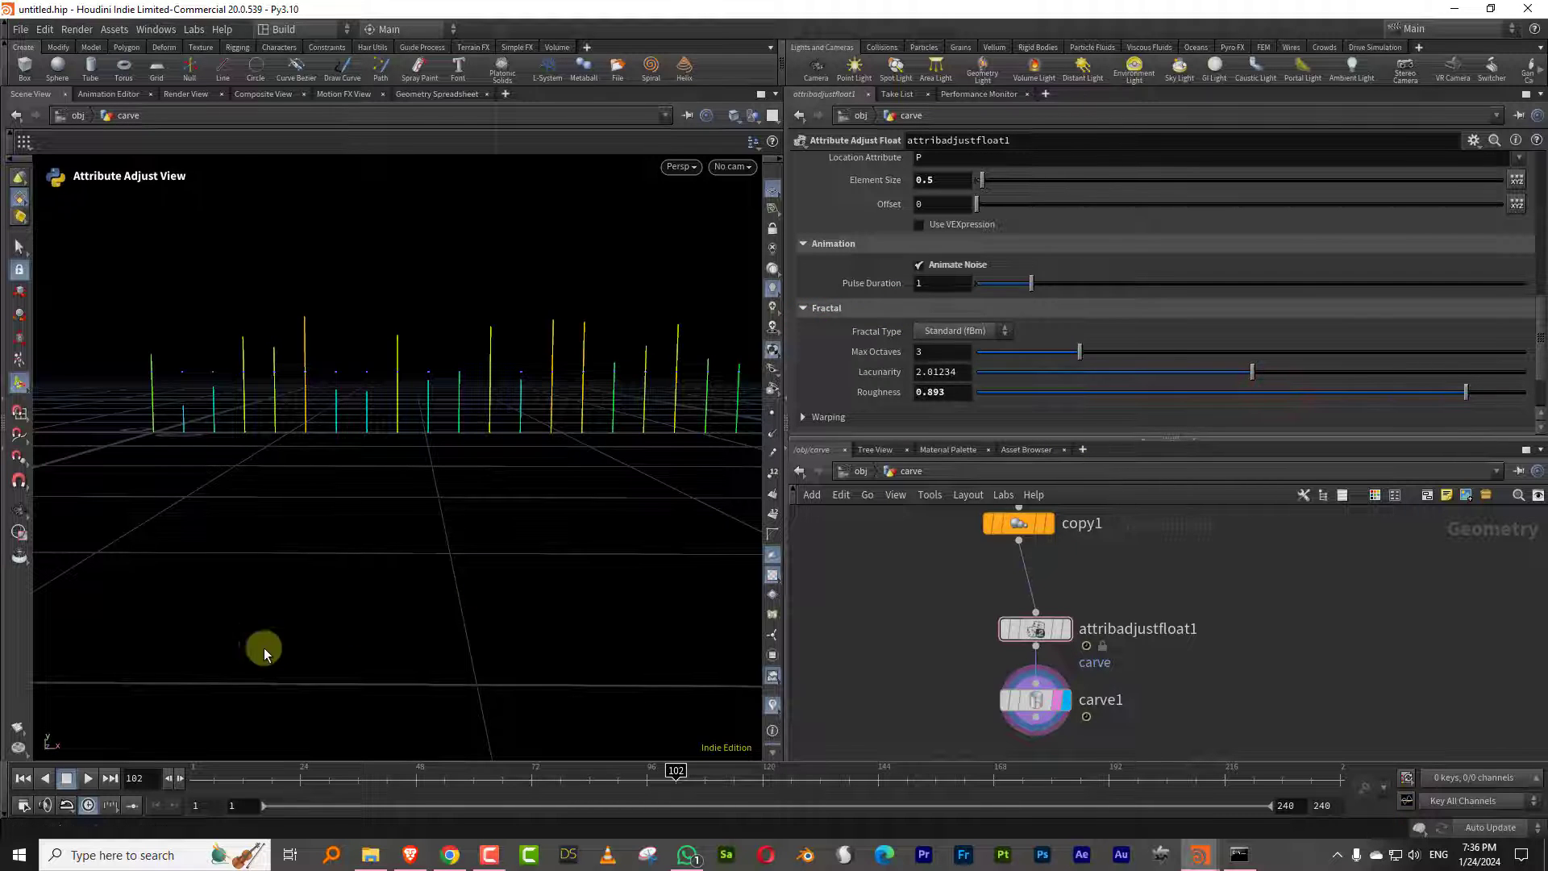
click(88, 778)
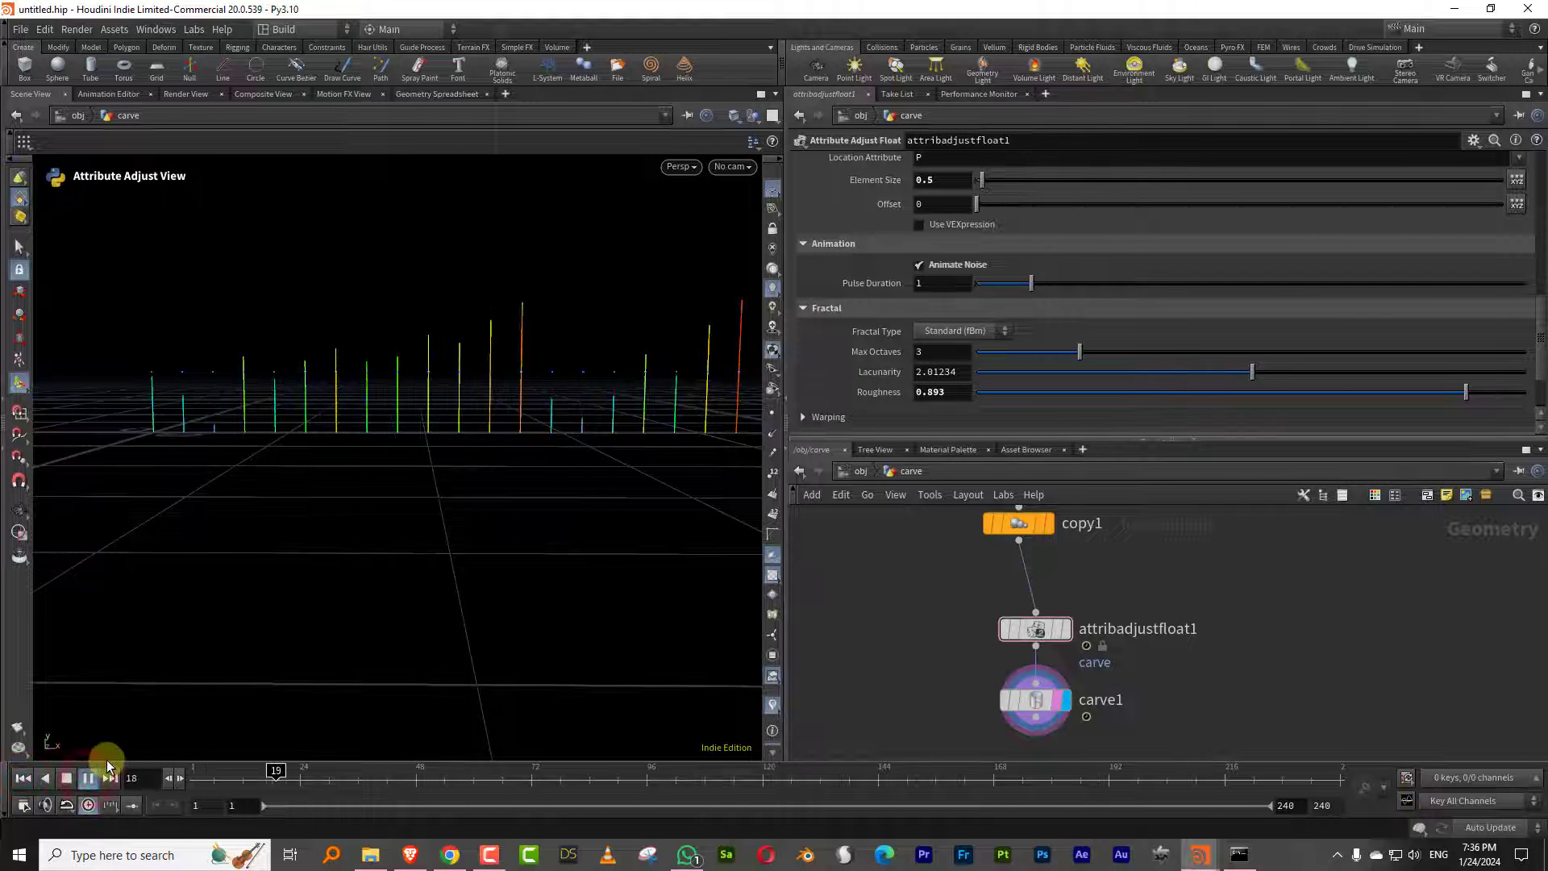
click(67, 801)
text(lin)
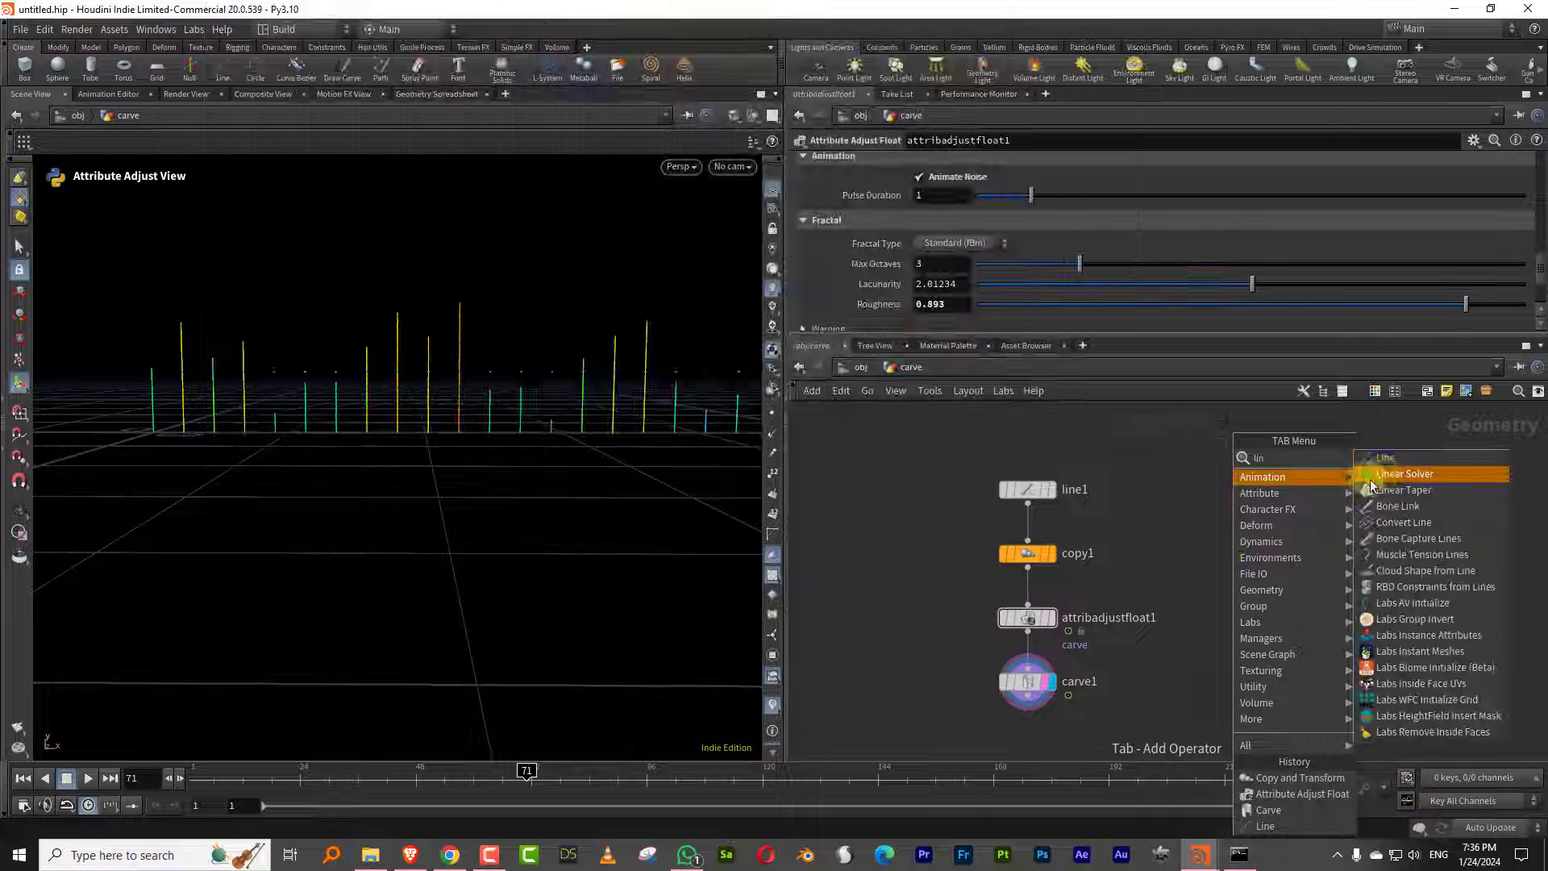
Step: Add a 29-point, 4.27-long X line and copy the bars onto its points
click(1385, 457)
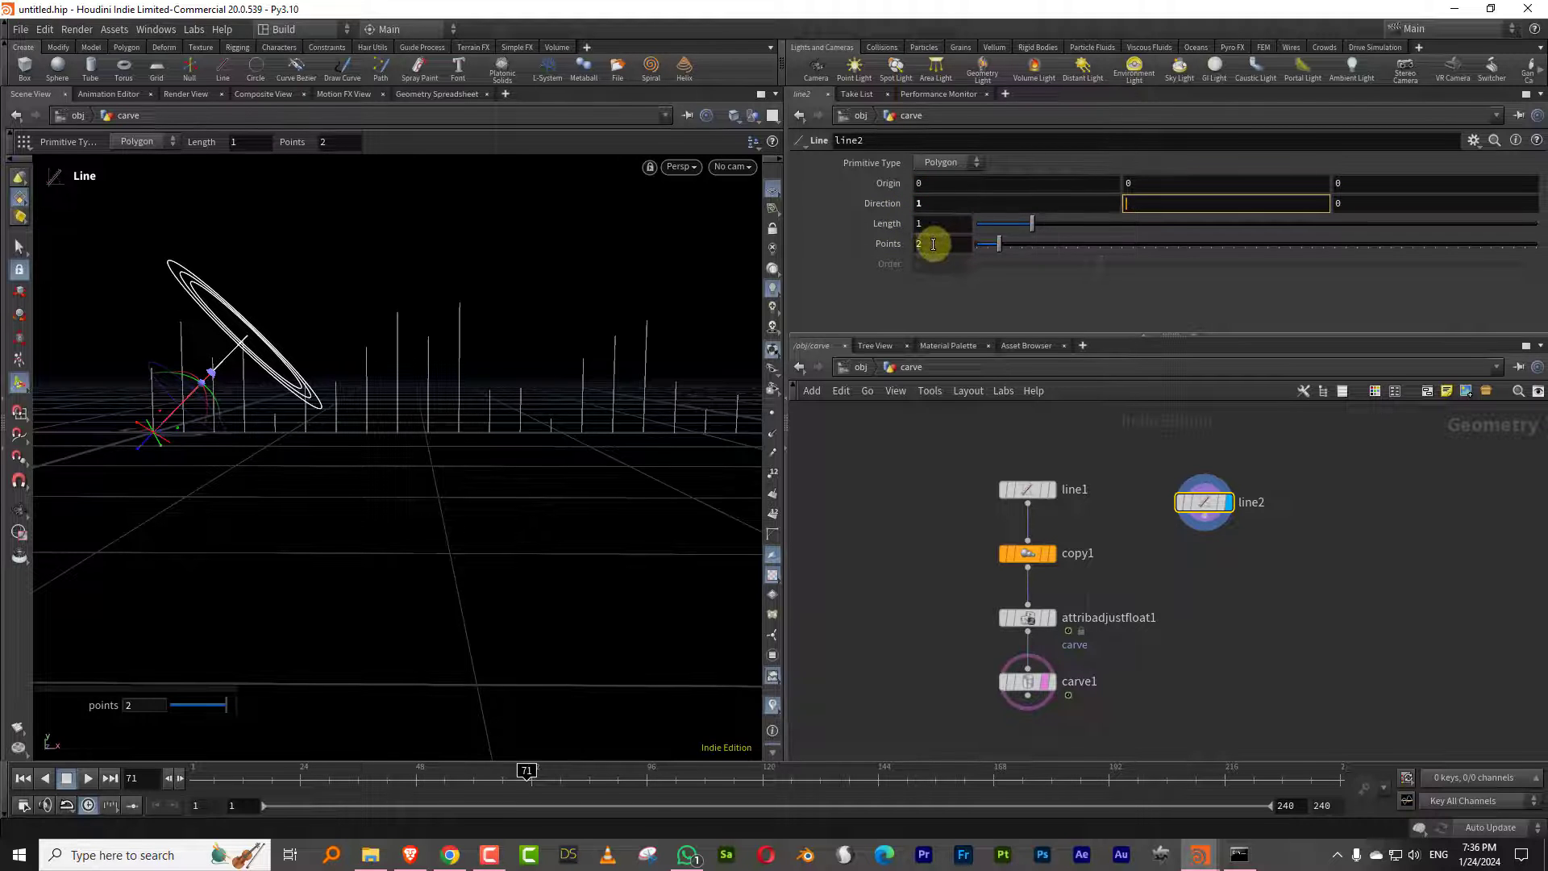
drag(1030, 223, 1230, 223)
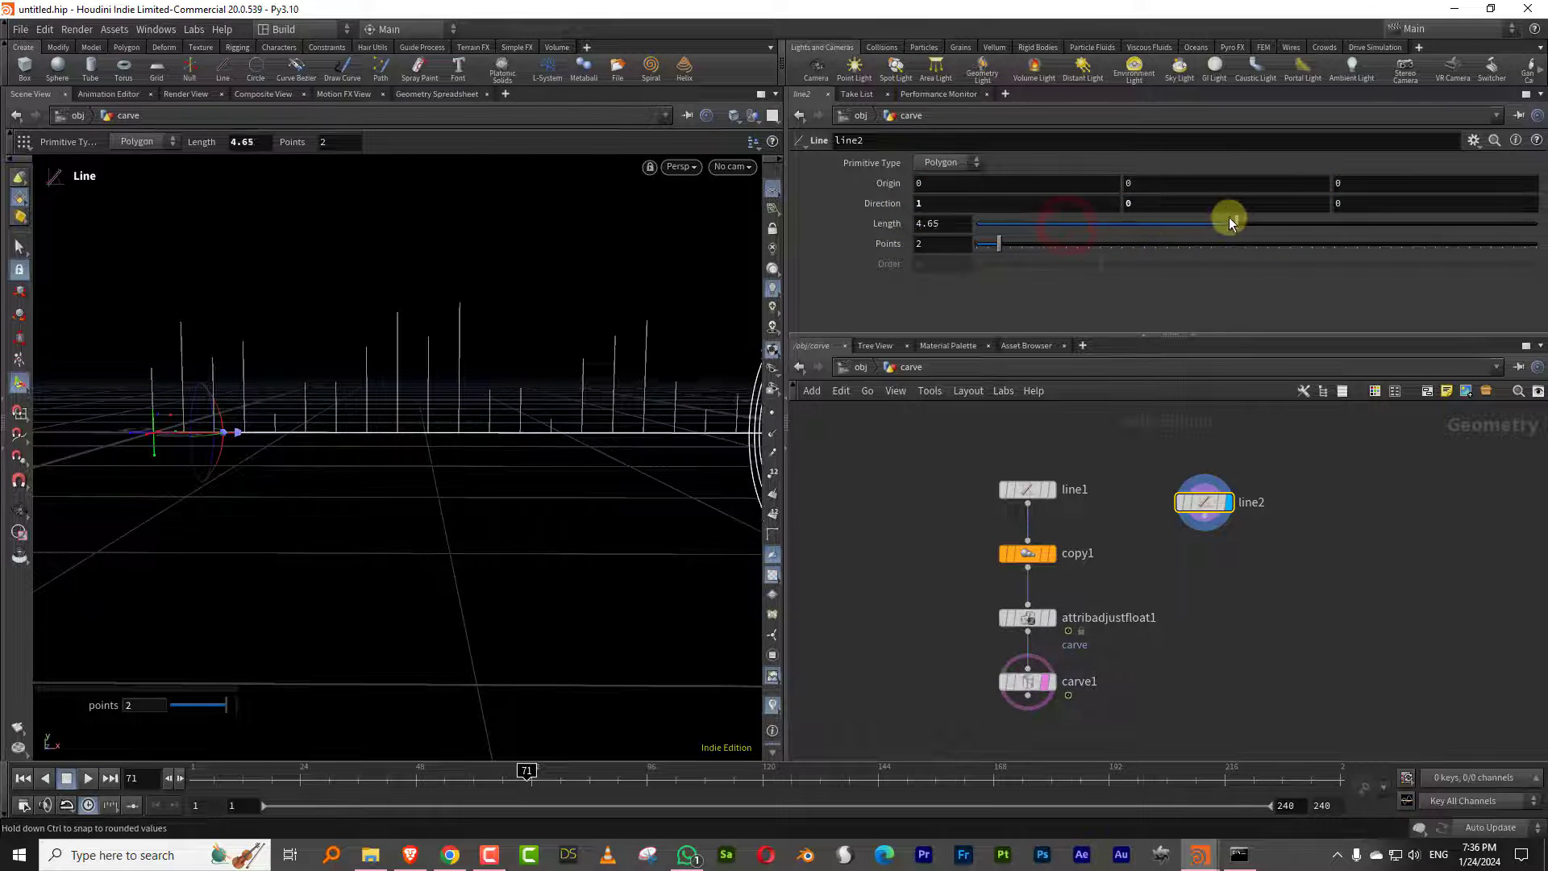
drag(987, 244, 1077, 244)
text(copyto)
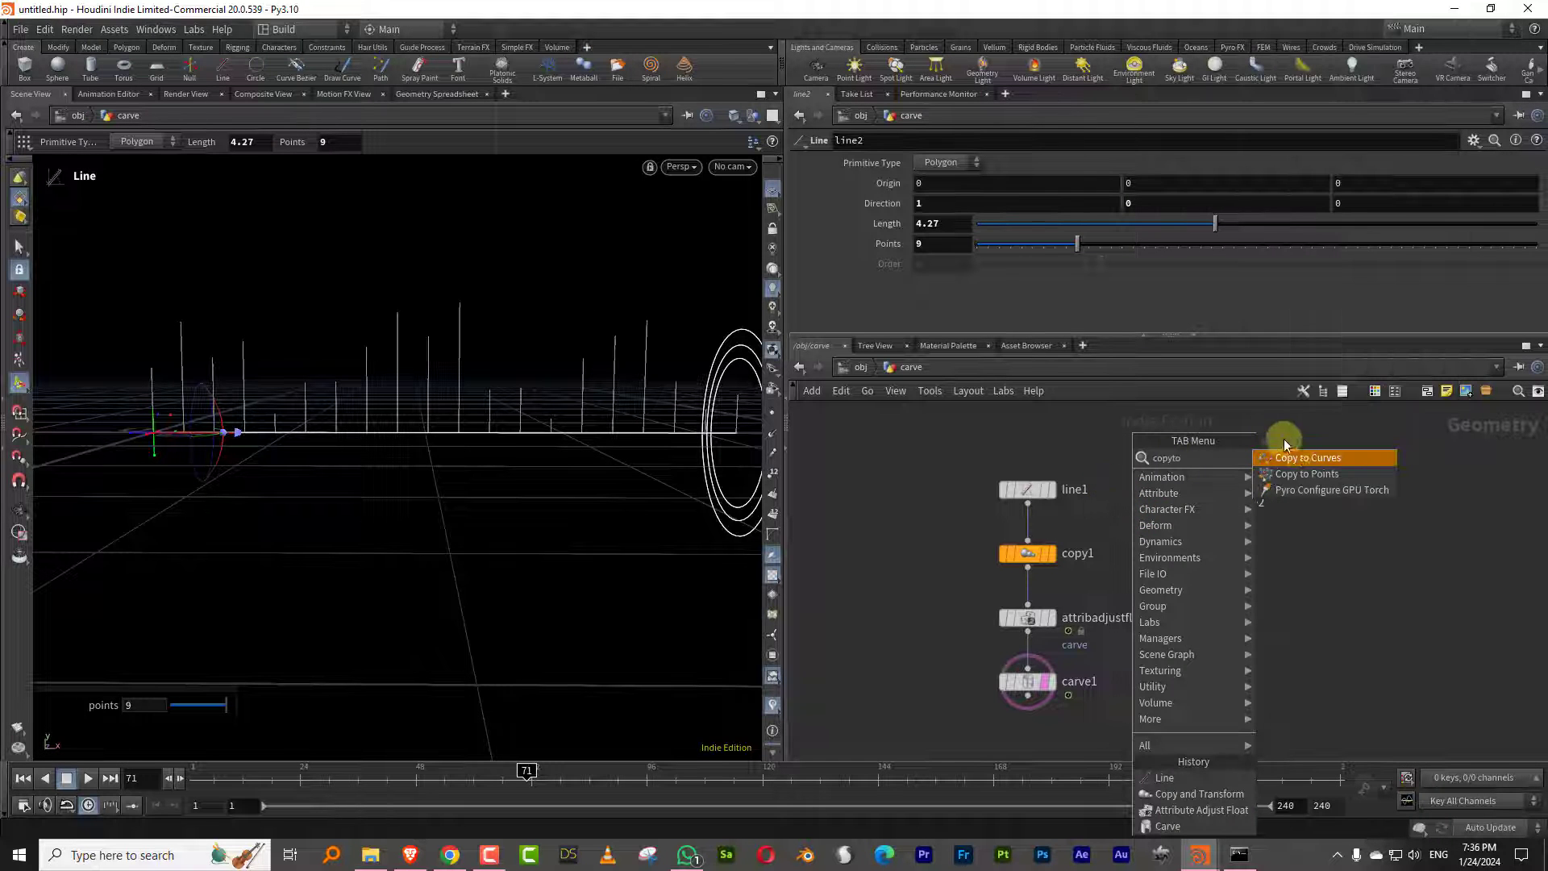
click(1307, 473)
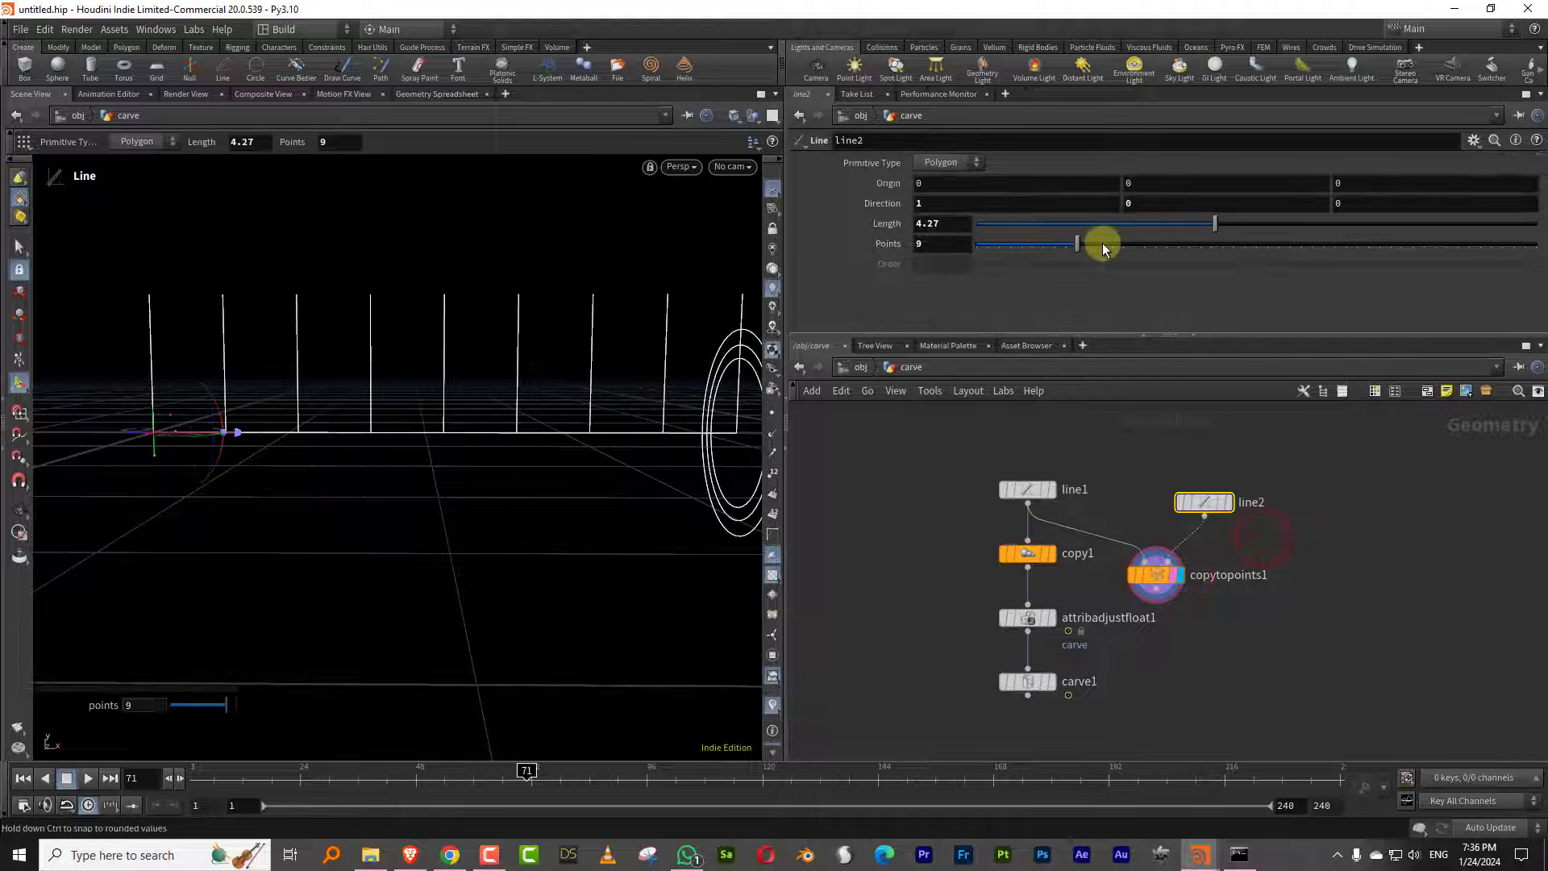
drag(1099, 244, 1302, 244)
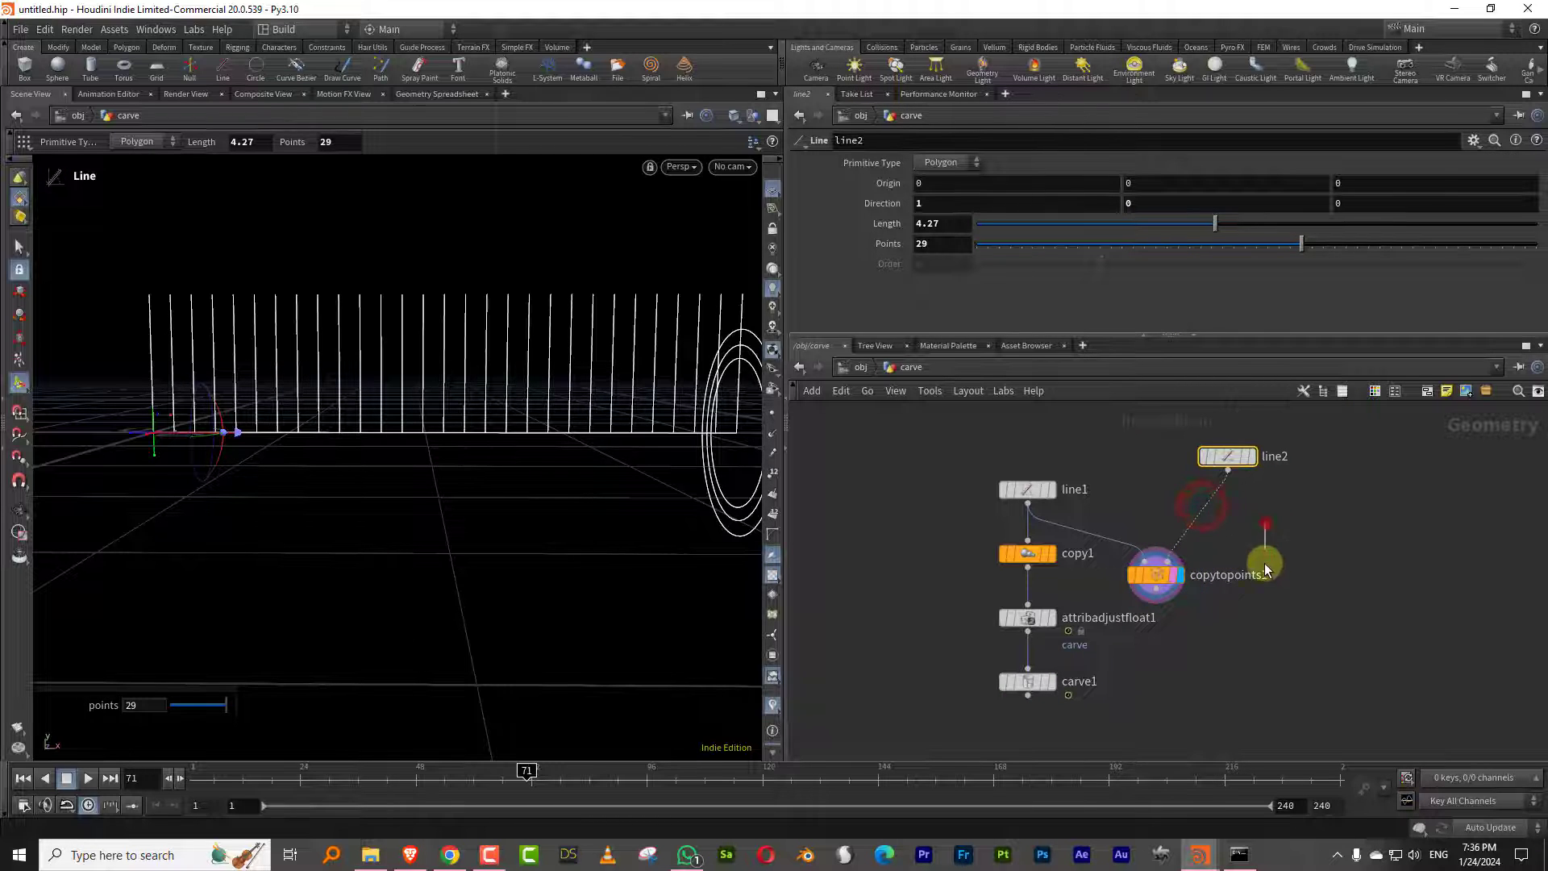
Step: Add Attribute Adjust Float after line2 setting carve always with a noise pattern
key(Tab)
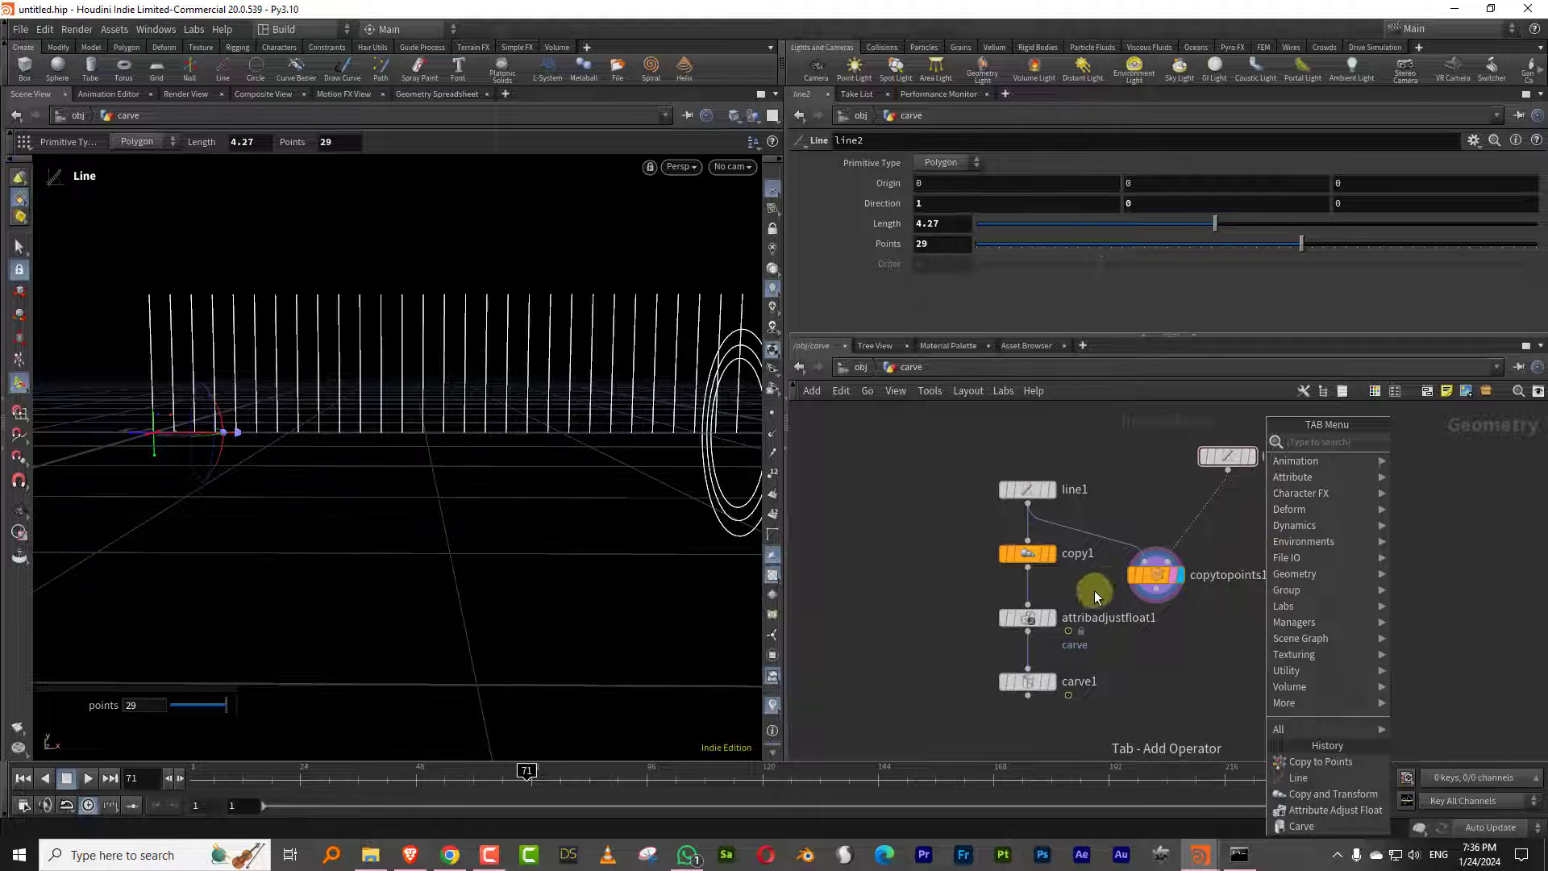
text(flo)
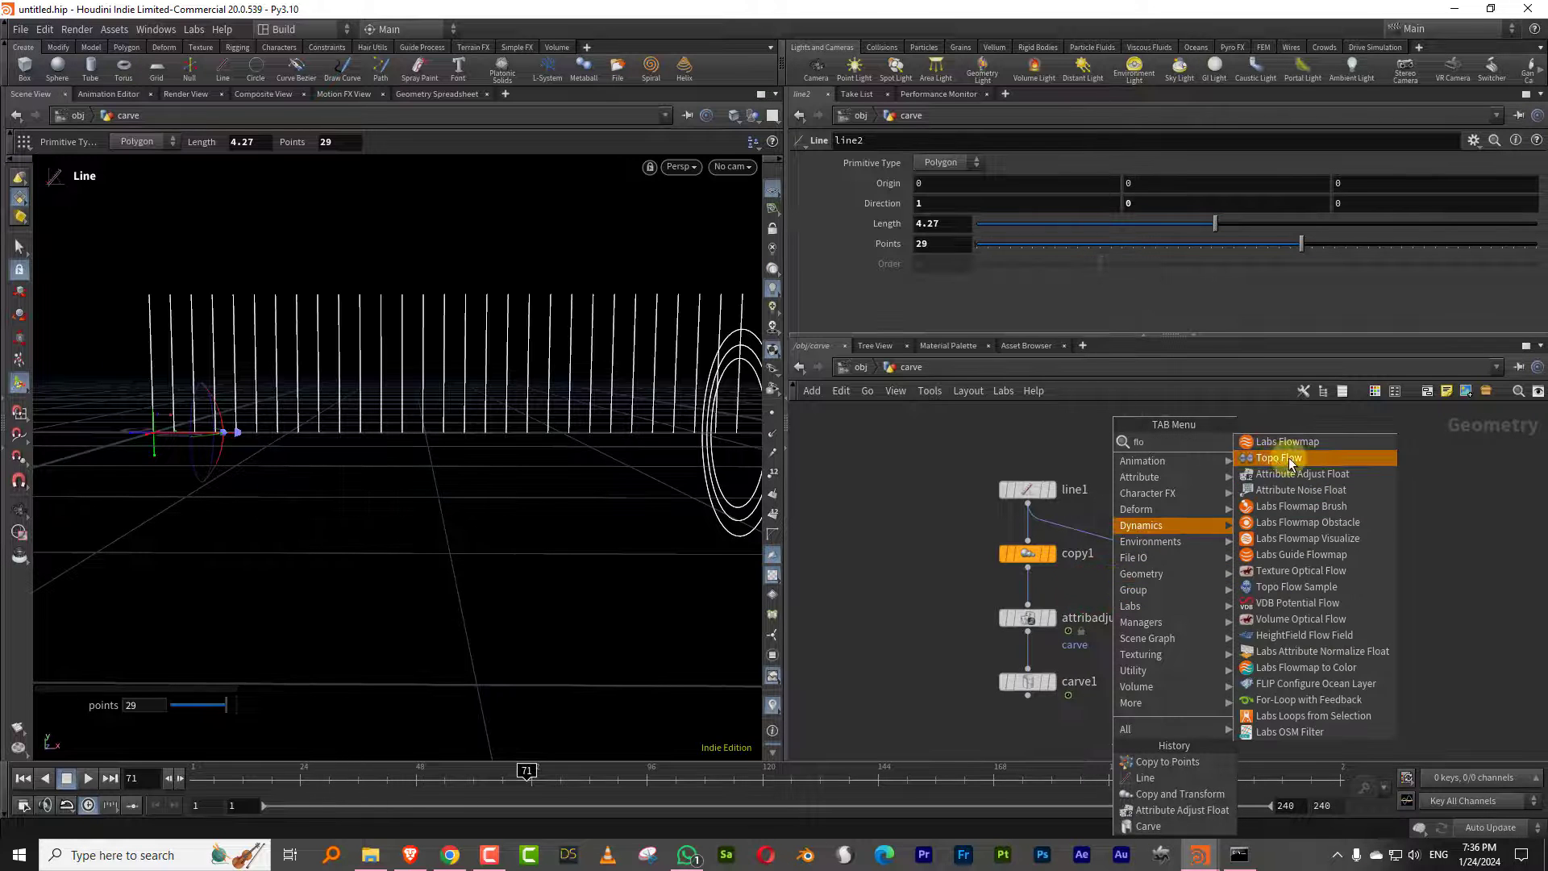
click(1302, 473)
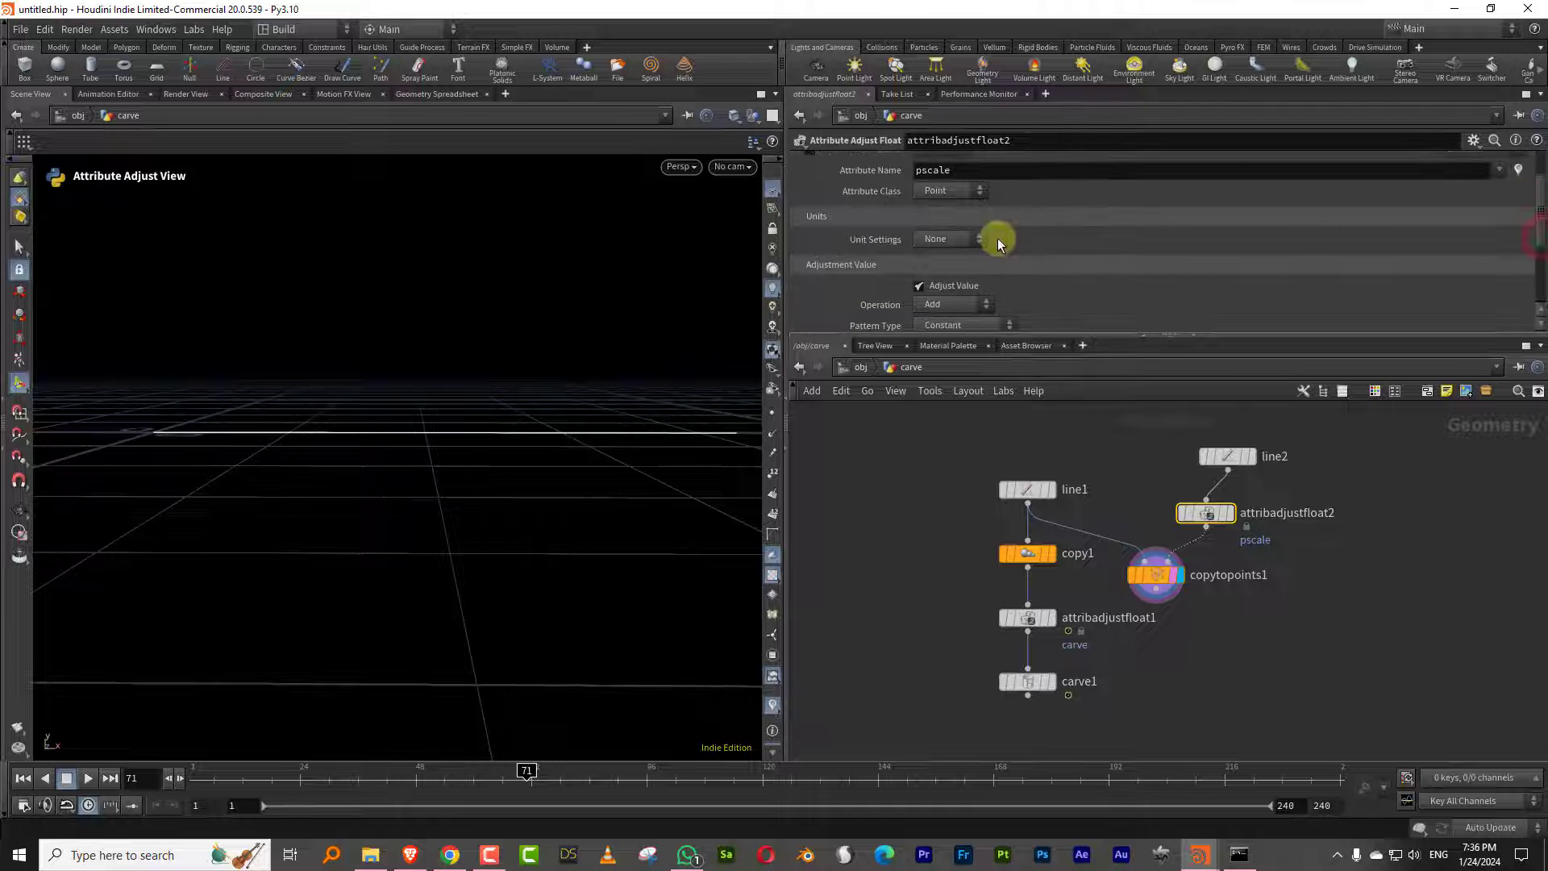
text(carv)
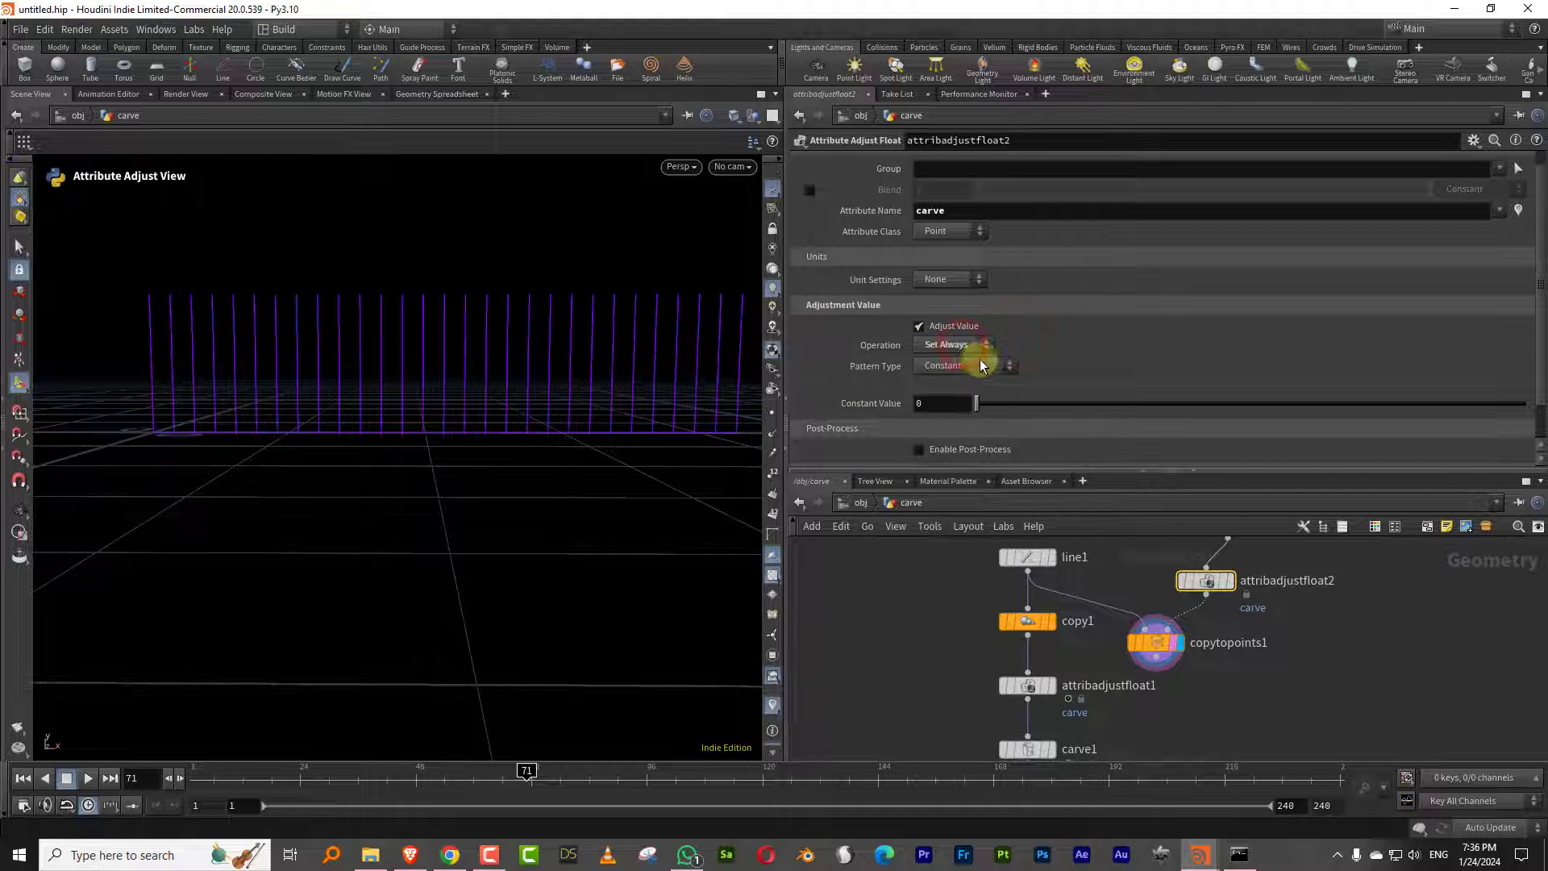
click(966, 365)
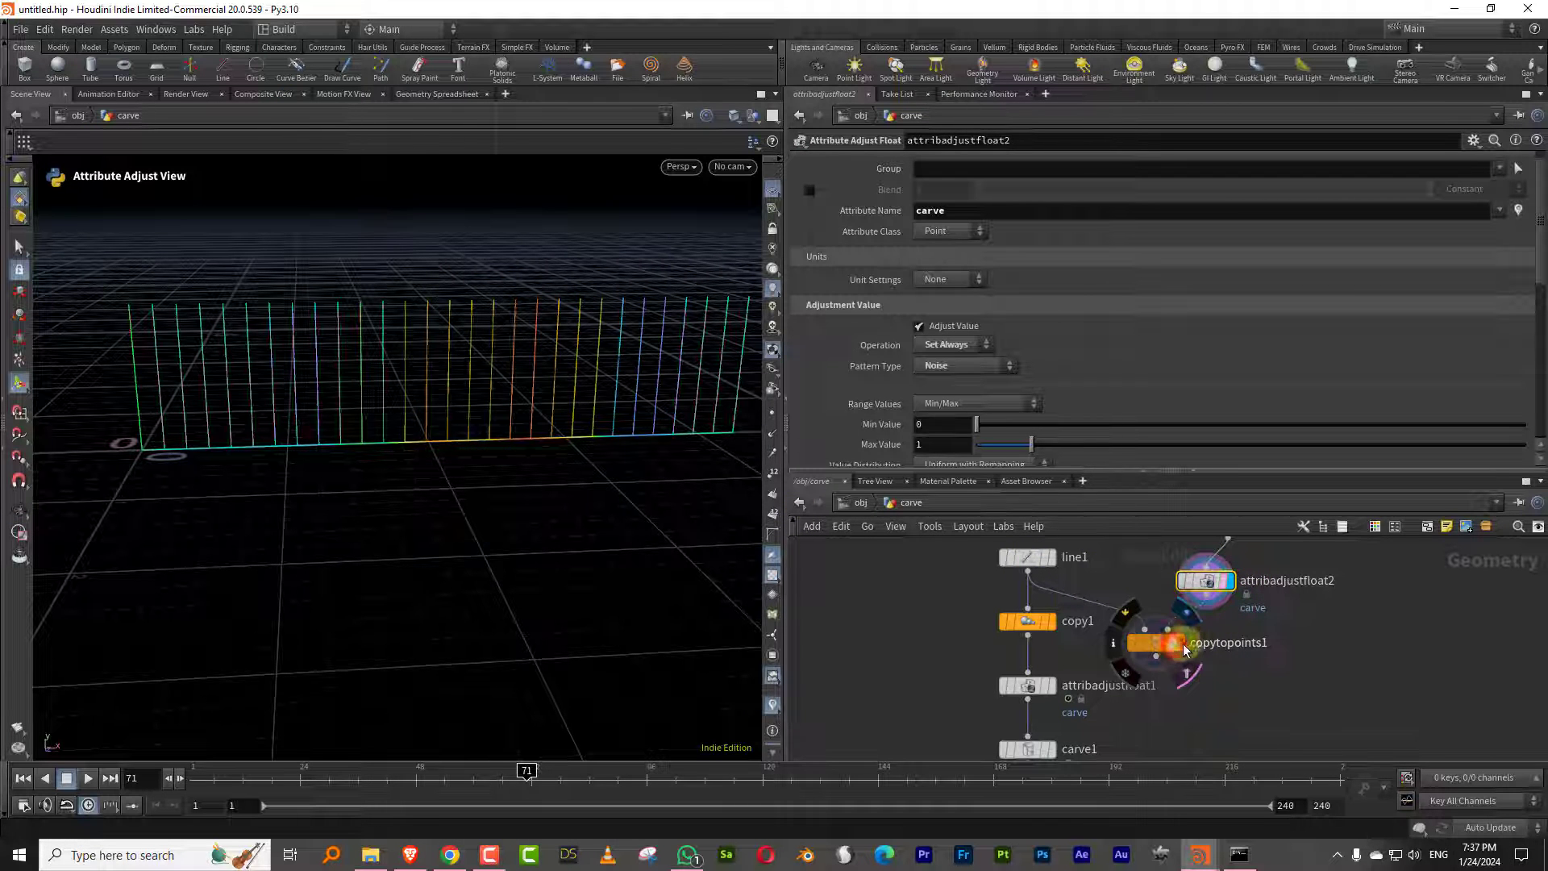
Step: Add Attribute Promote after copytopoints1, promoting carve to the Primitive class
click(1157, 642)
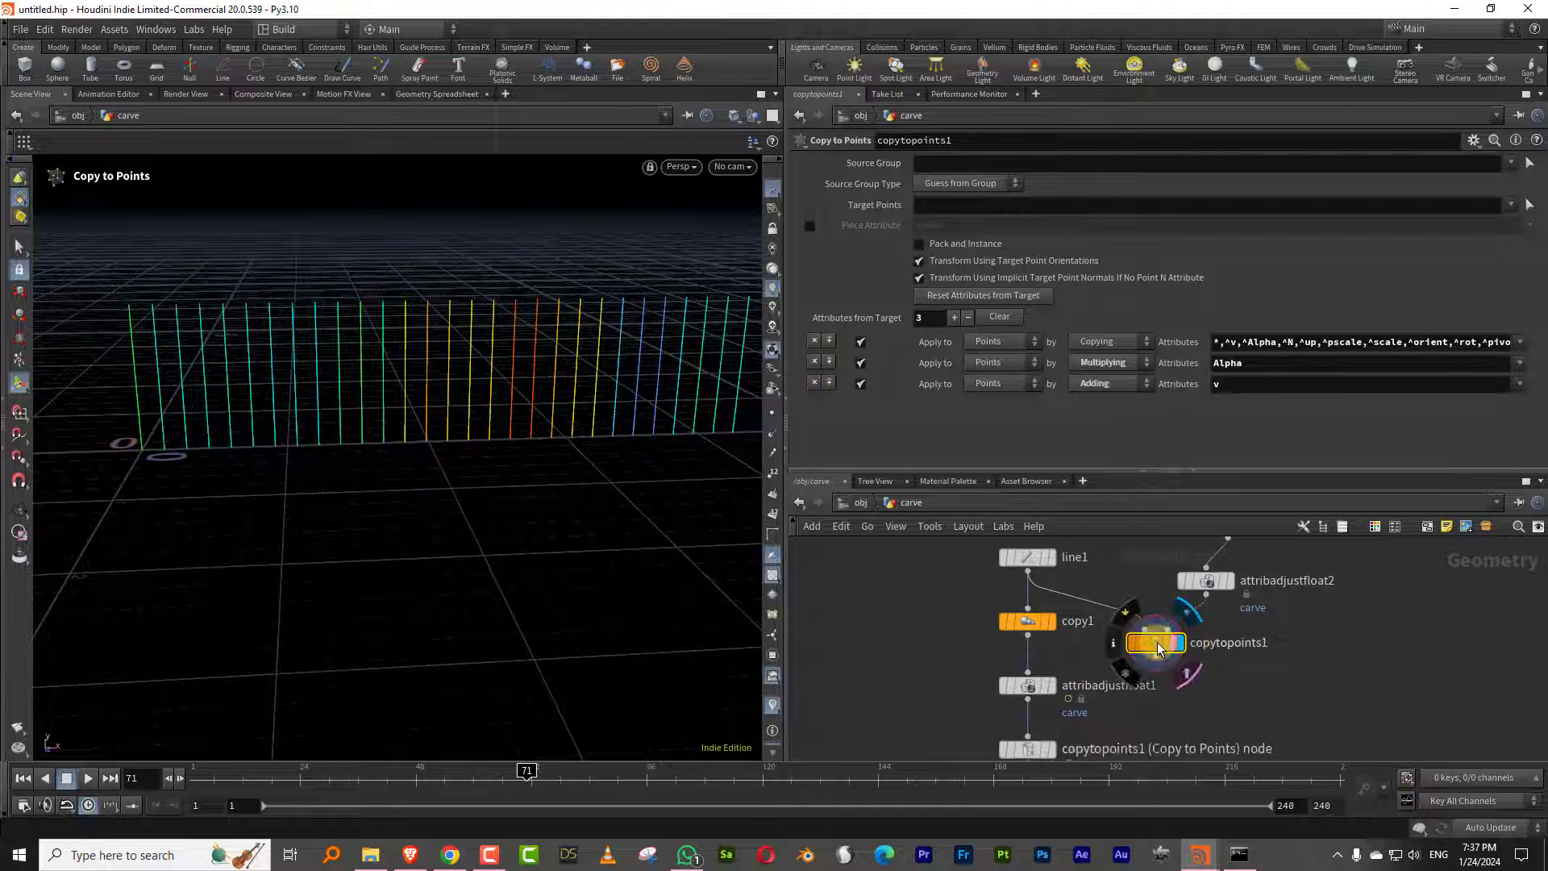
click(1156, 642)
text(promo)
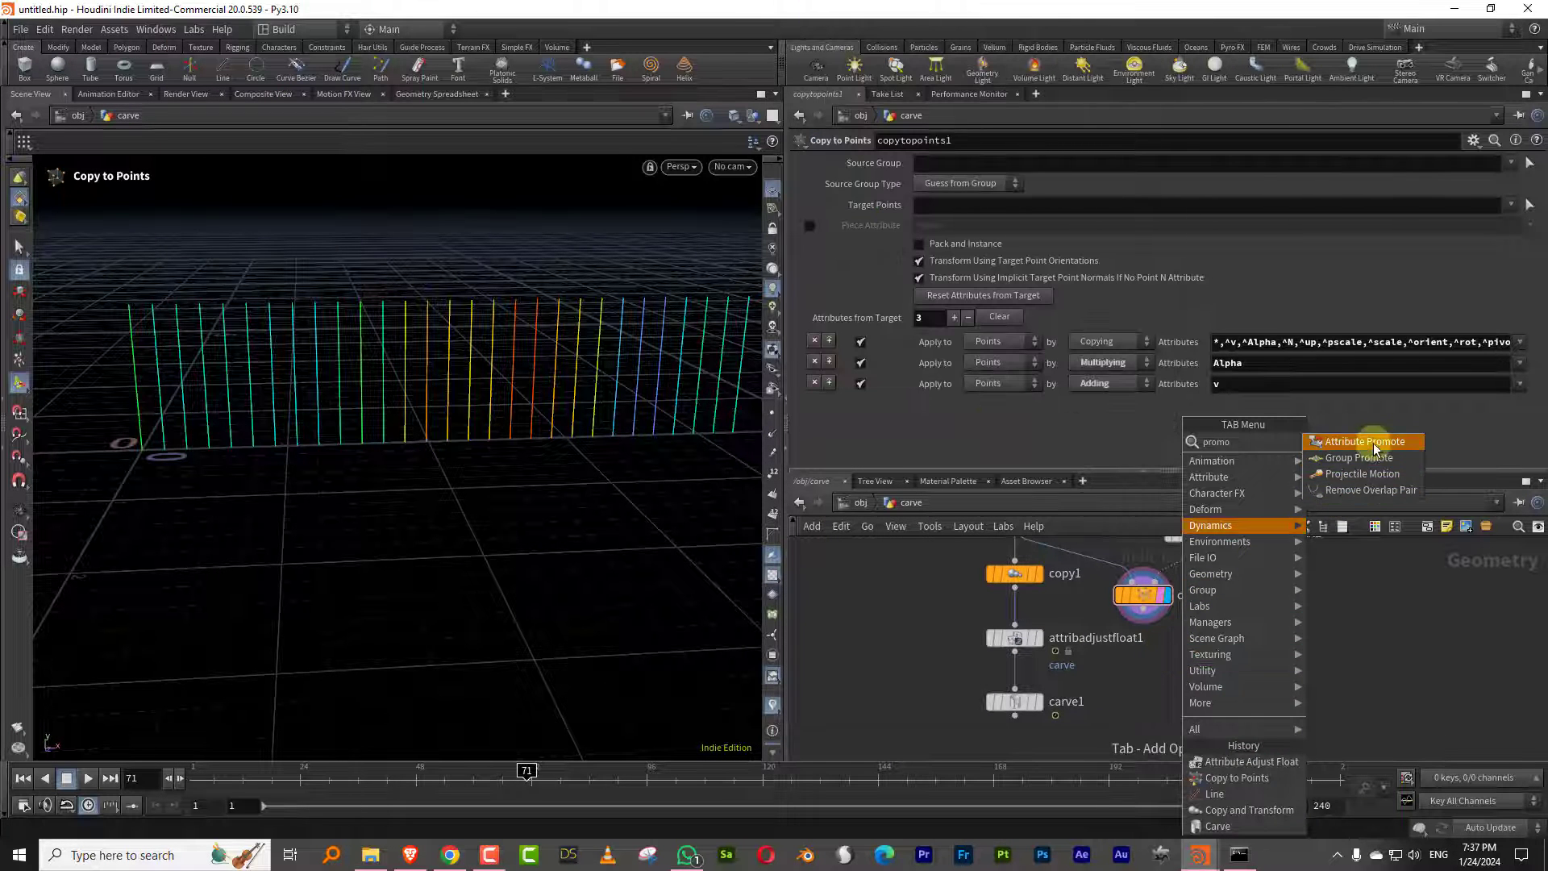
click(1364, 442)
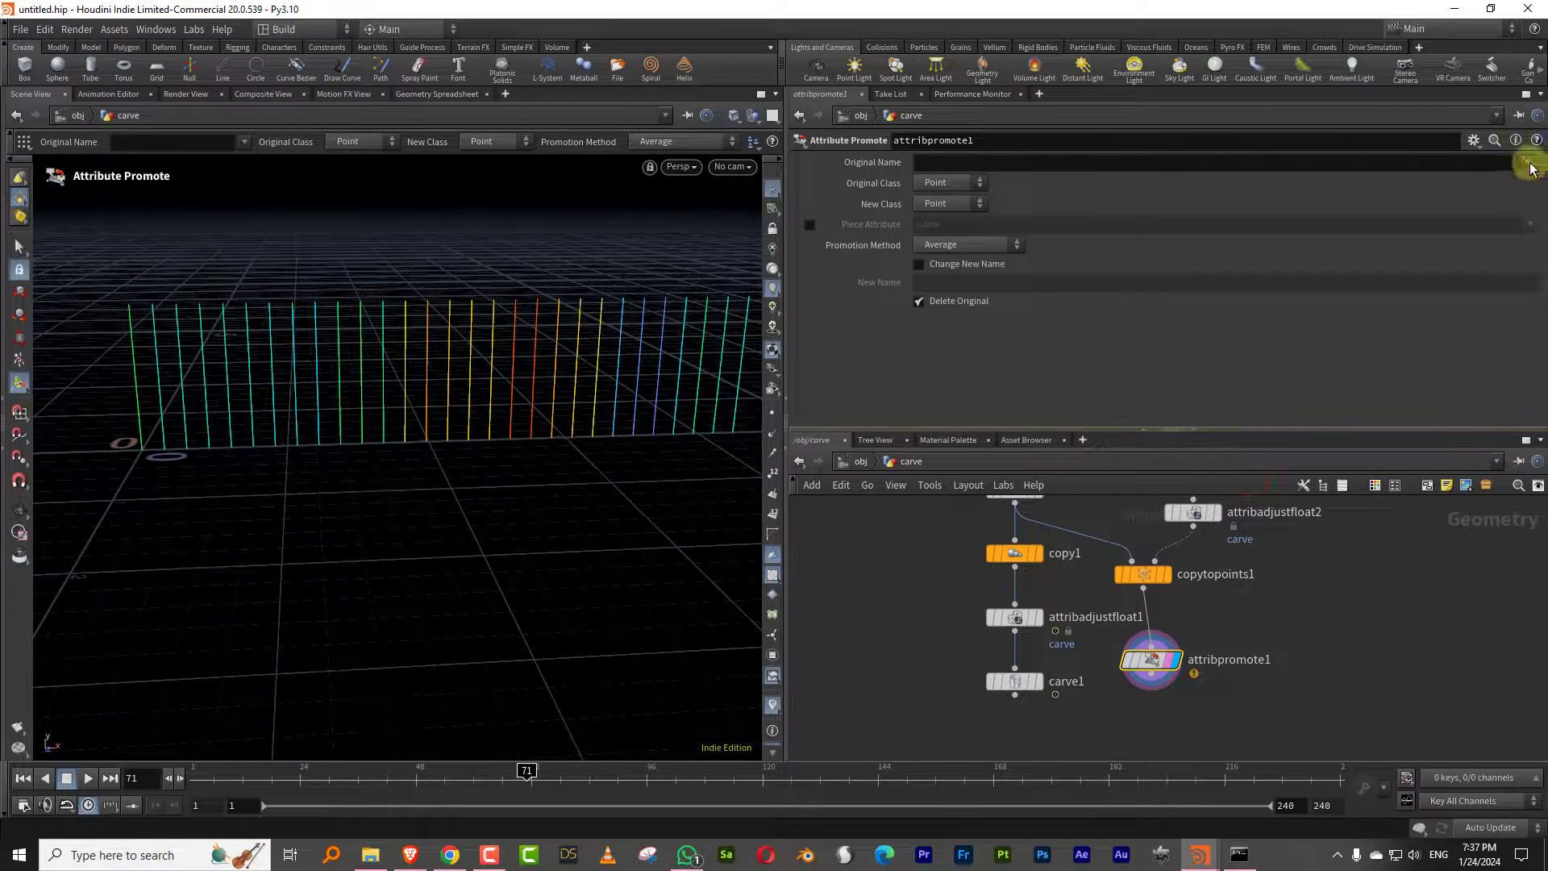
click(950, 204)
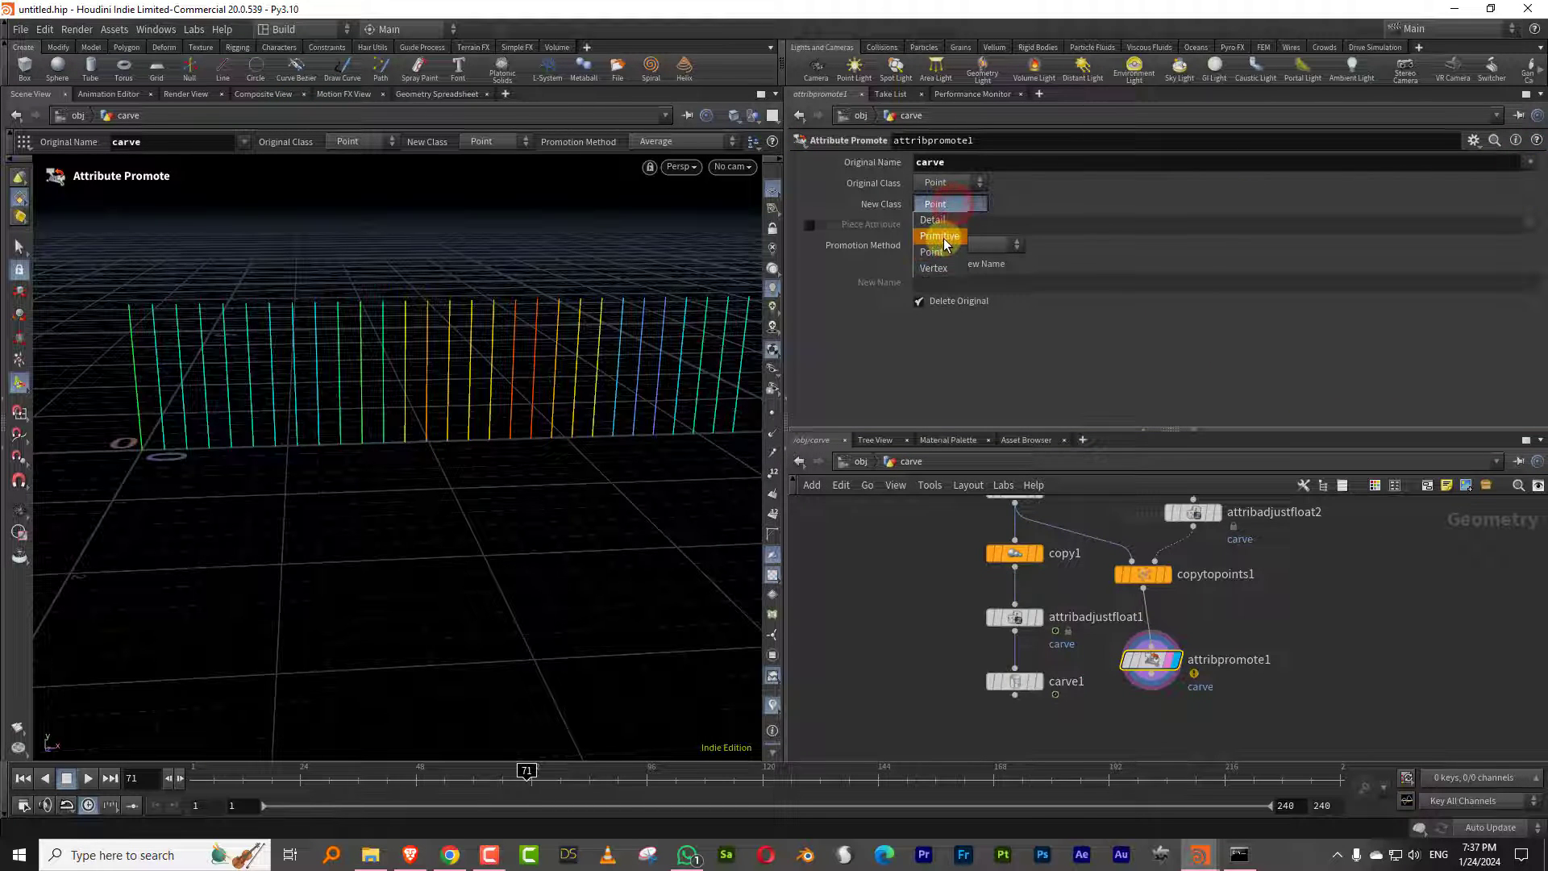
click(939, 236)
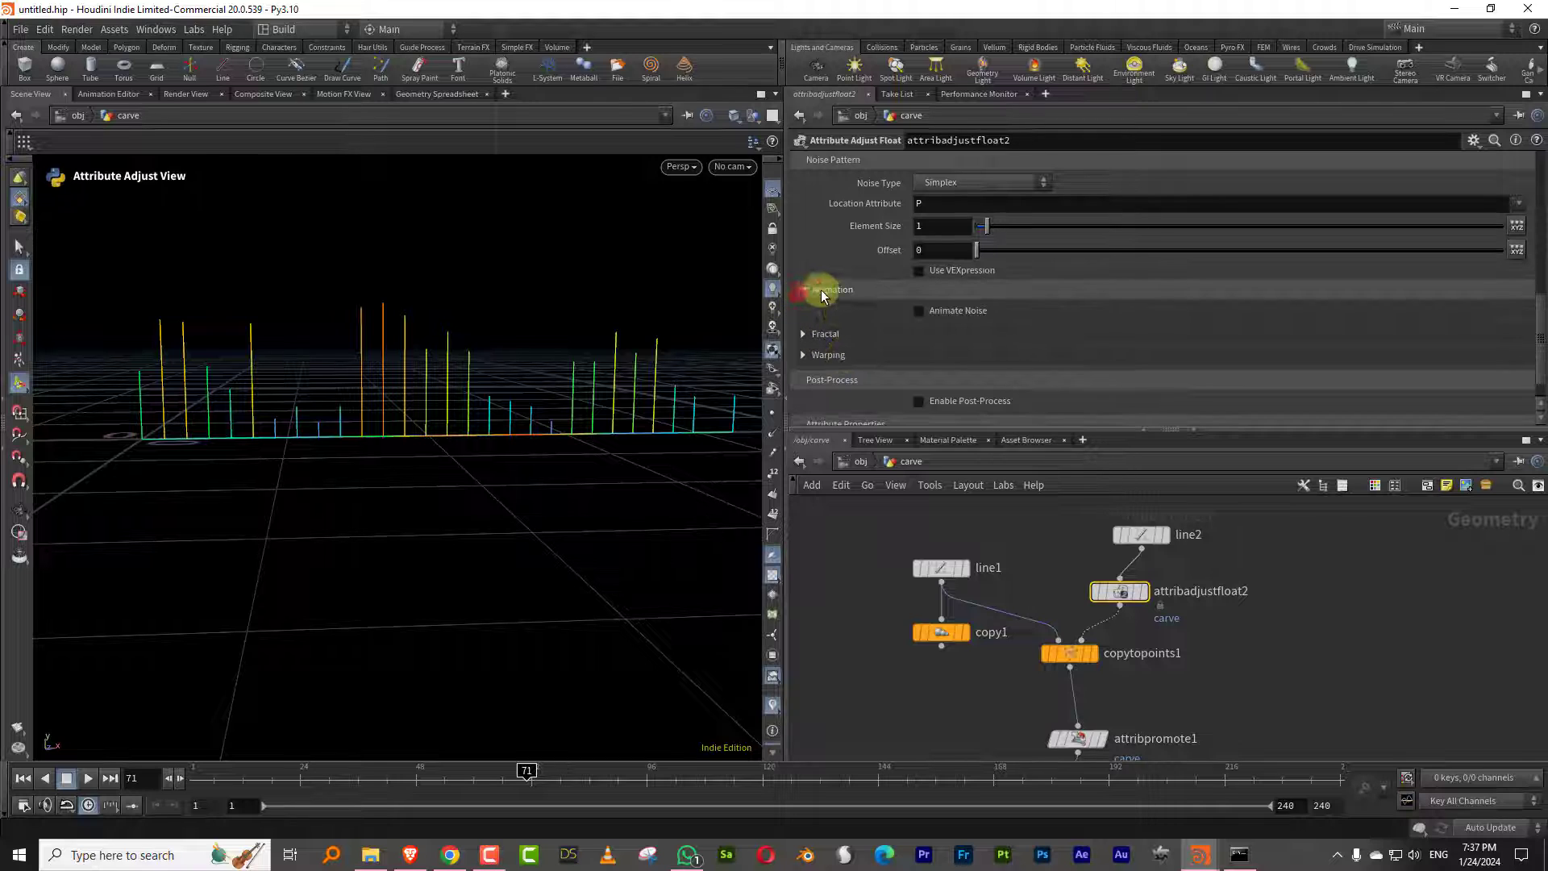
Step: Enable Animate Noise on the row's attribute adjust and set element size to 0.46
click(820, 289)
text(0.15)
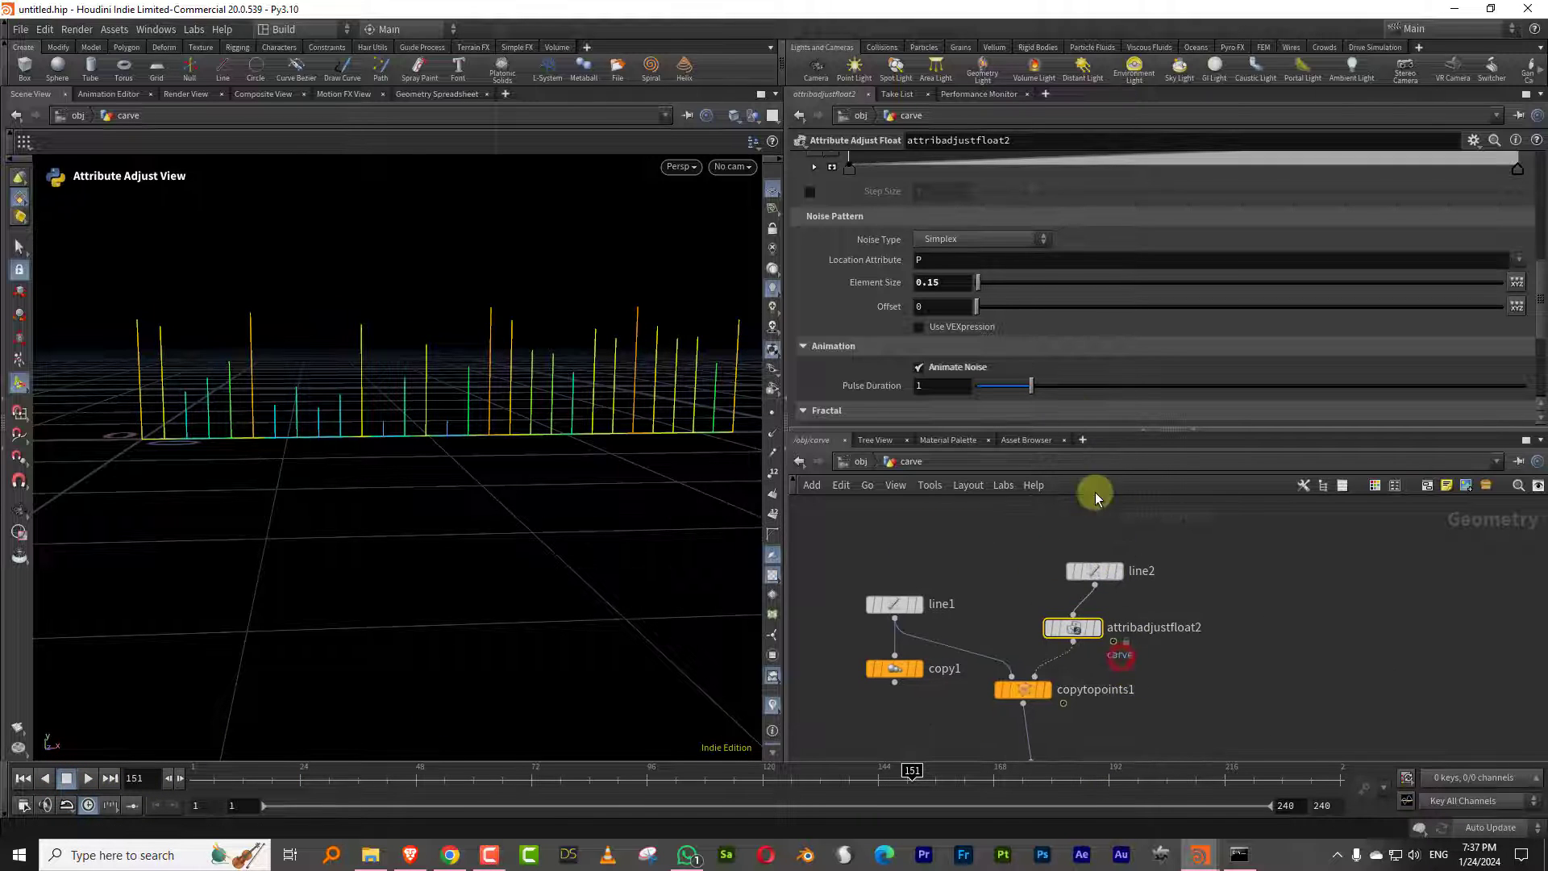
drag(950, 281, 982, 303)
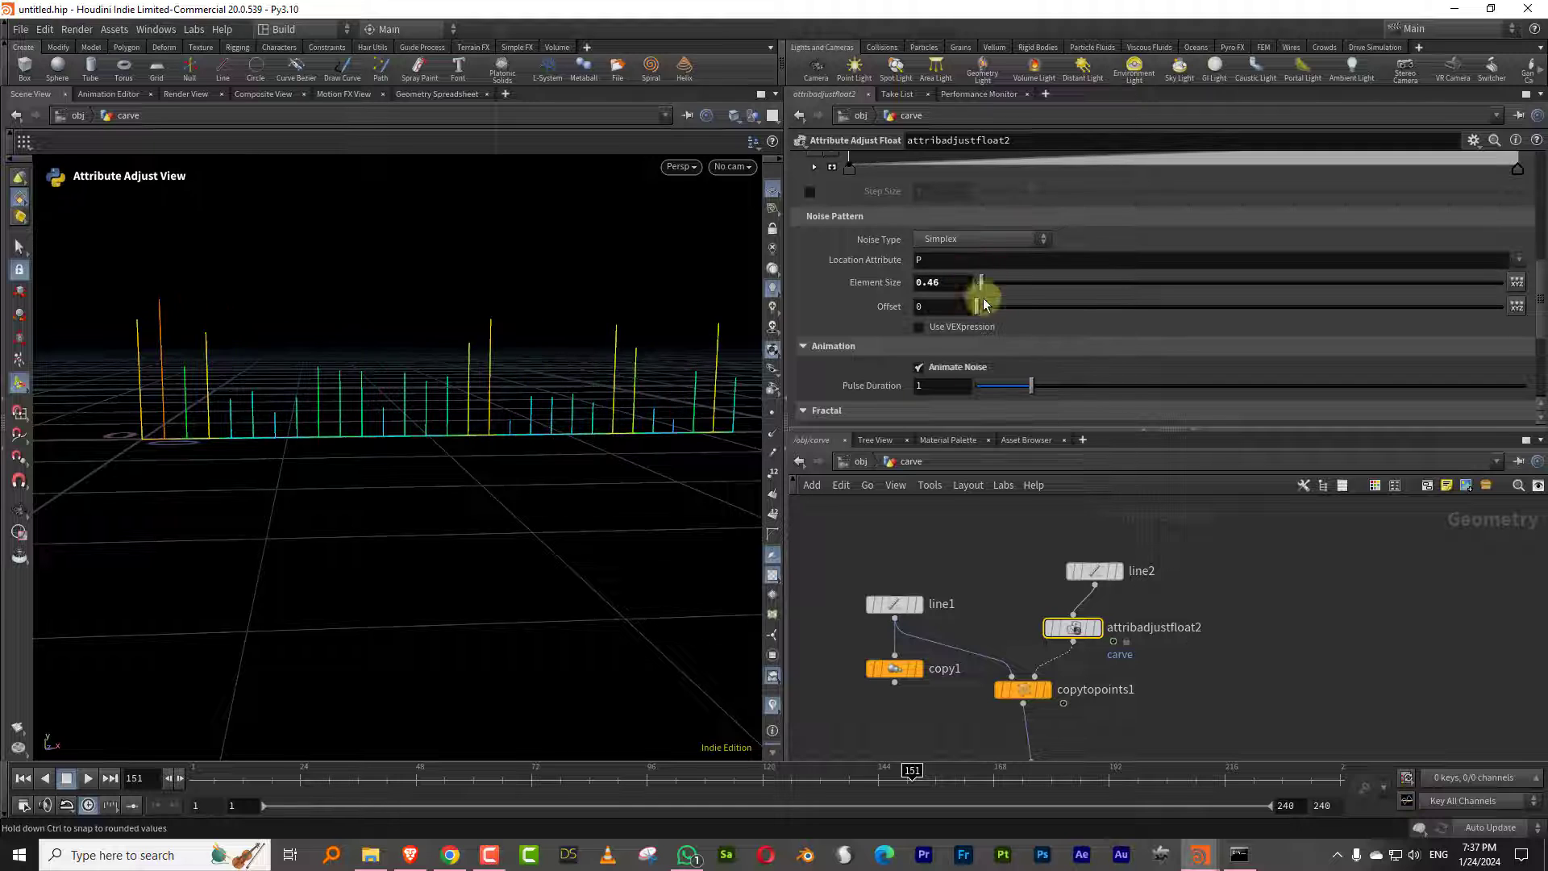
click(87, 778)
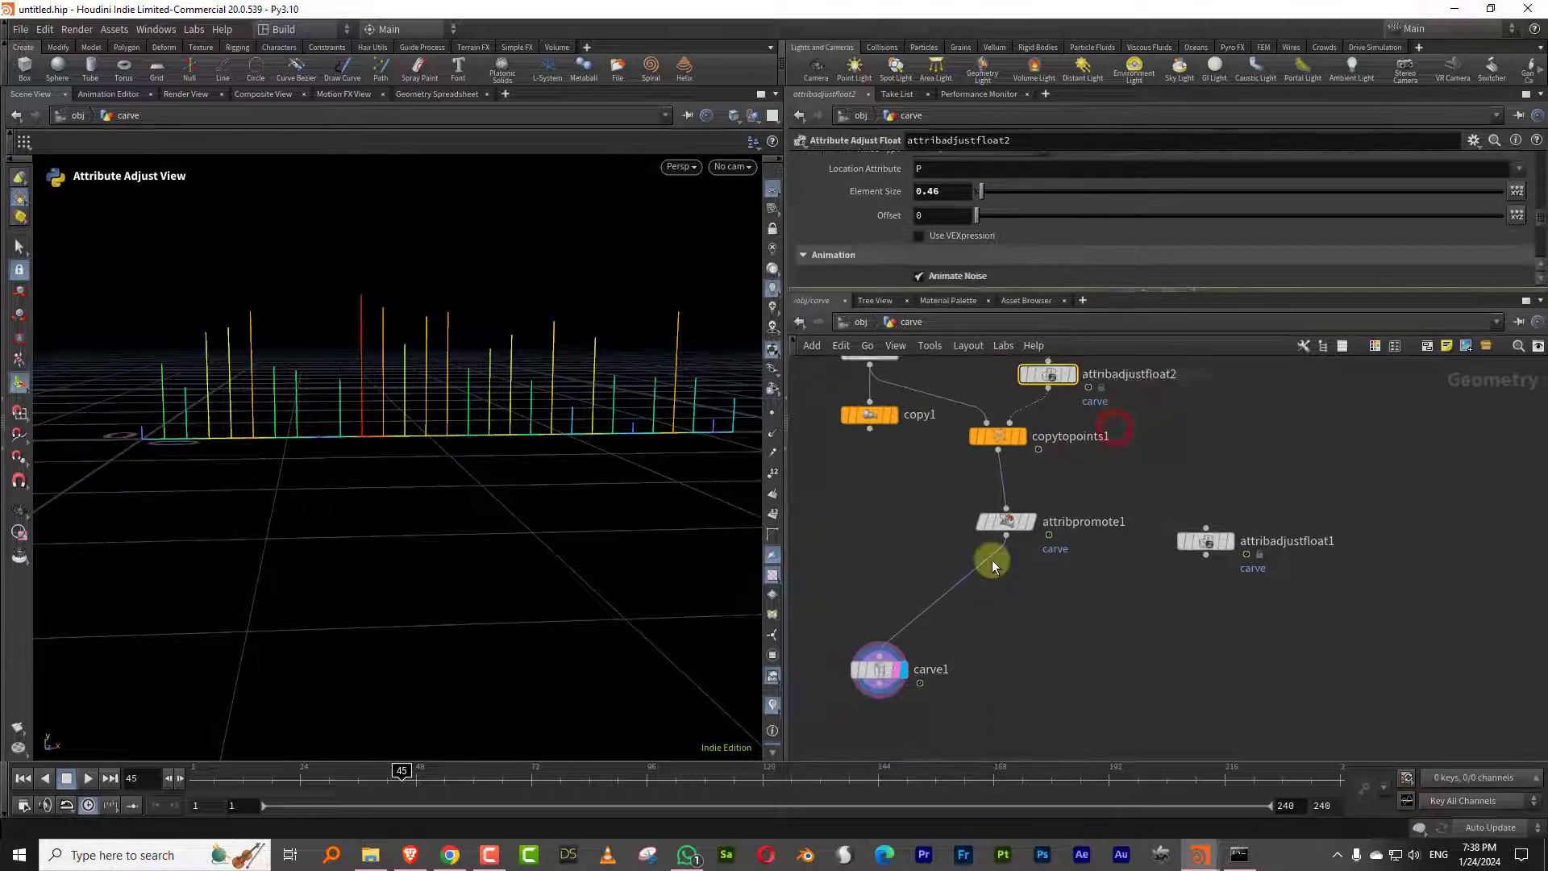
Step: Add a Resample after carve1 and place a new Line node
click(1206, 541)
text(re)
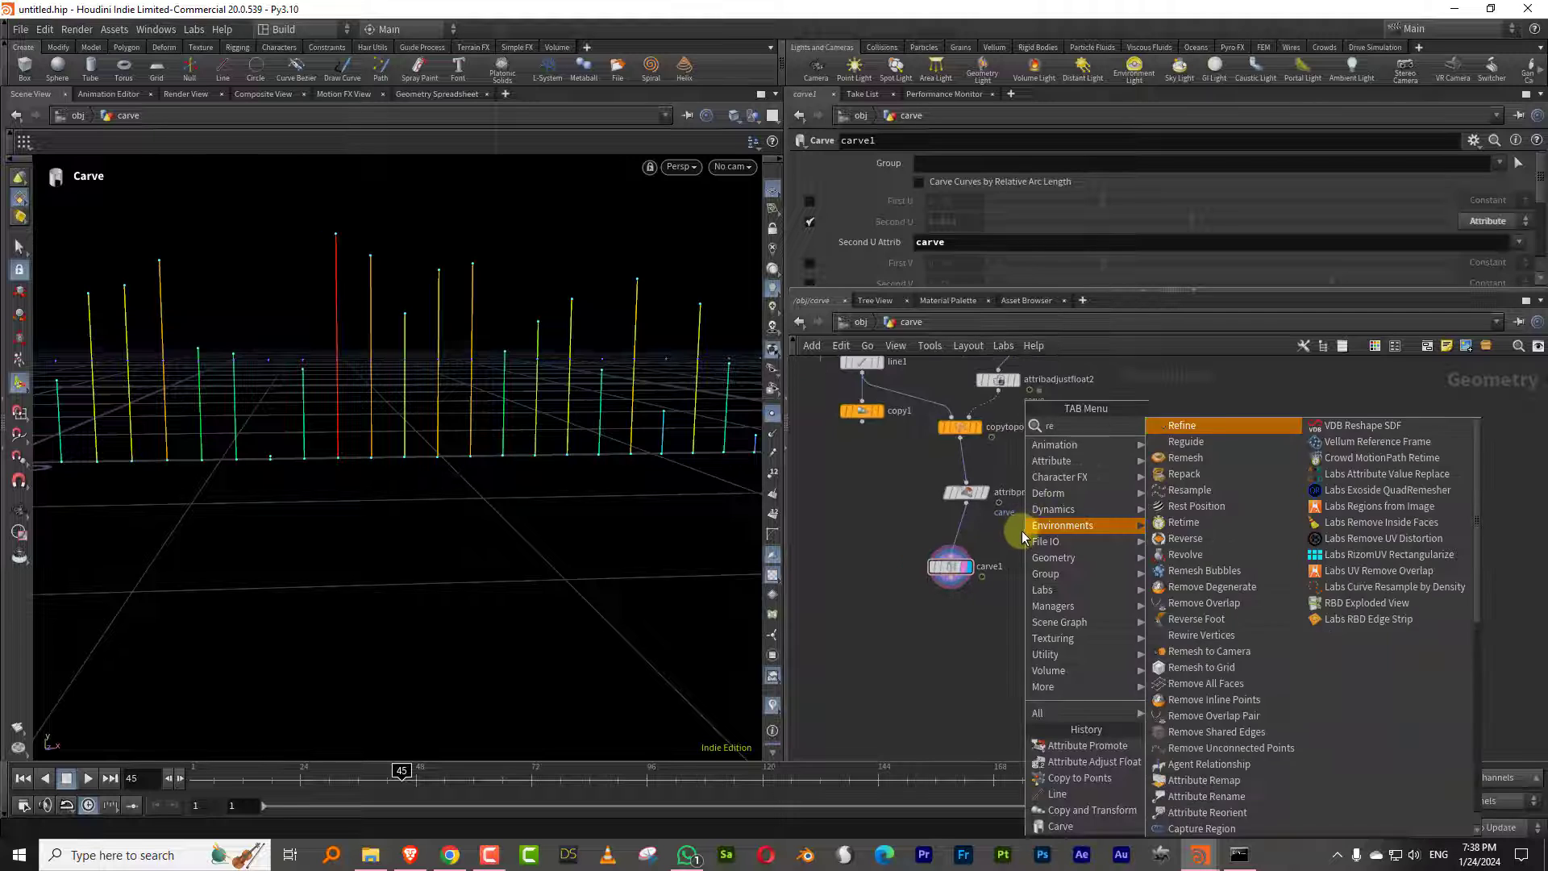
click(1190, 490)
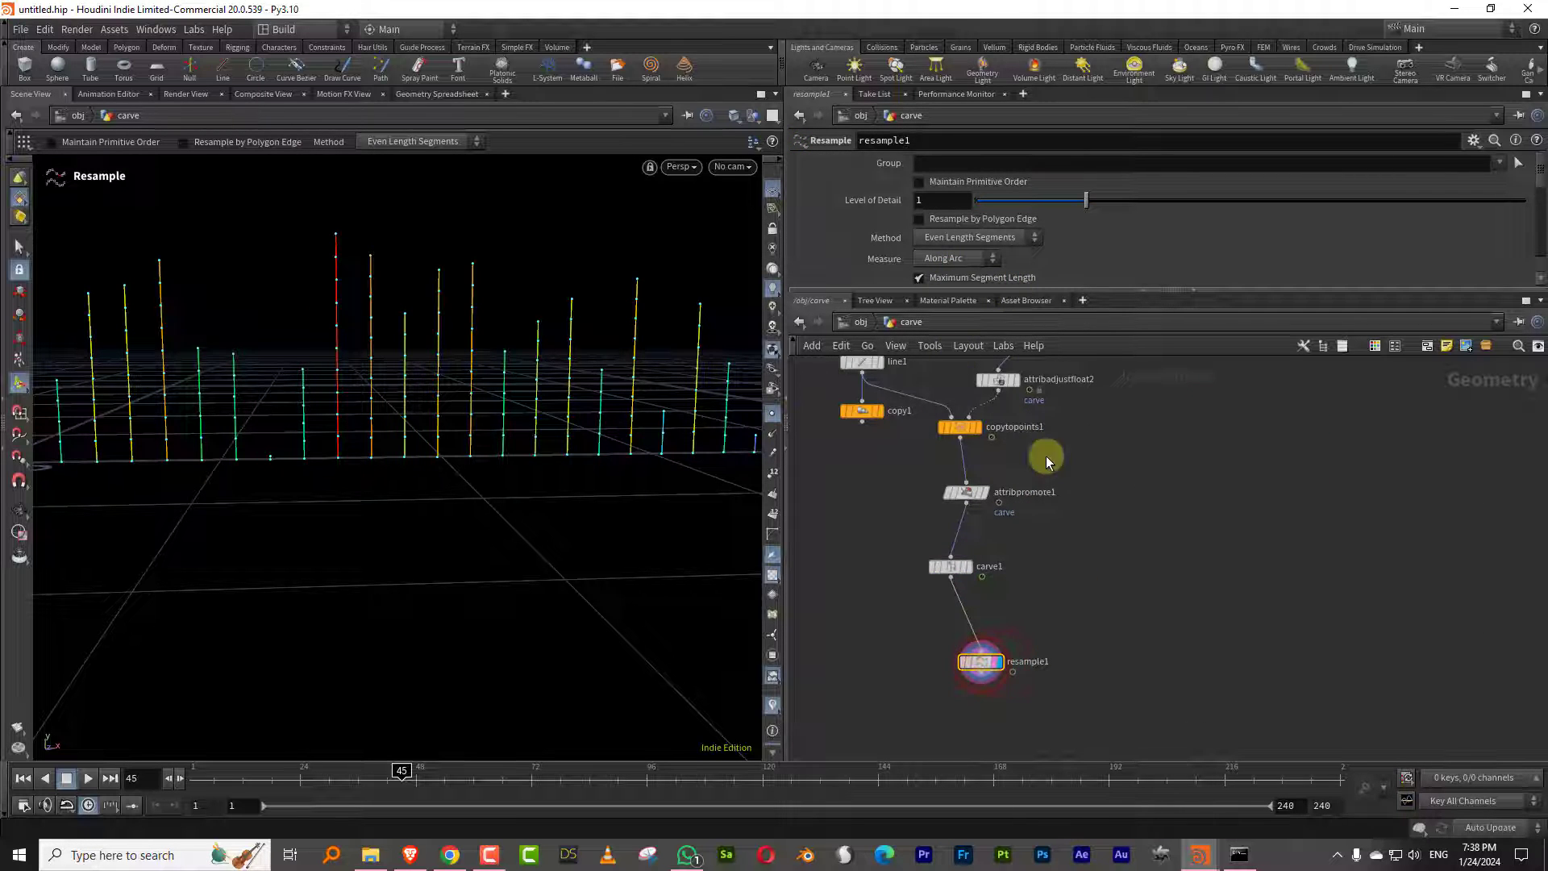
key(Tab)
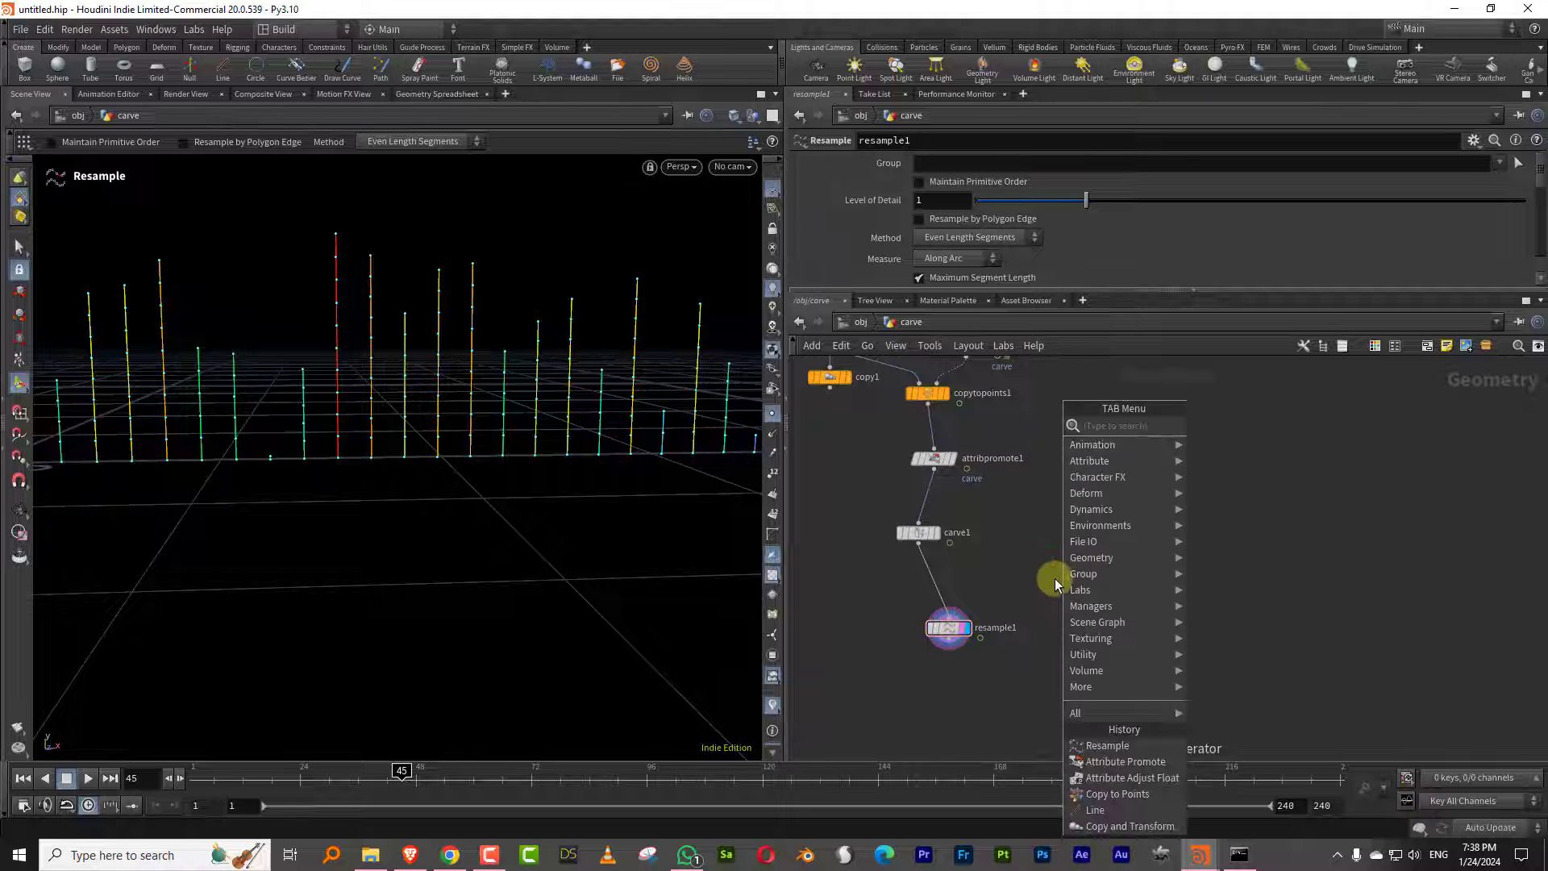
click(1095, 810)
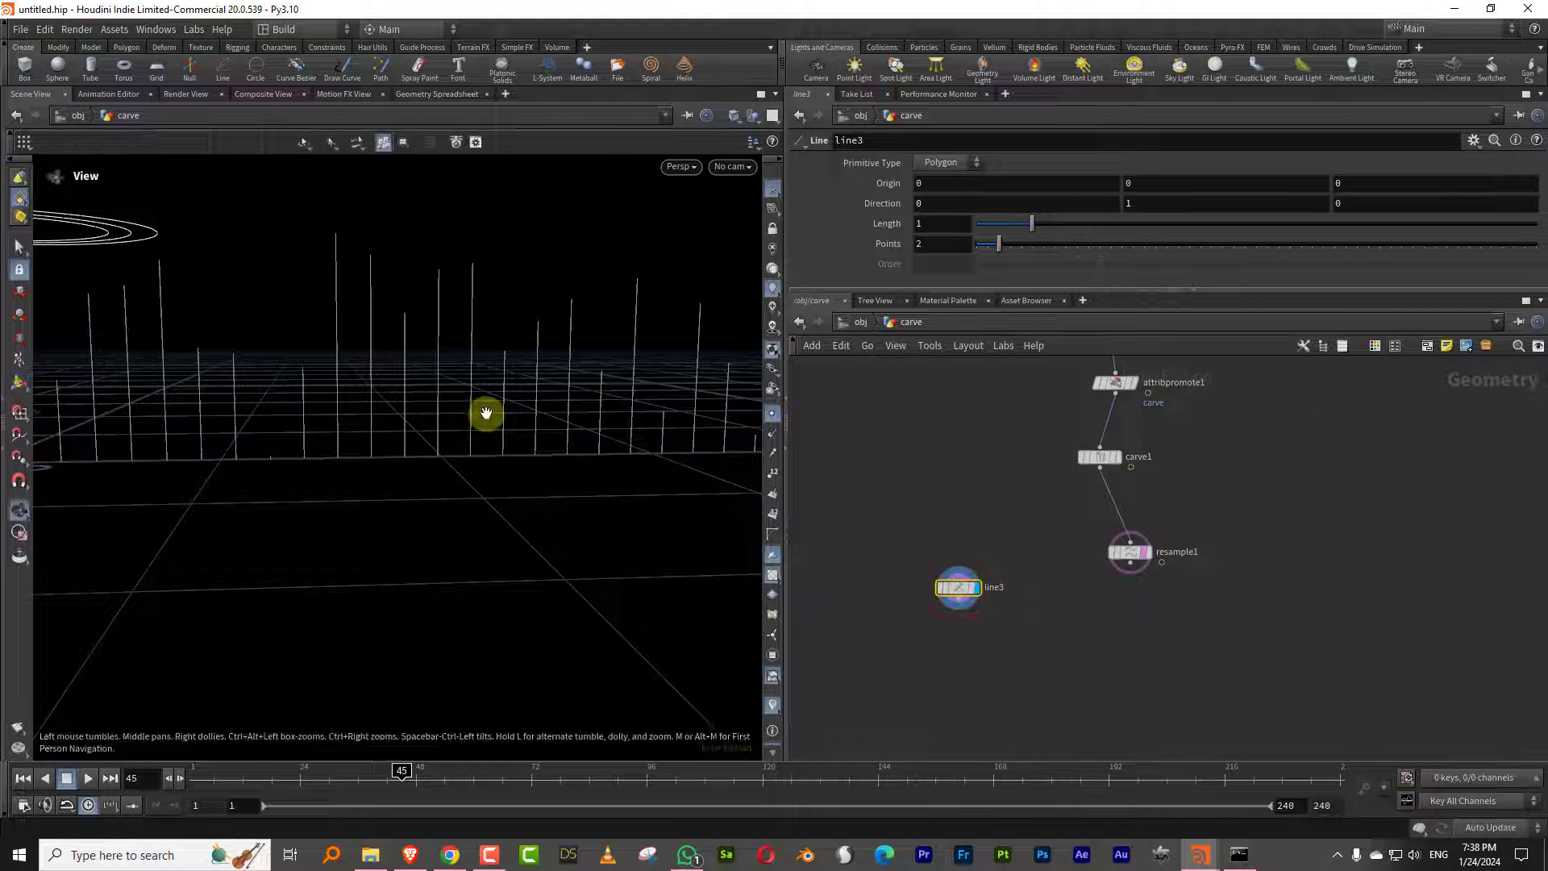
click(959, 587)
text(siz)
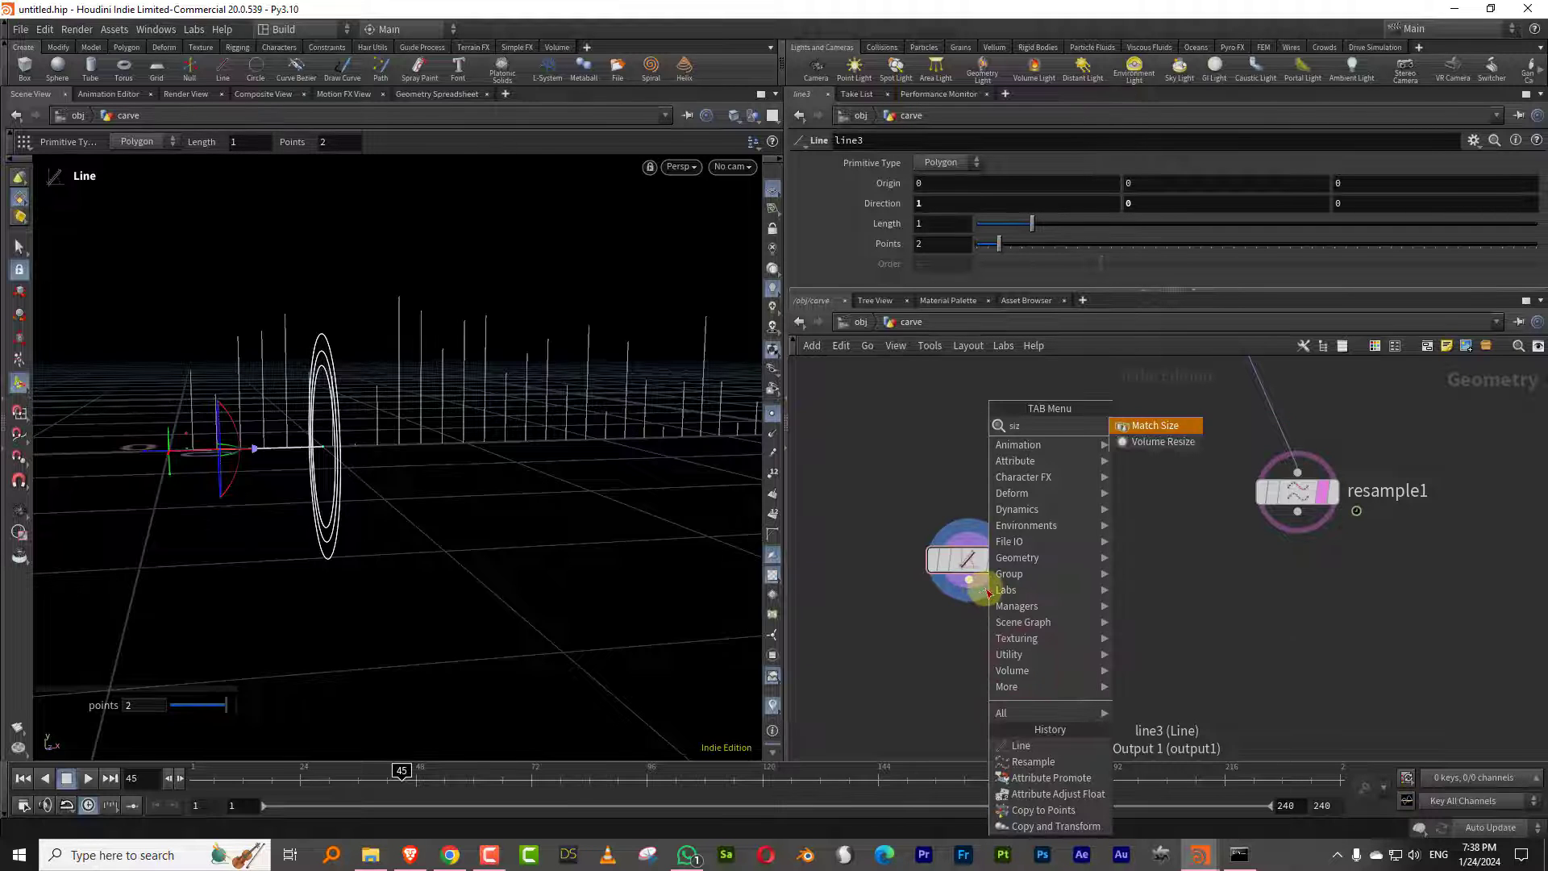
Step: Add a Match Size after the line, then a Copy to Points node
click(1154, 425)
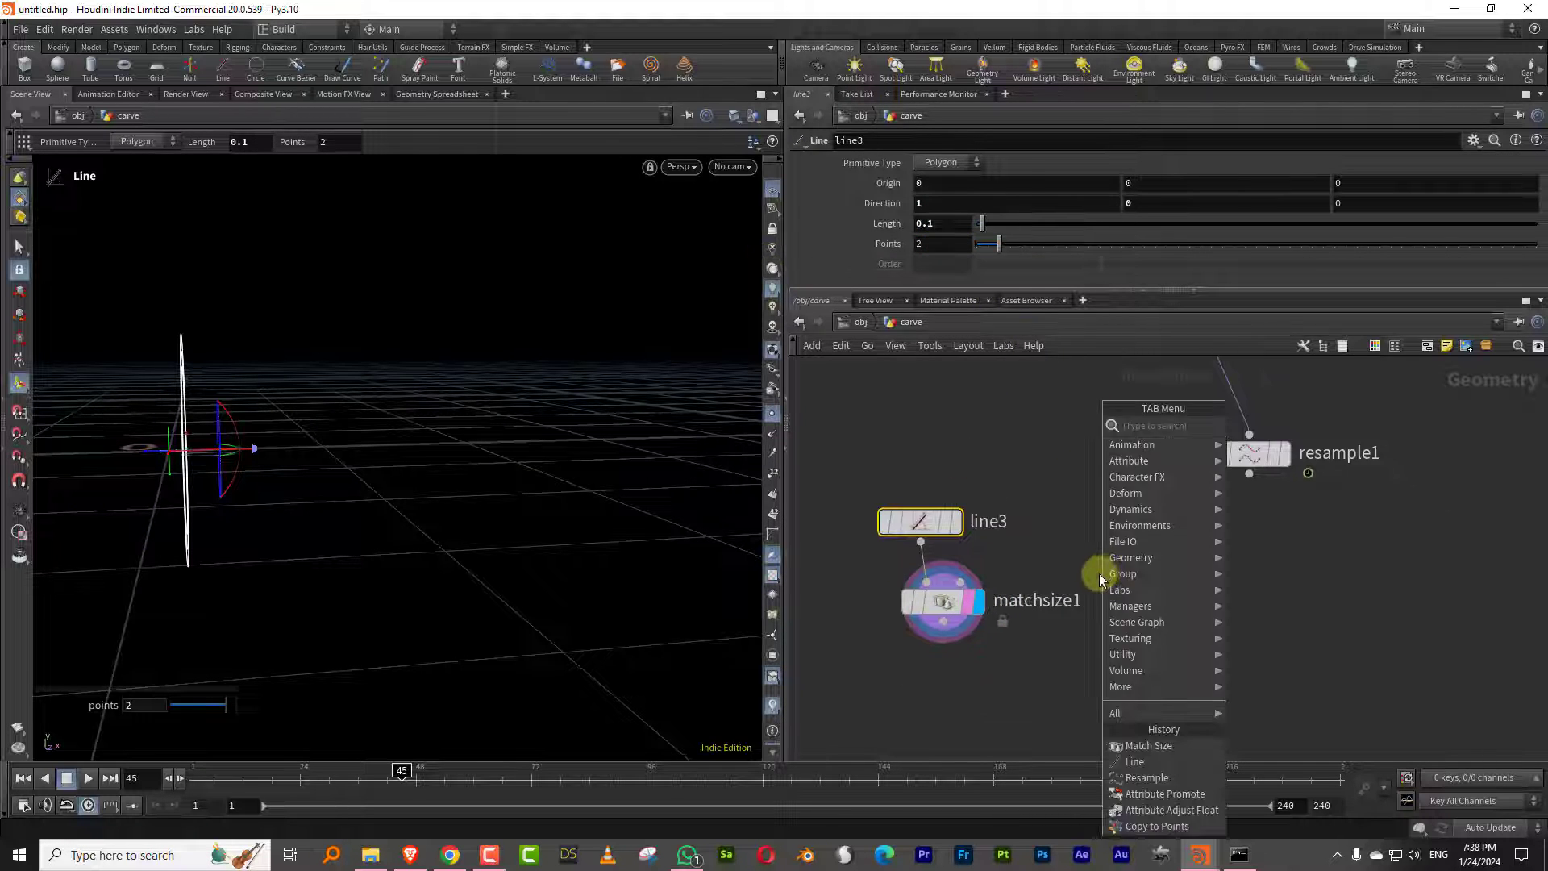
text(copyt)
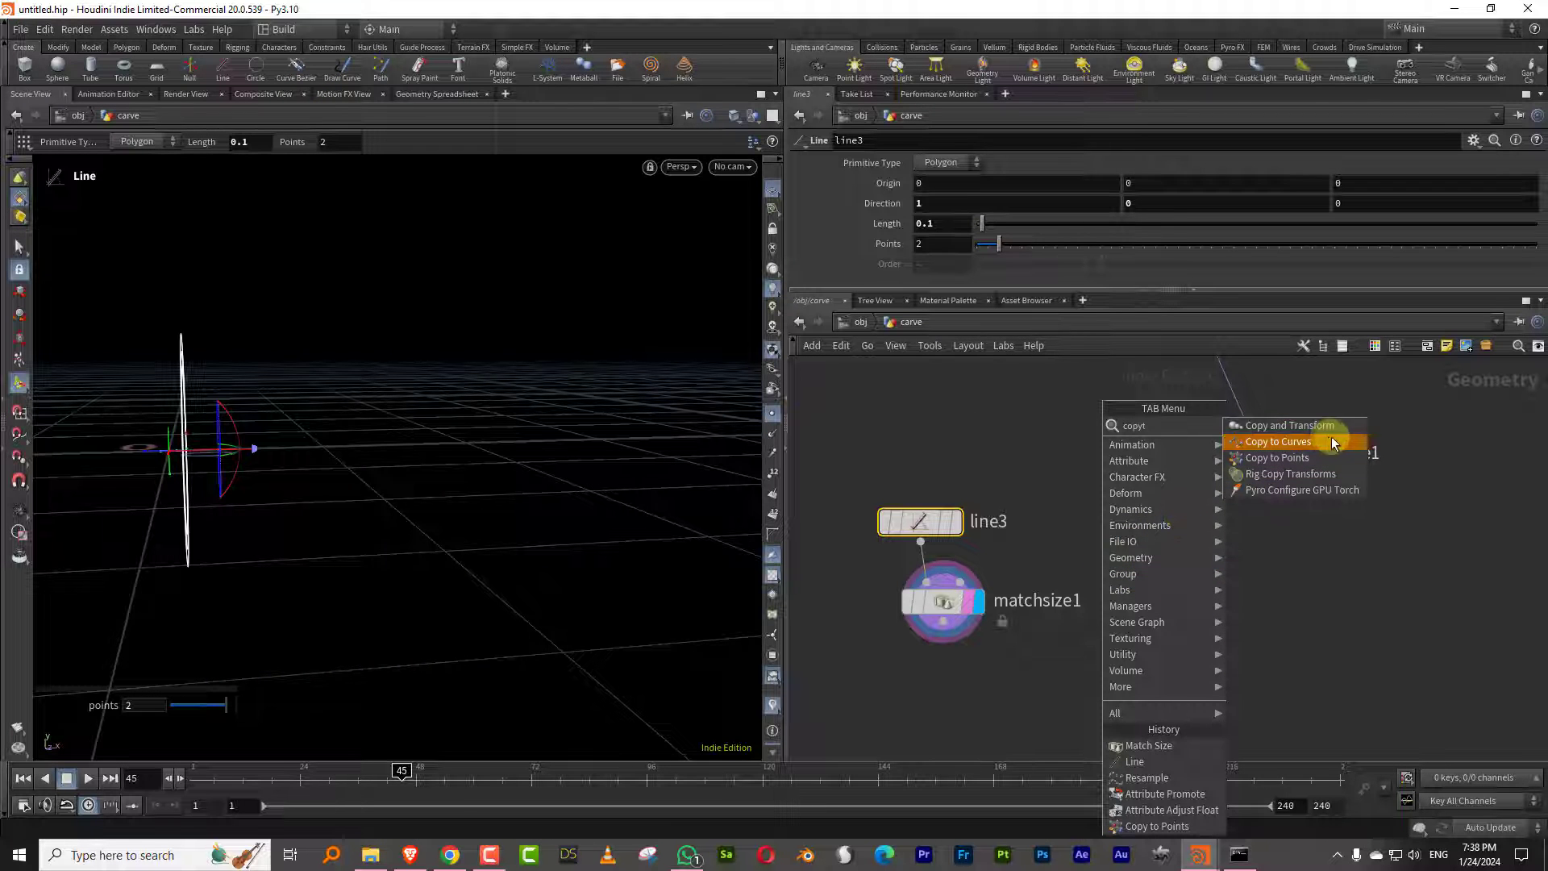
click(1276, 457)
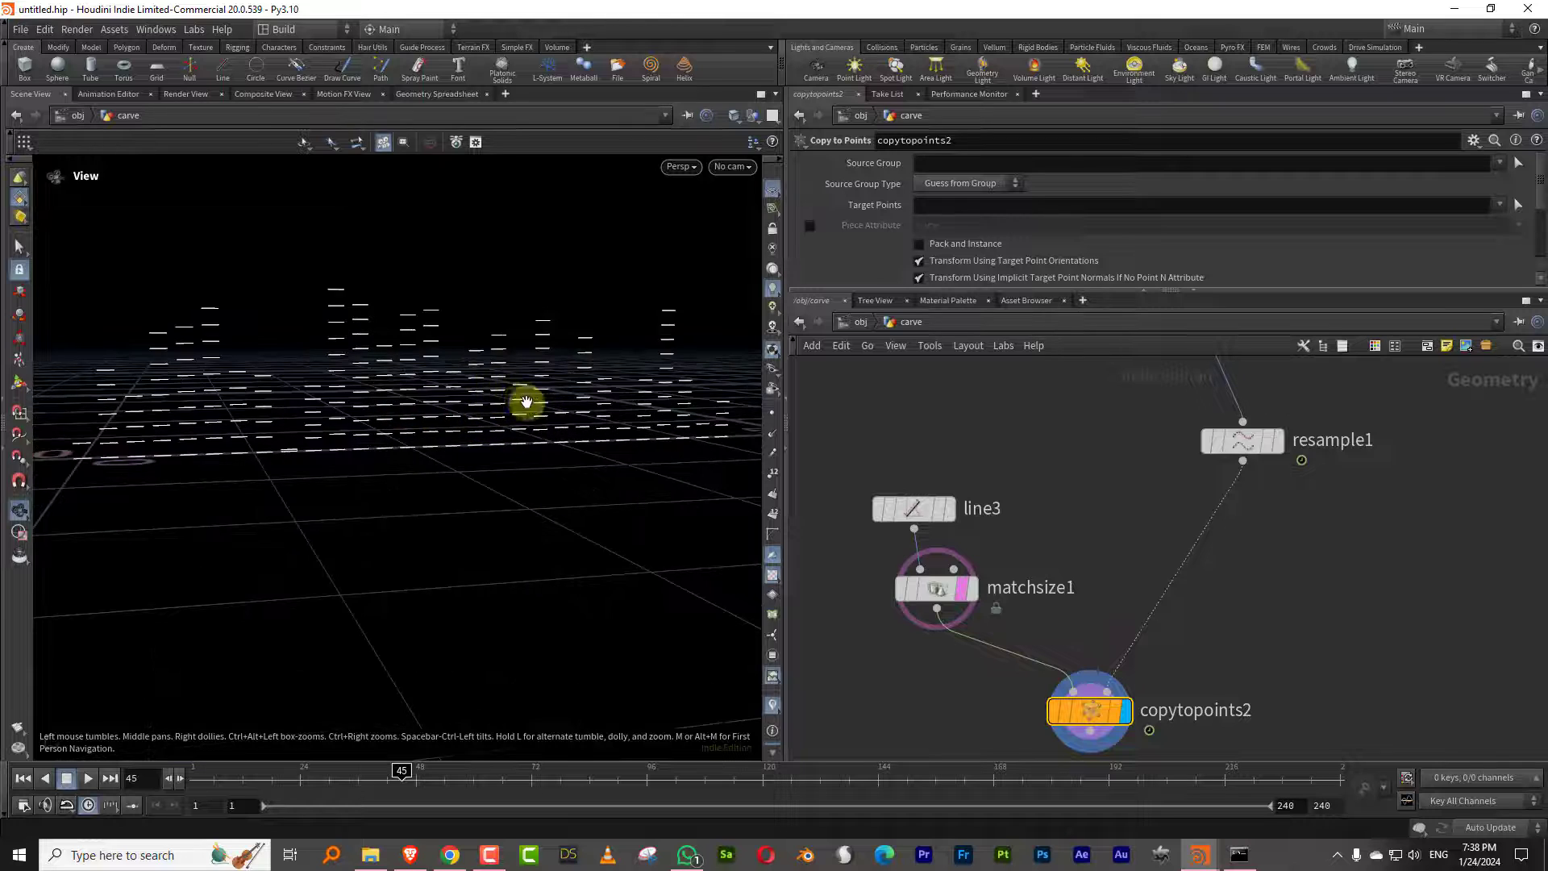
Step: Play and scrub the timeline to preview dashes, rewind, then select resample1
click(88, 779)
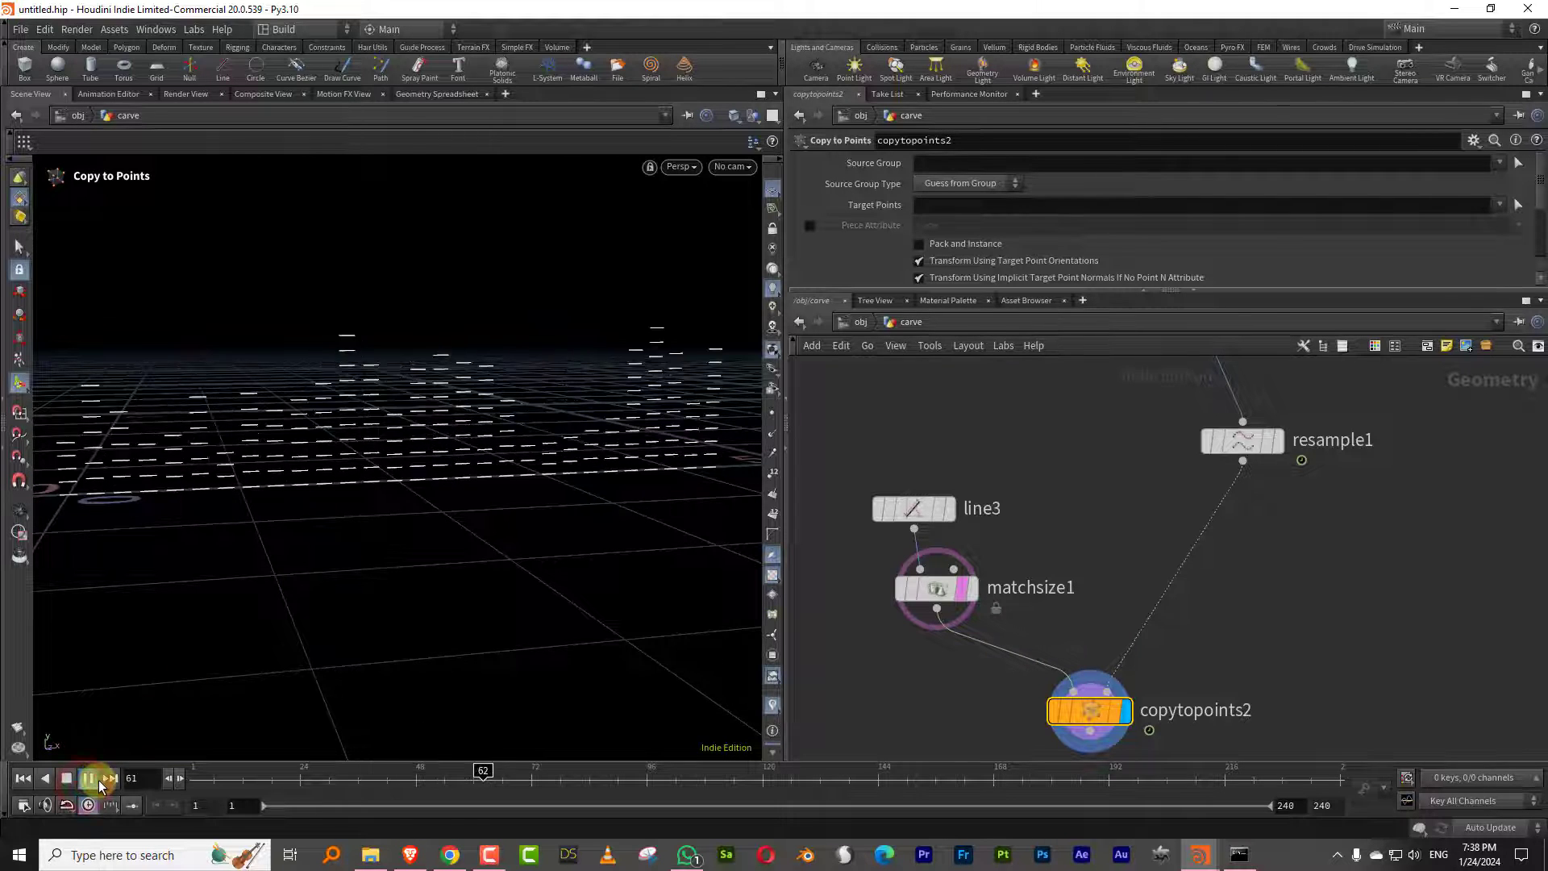
click(88, 779)
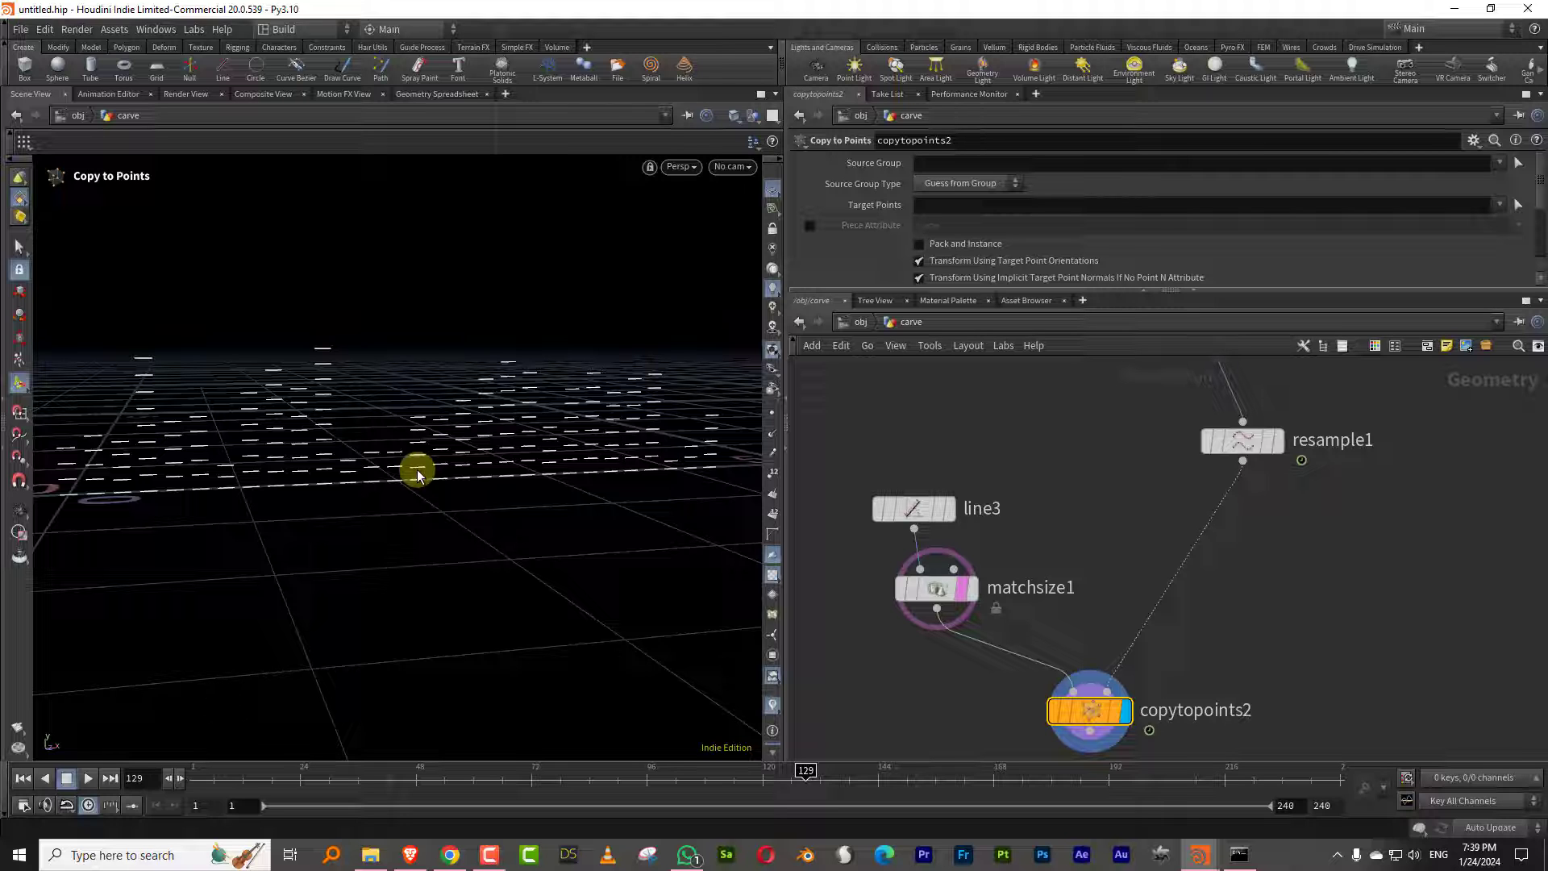
drag(805, 770, 304, 770)
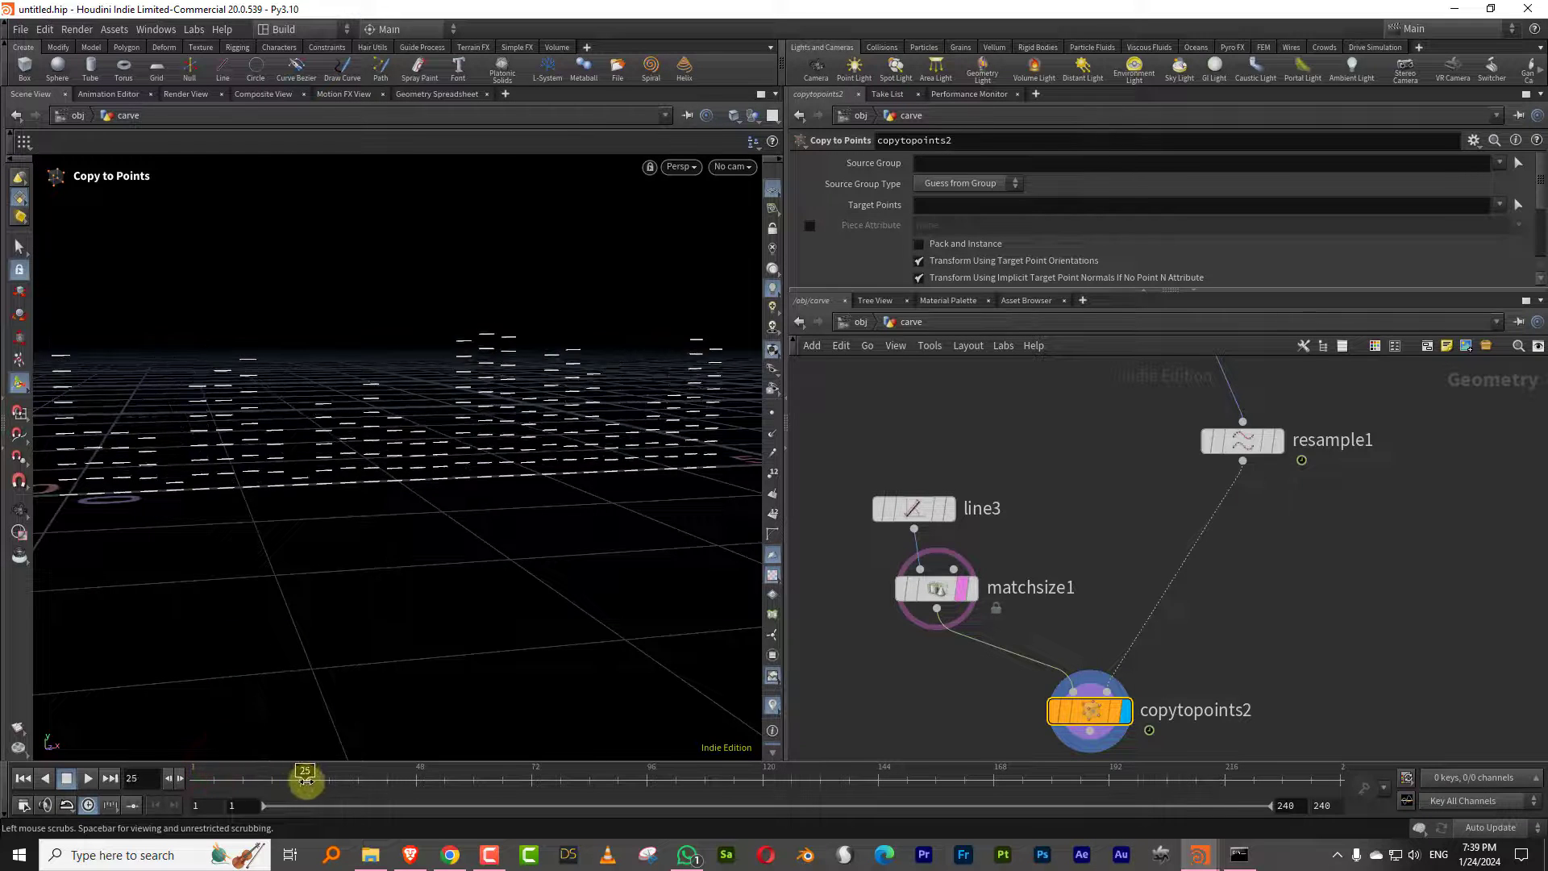
drag(305, 779, 198, 778)
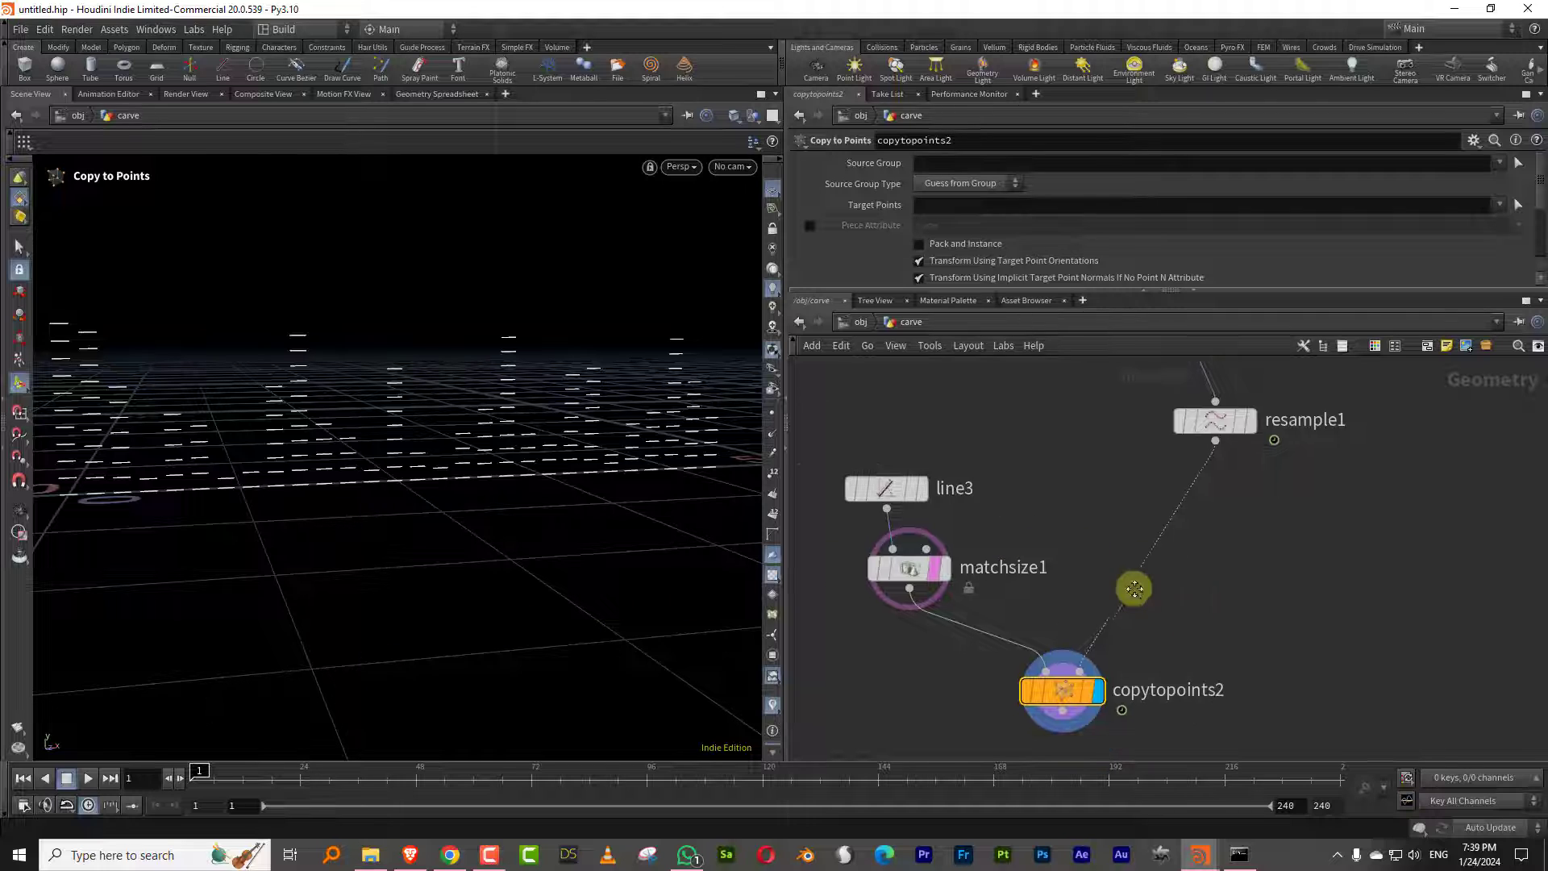
click(1215, 419)
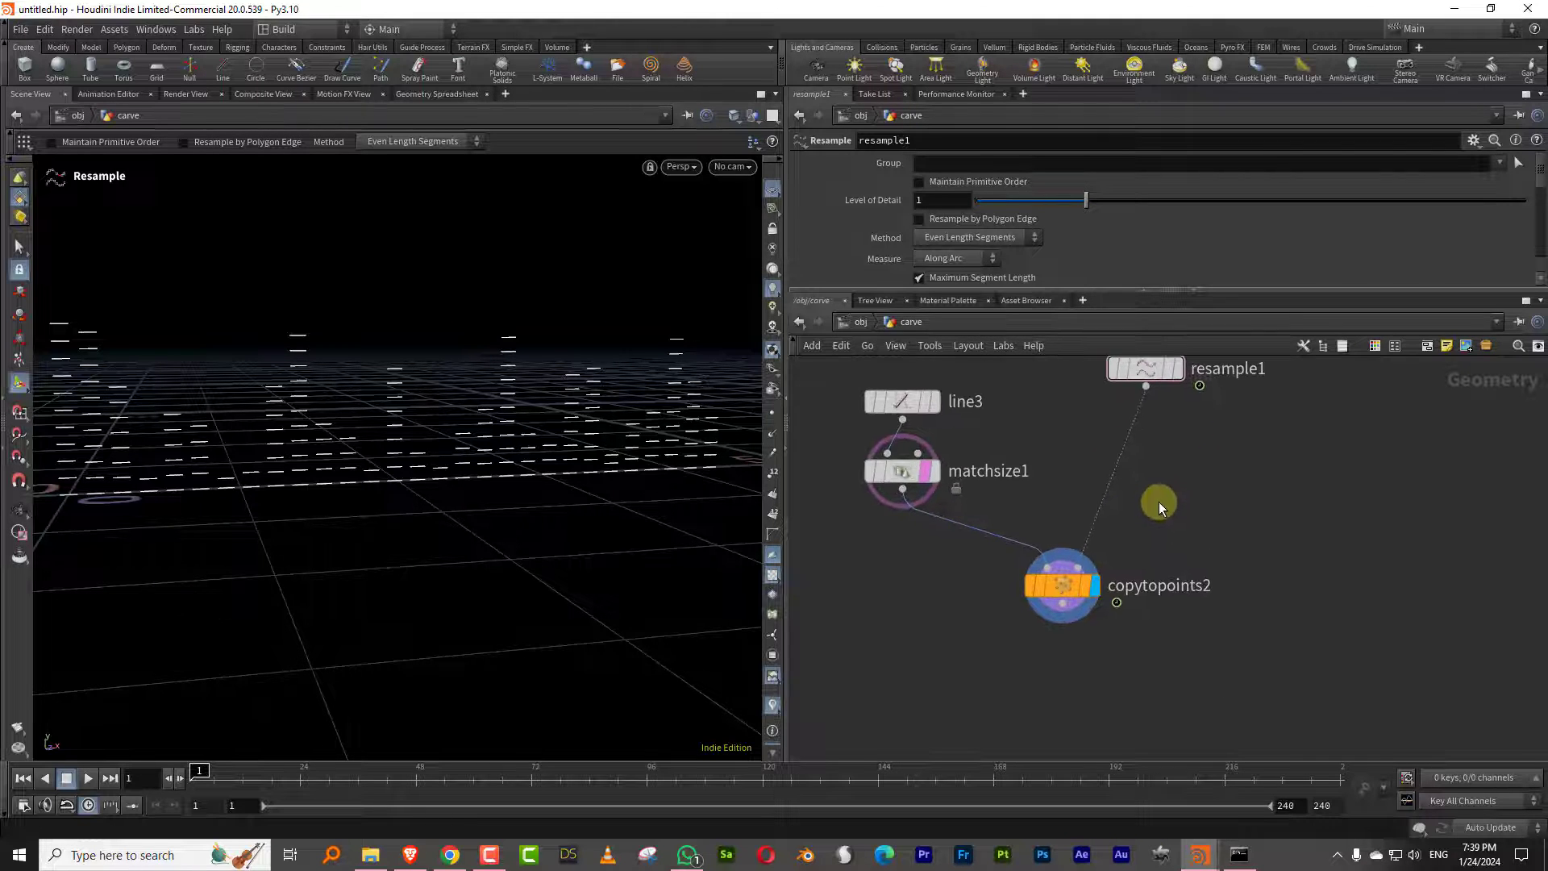
Step: Add a Sweep below the dashes with Ribbon surface shape and width 0.056
drag(1158, 504, 1062, 699)
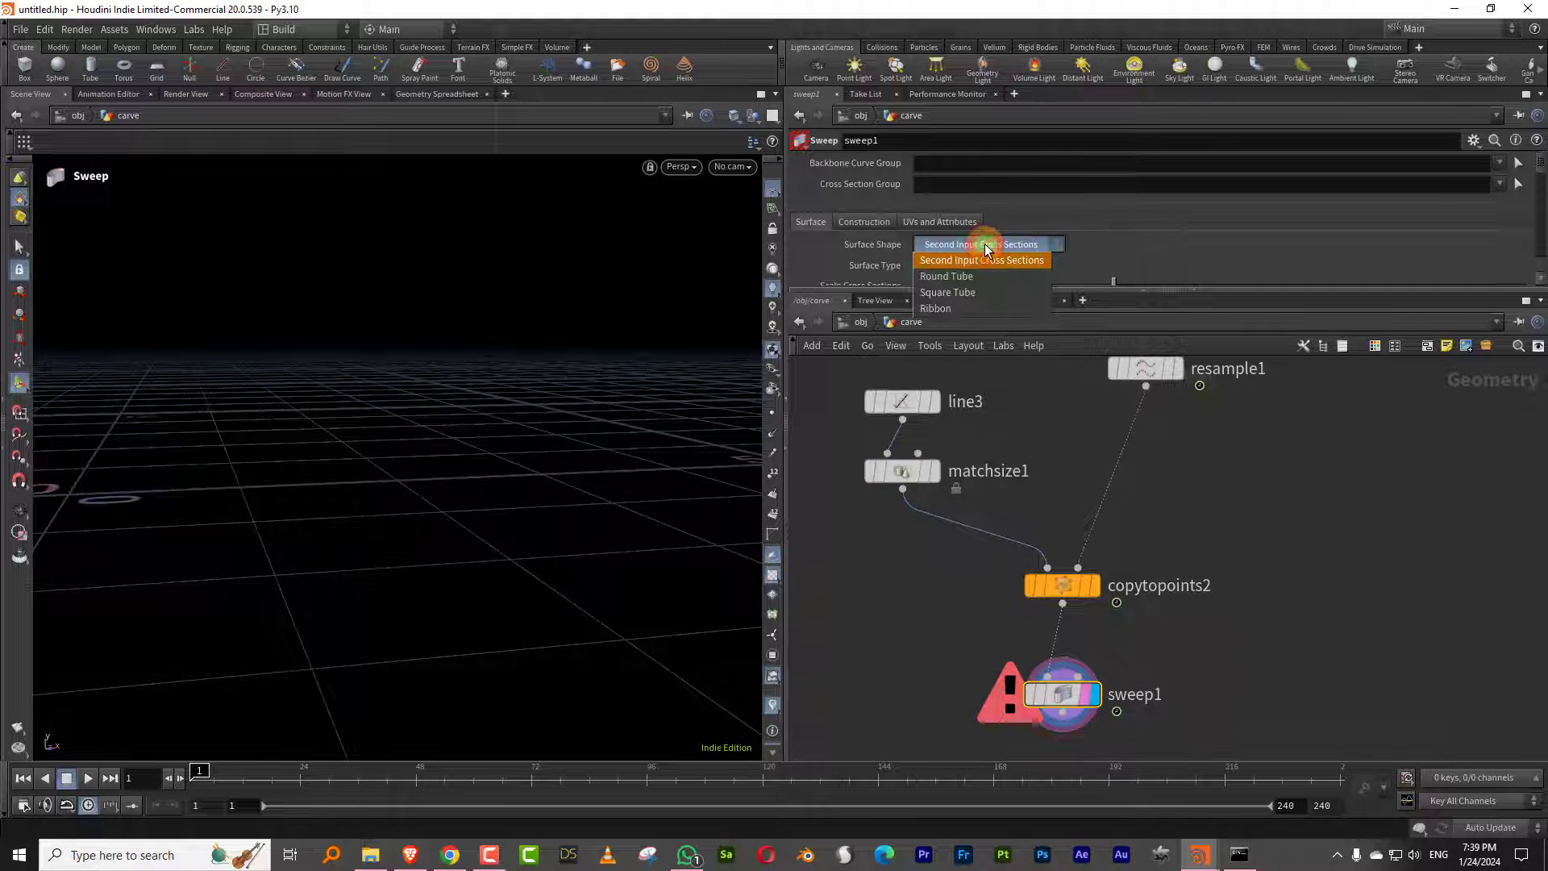
click(936, 308)
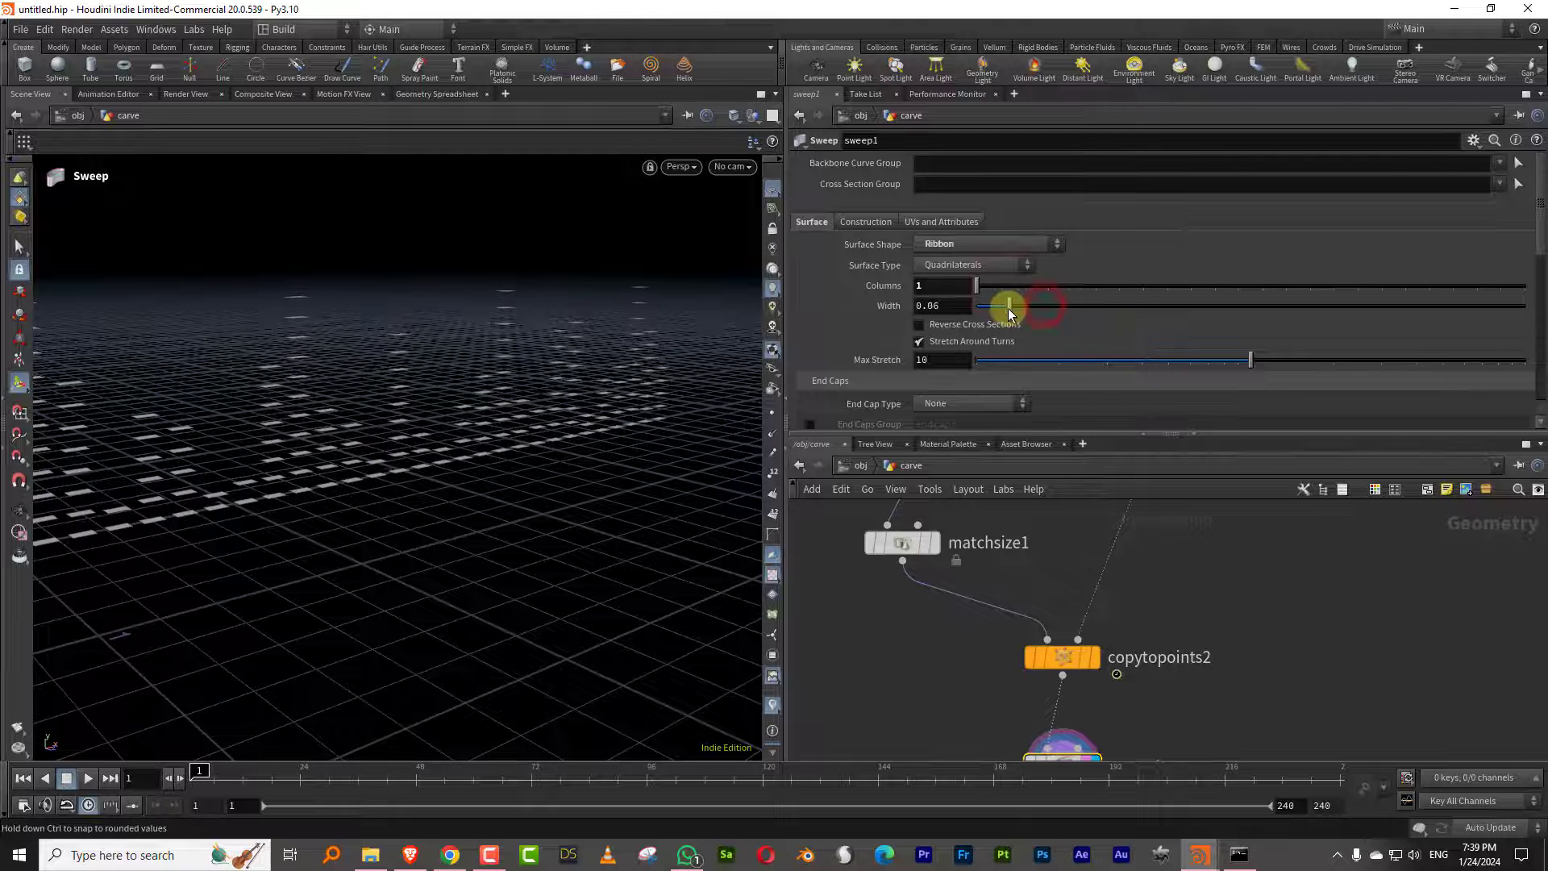
scroll(down, 3)
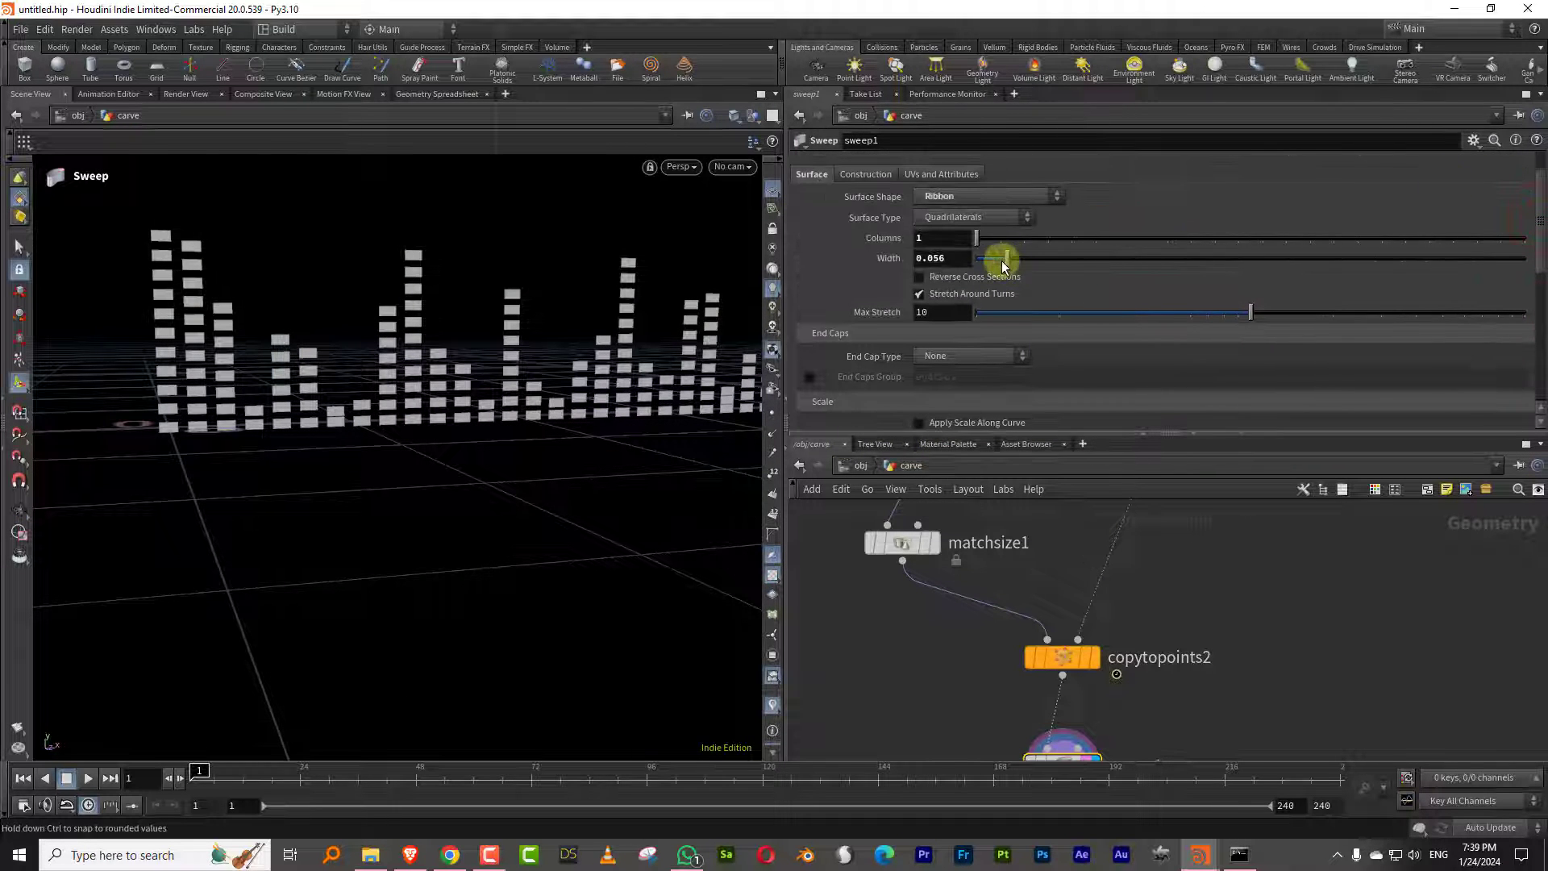
drag(1000, 258, 985, 258)
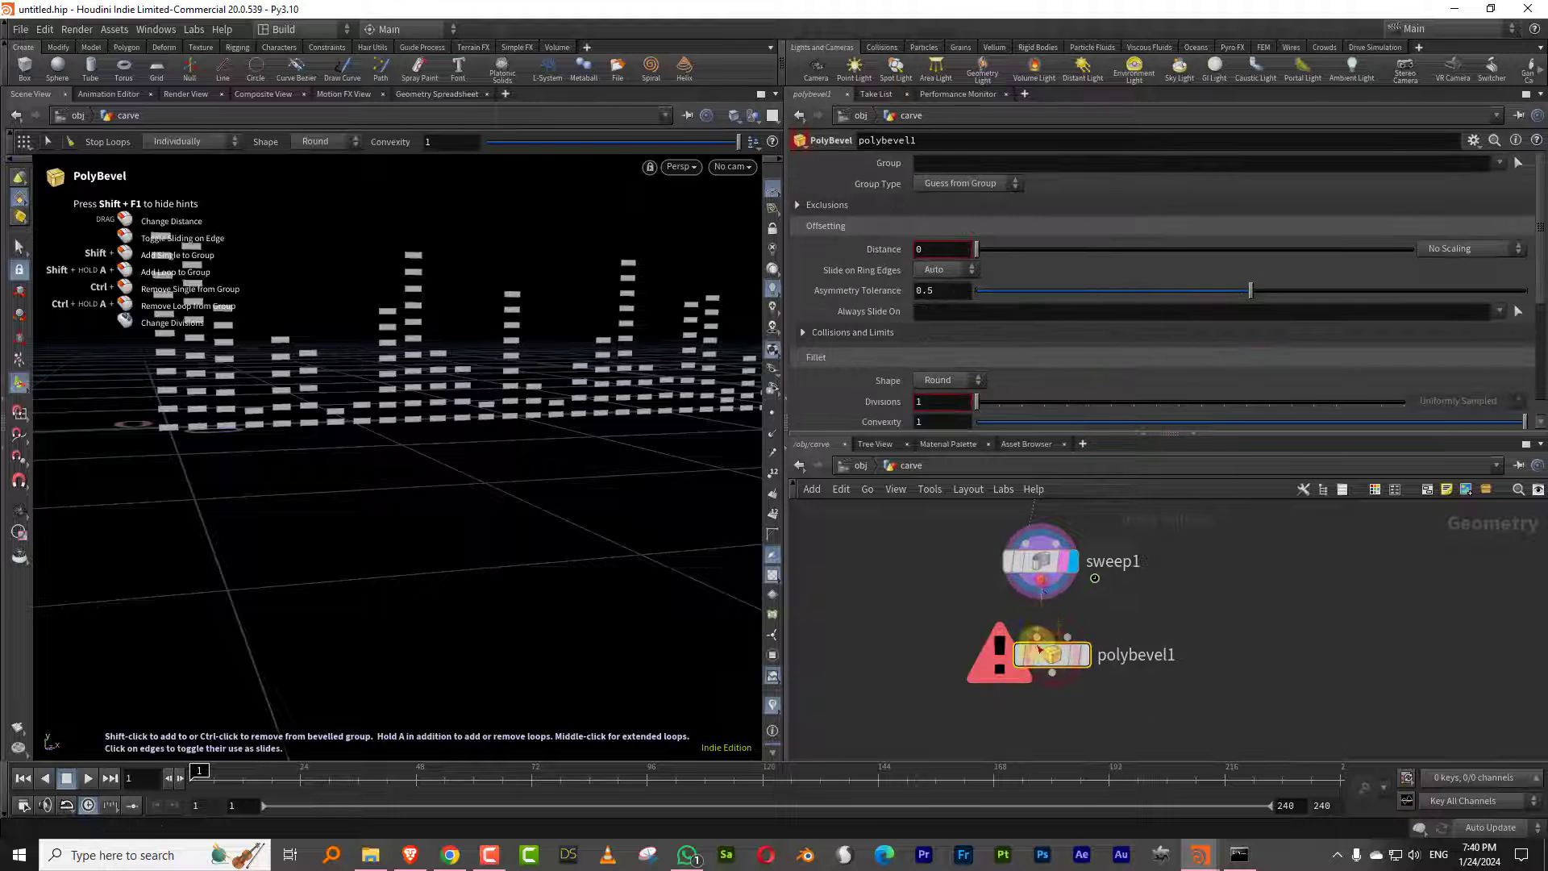
Step: Set PolyBevel group type to Points with distance 0.009 and 6 divisions
click(960, 183)
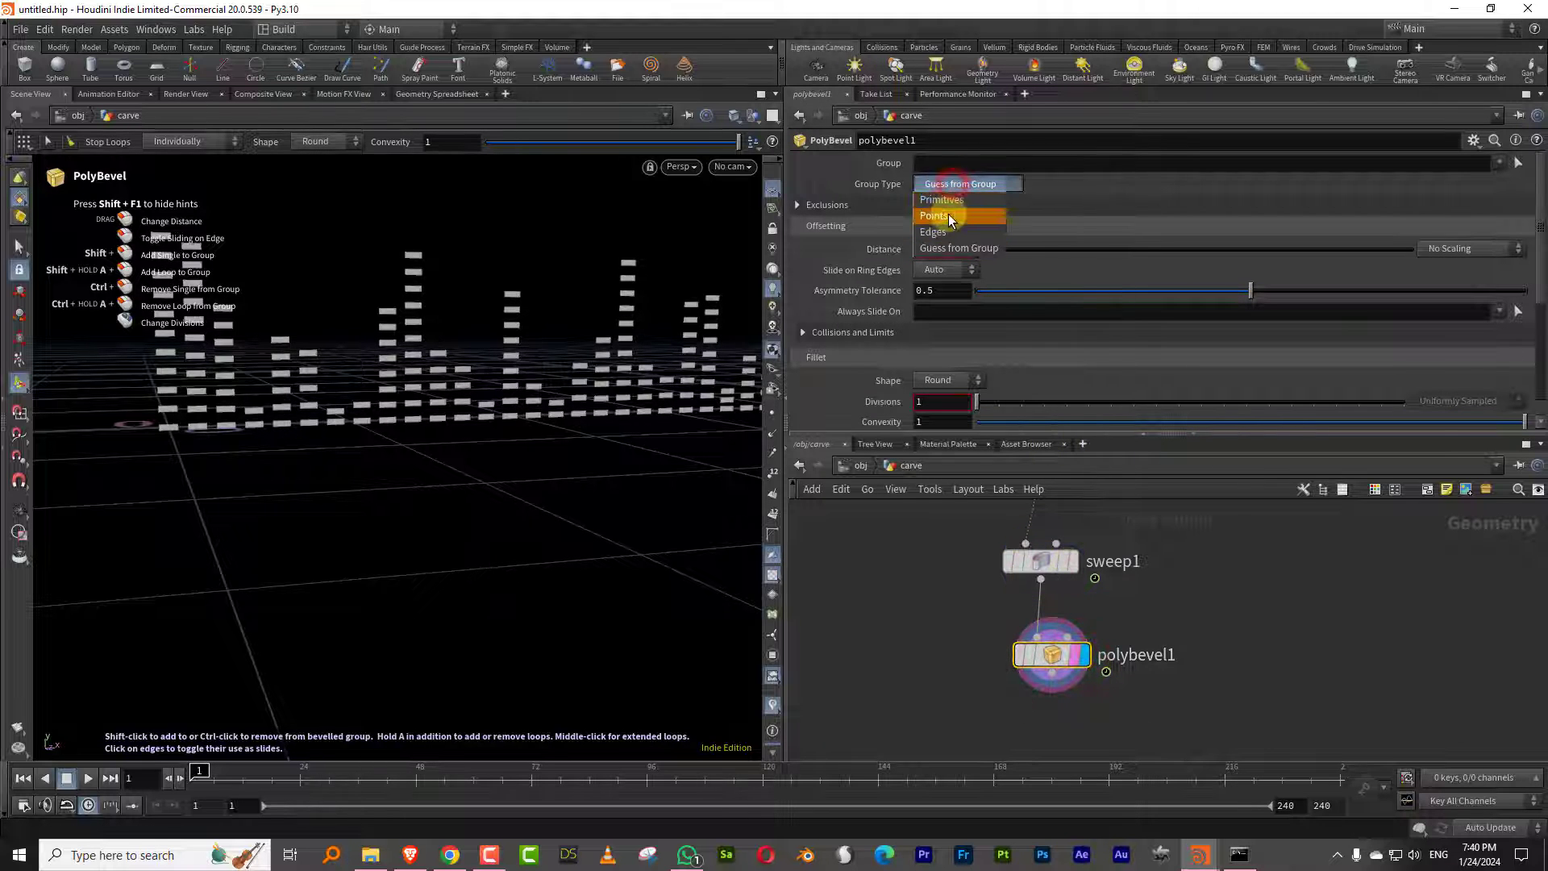
click(933, 215)
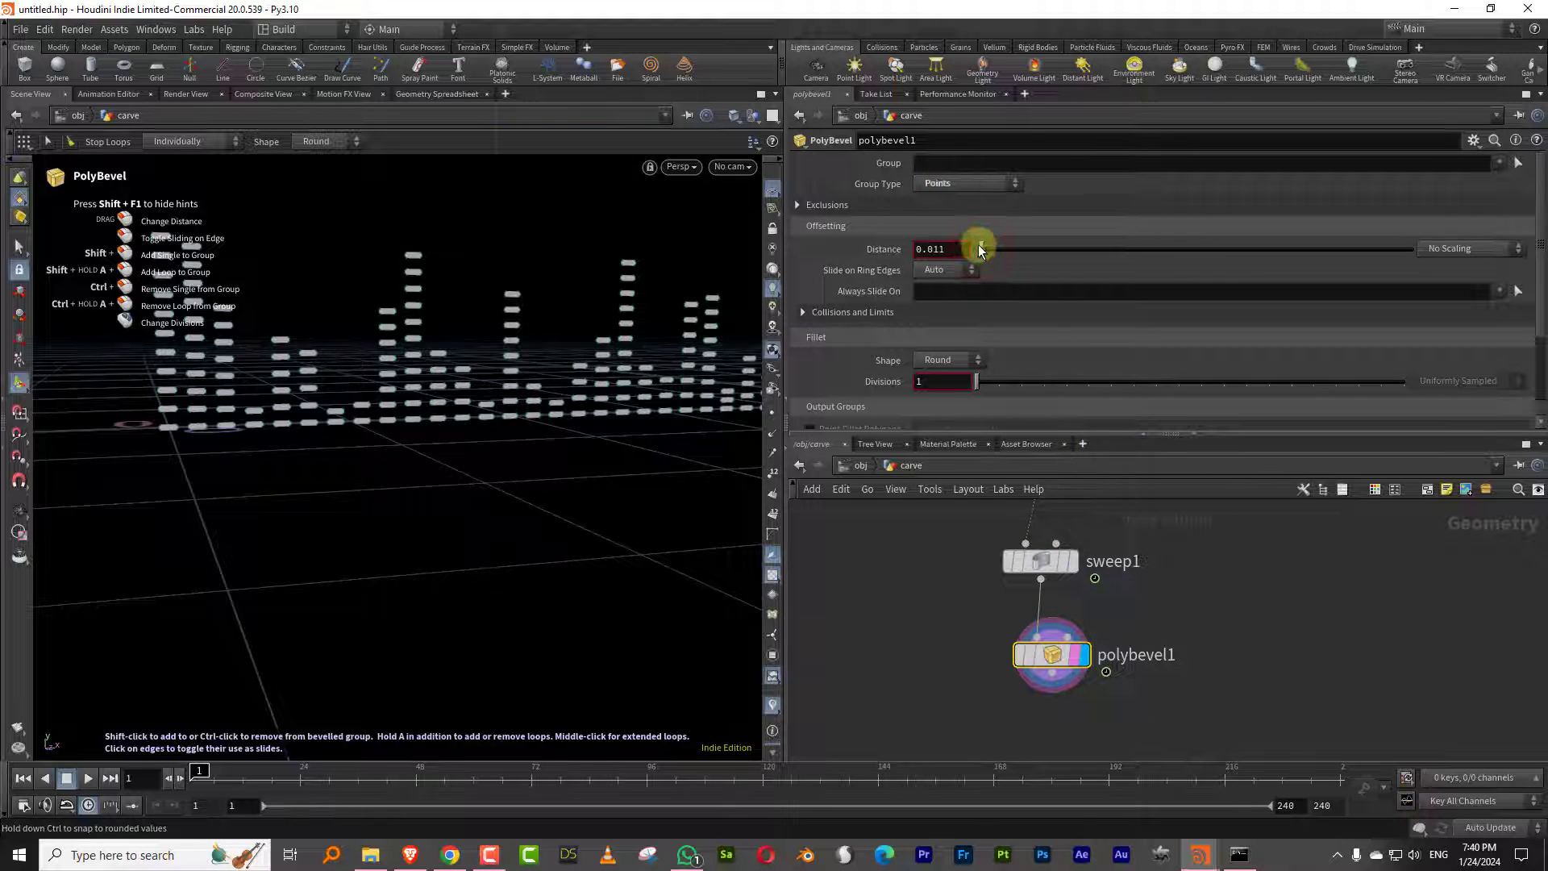
drag(973, 382, 1090, 382)
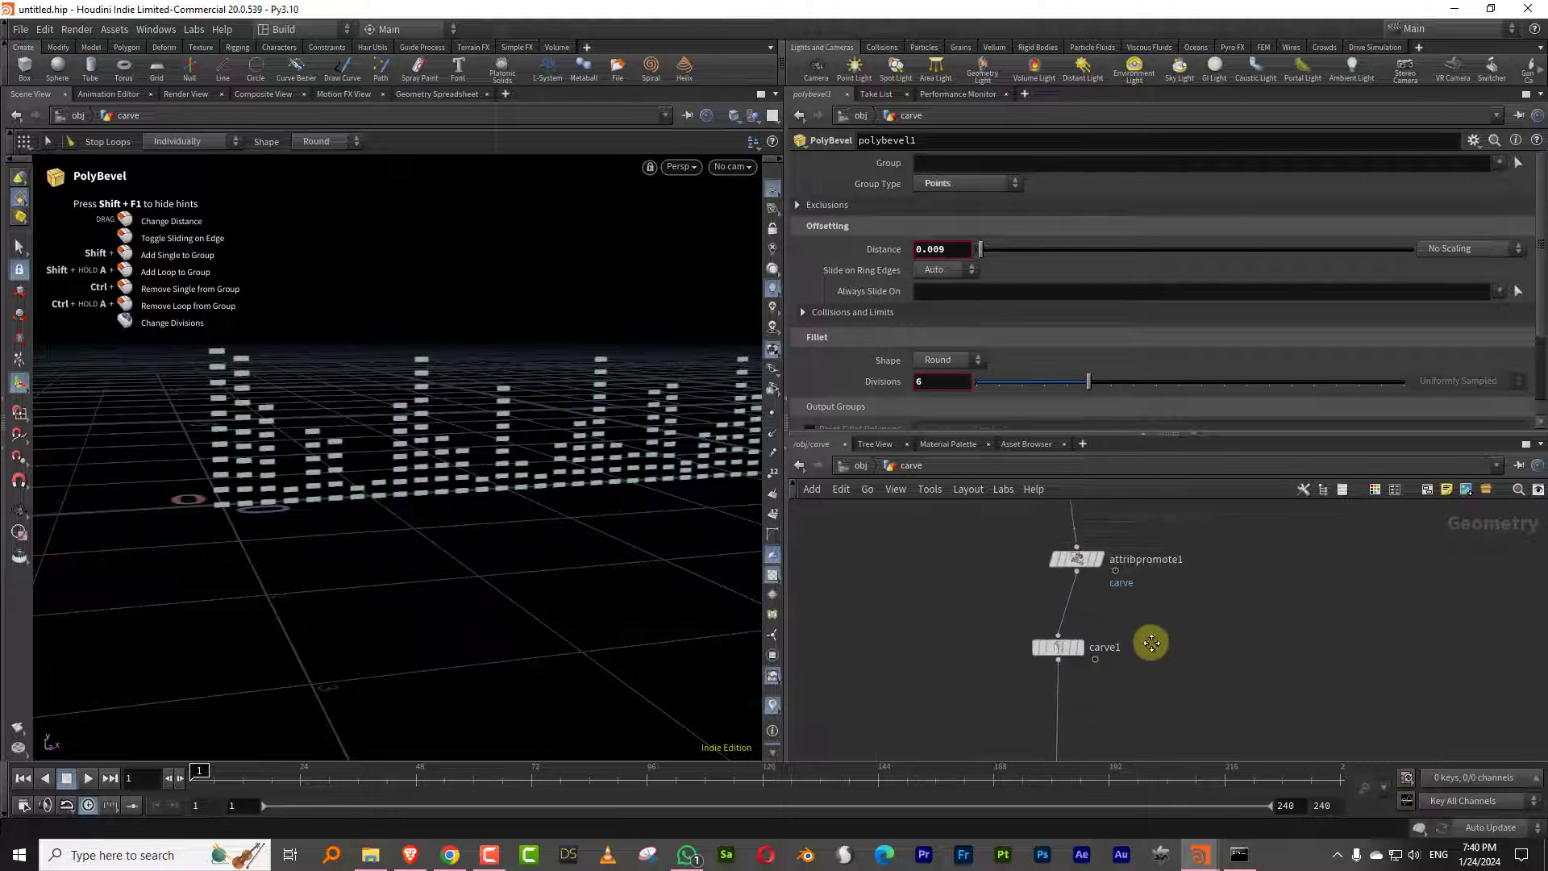
click(1059, 647)
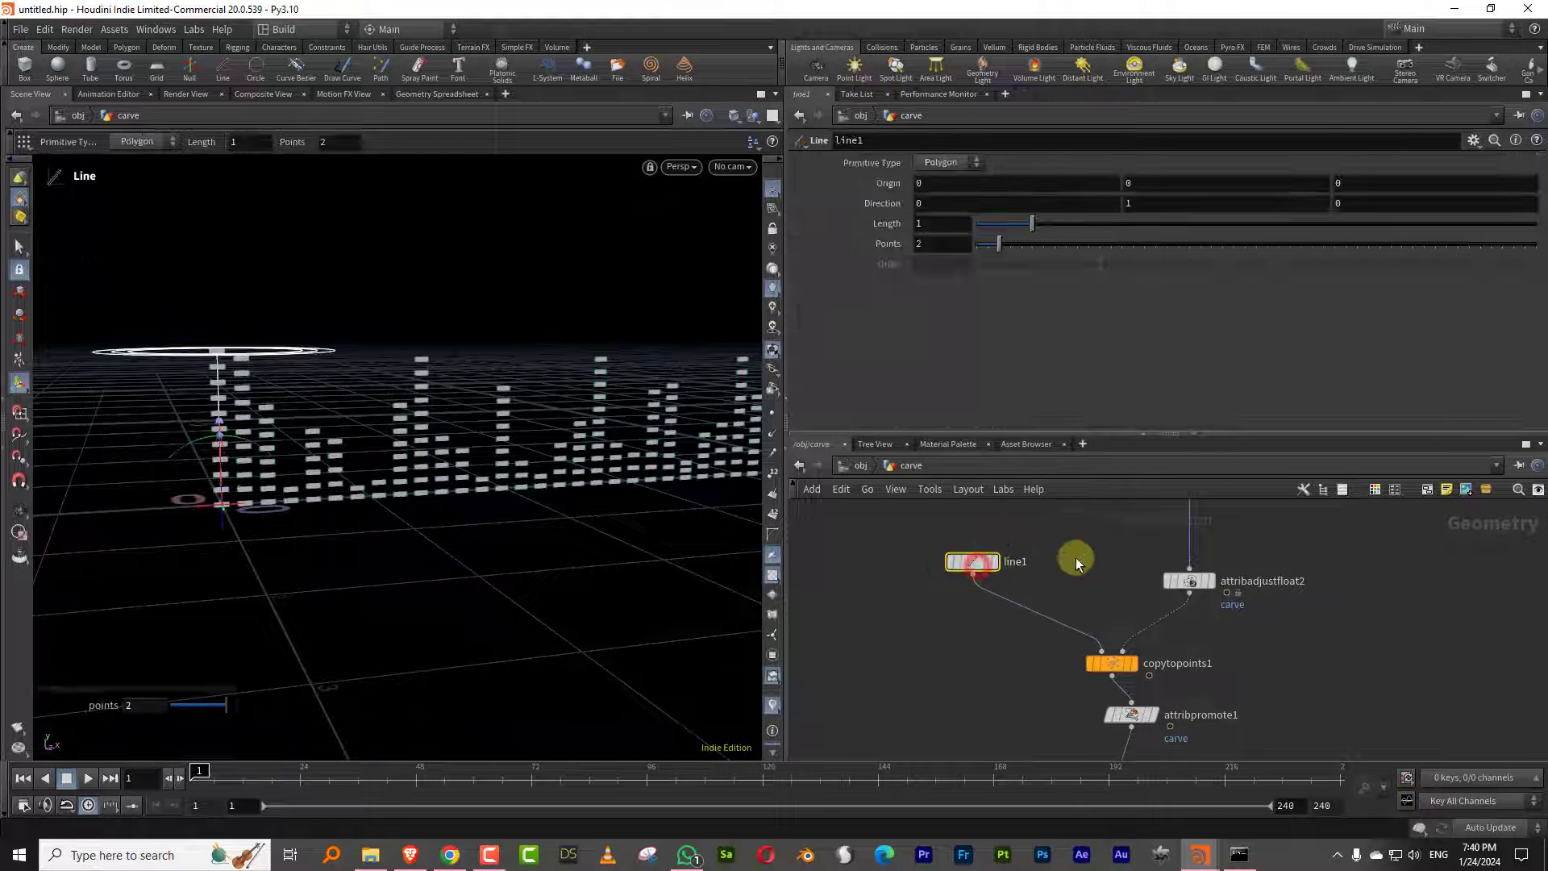
Step: Search 'resa' and add a Resample node after the original line
text(resa)
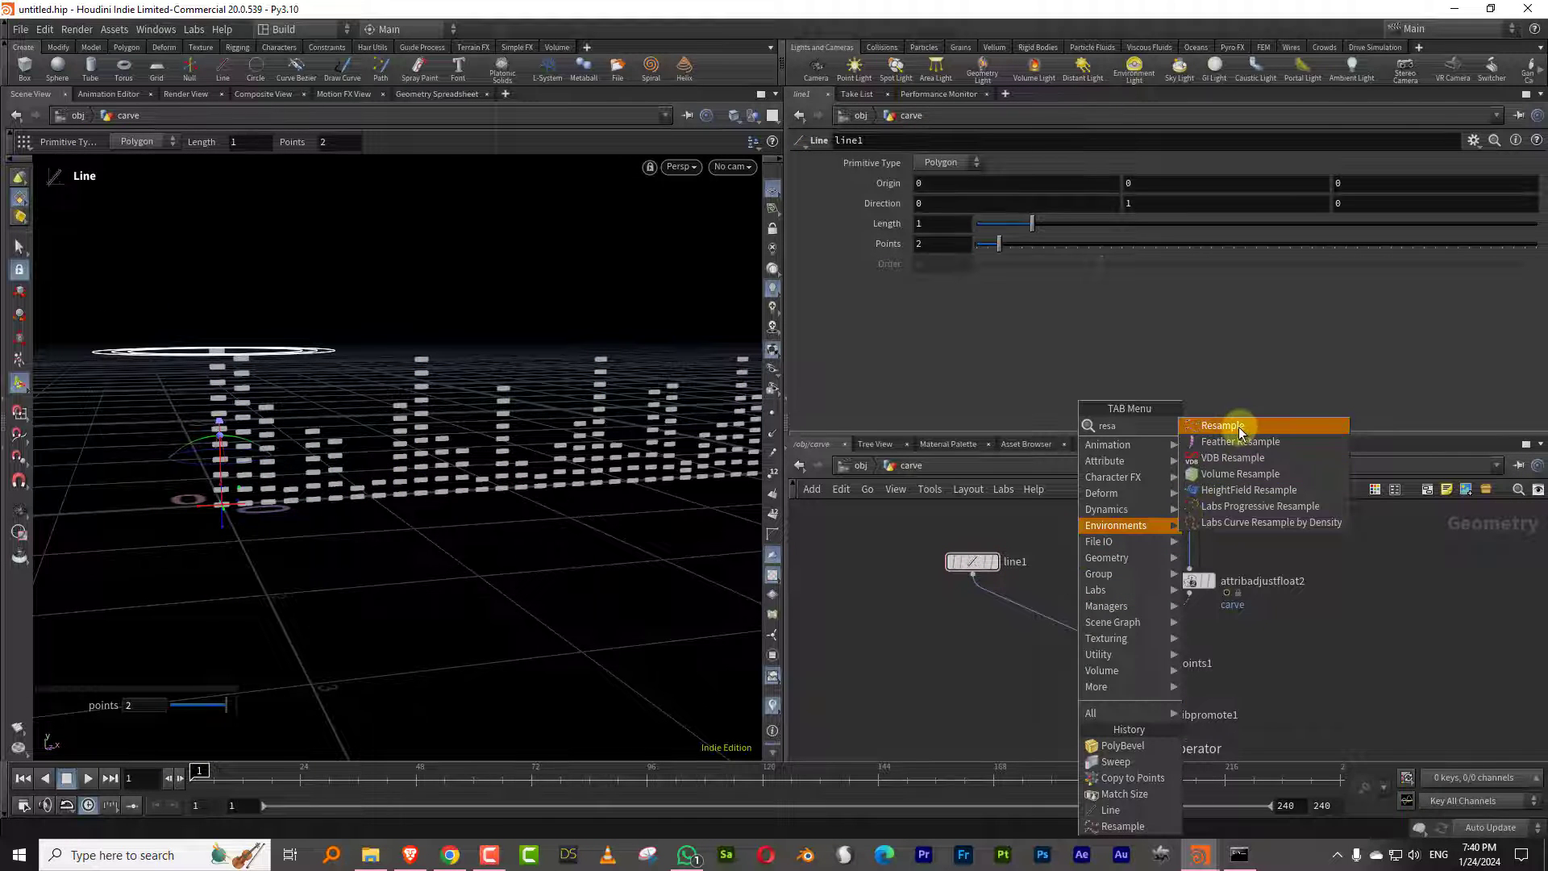
click(1222, 425)
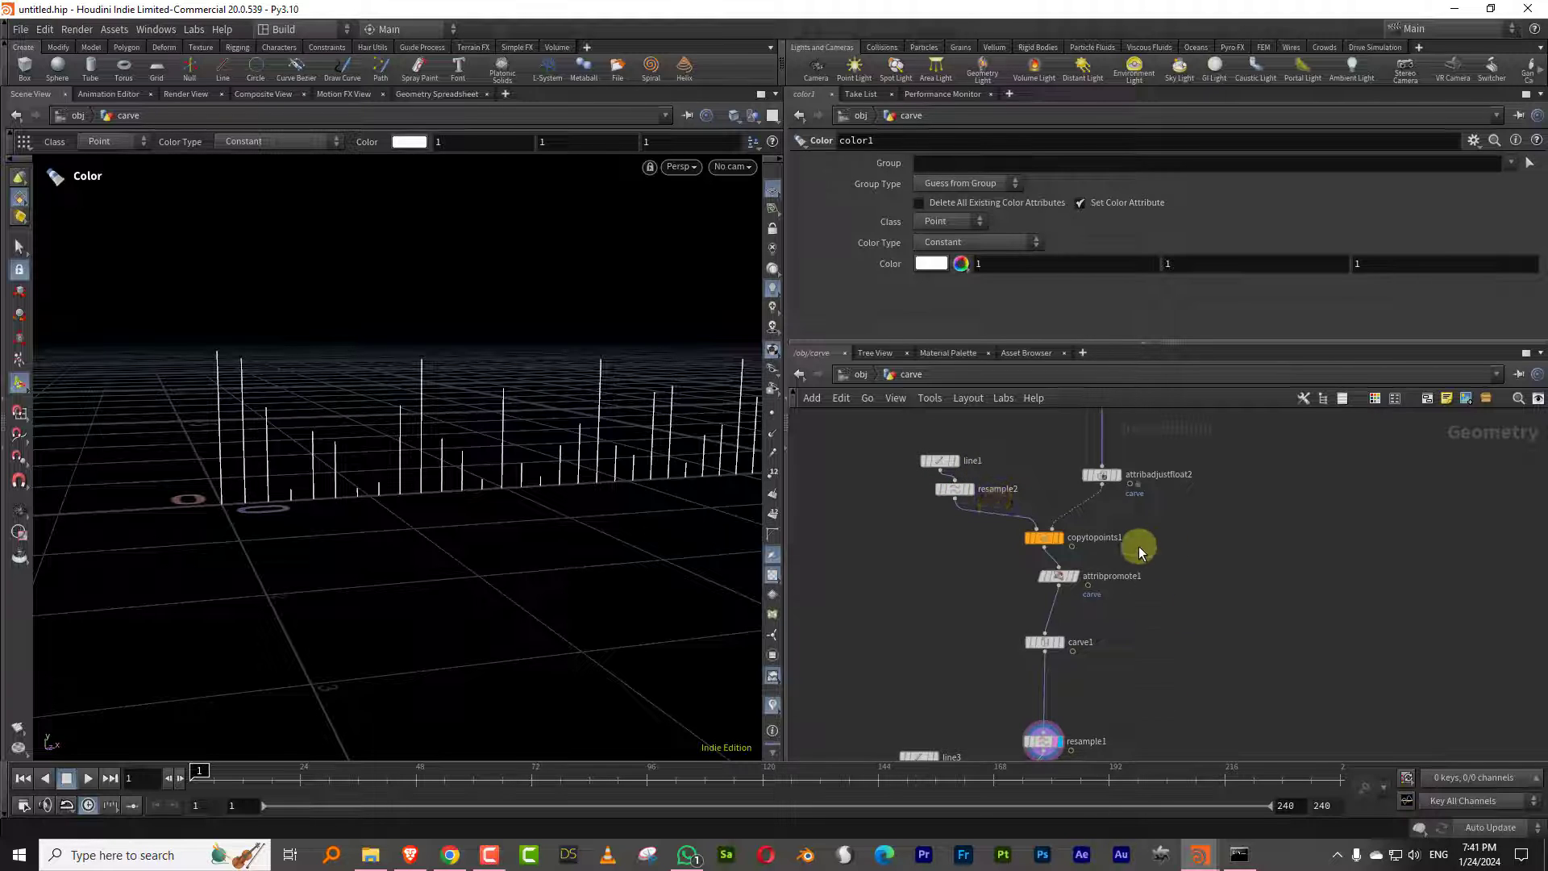
mouse_move(1117, 637)
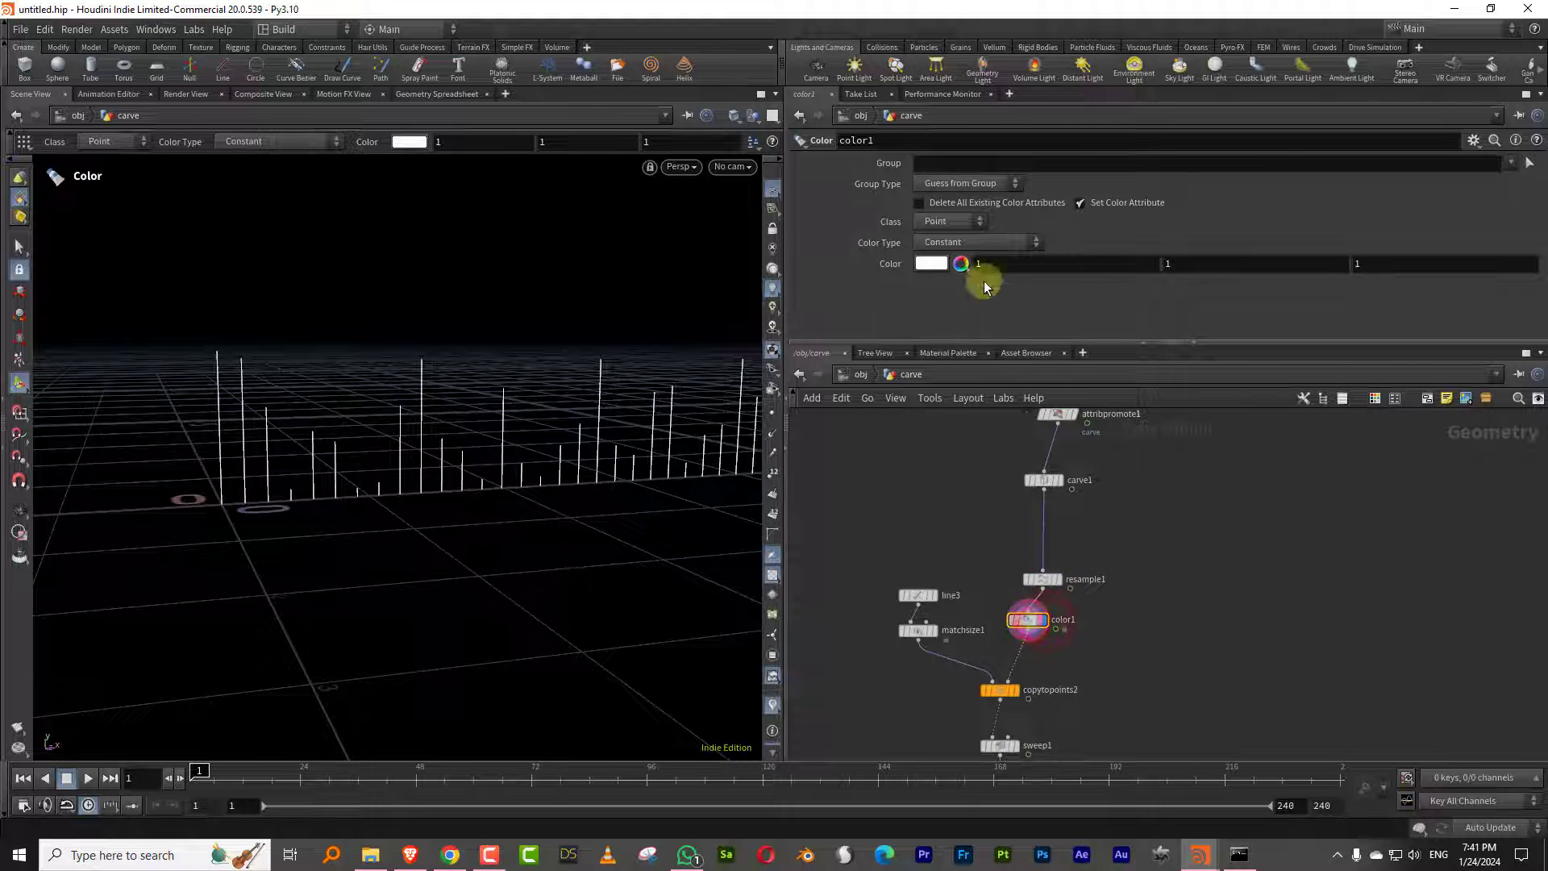
Step: Set the Color node to Ramp from Attribute using curveu with a preset ramp
click(978, 242)
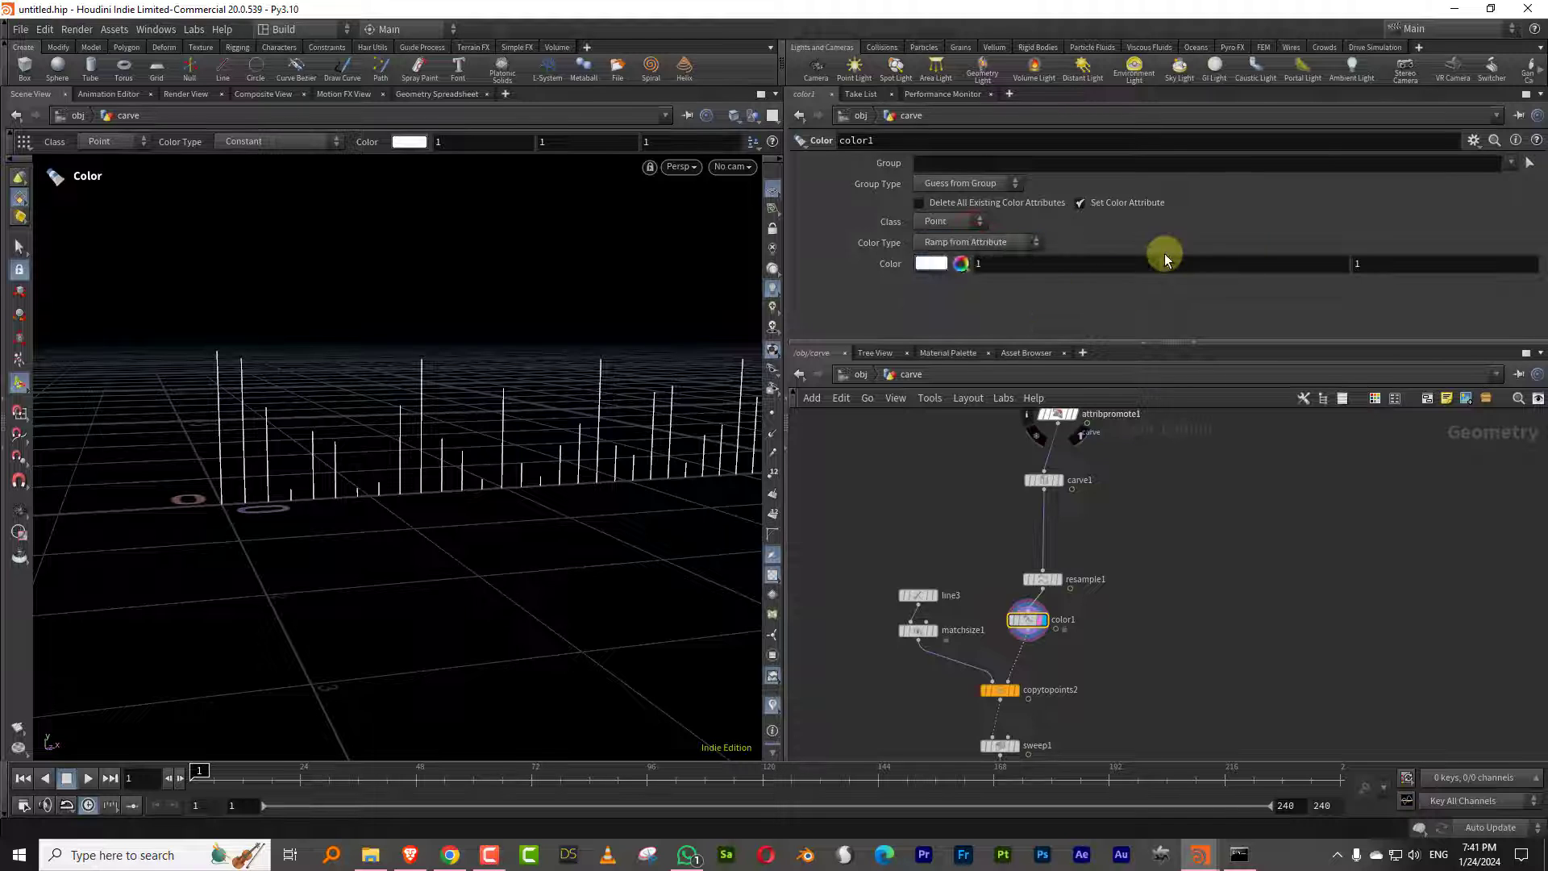
text(curveu)
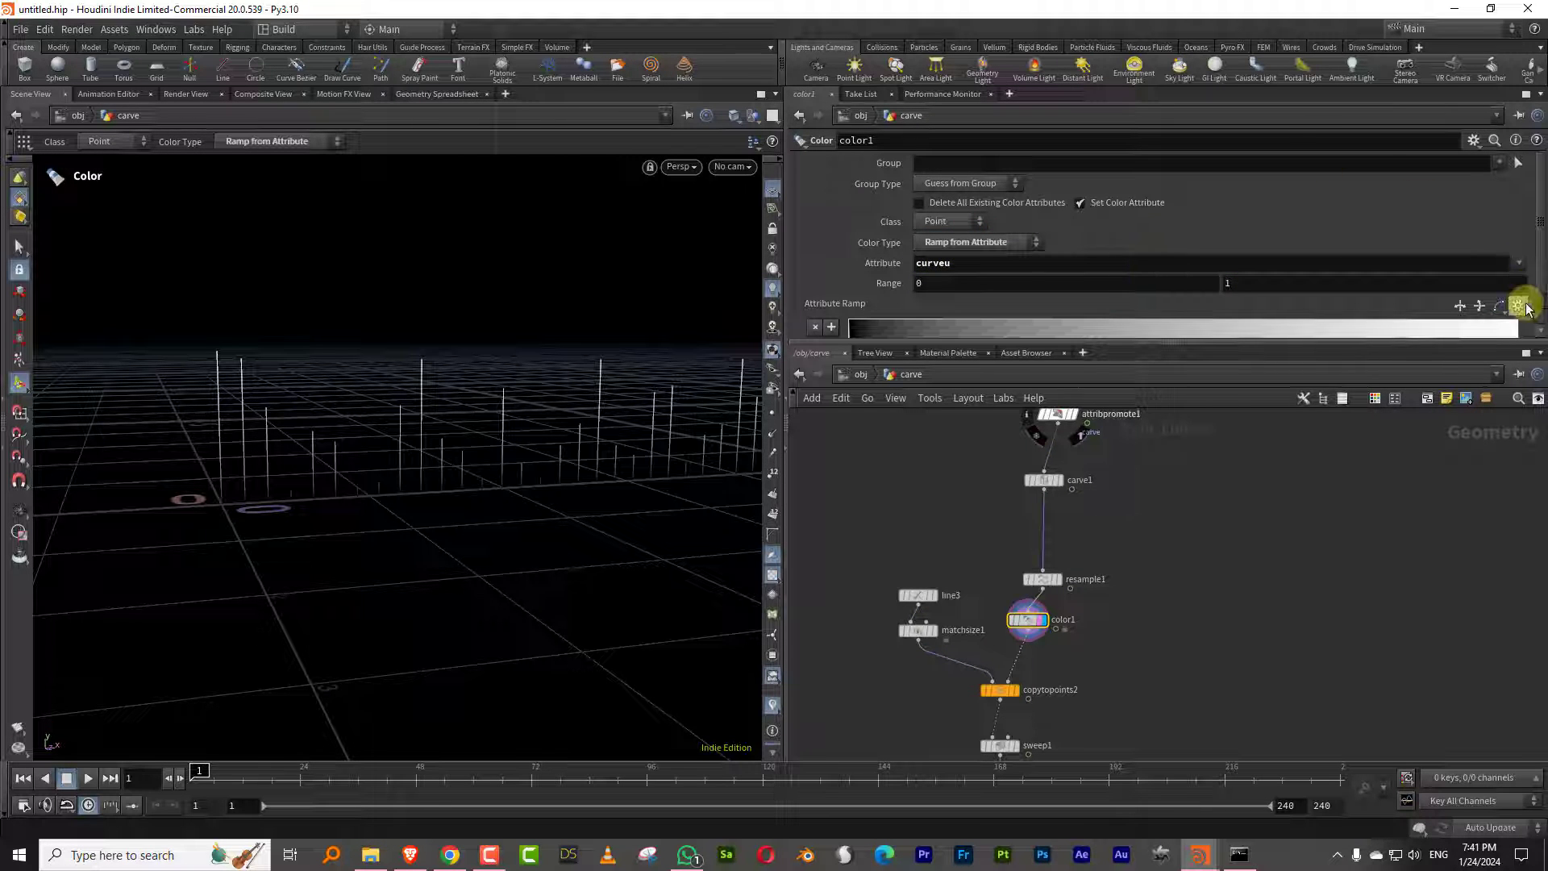
click(1521, 297)
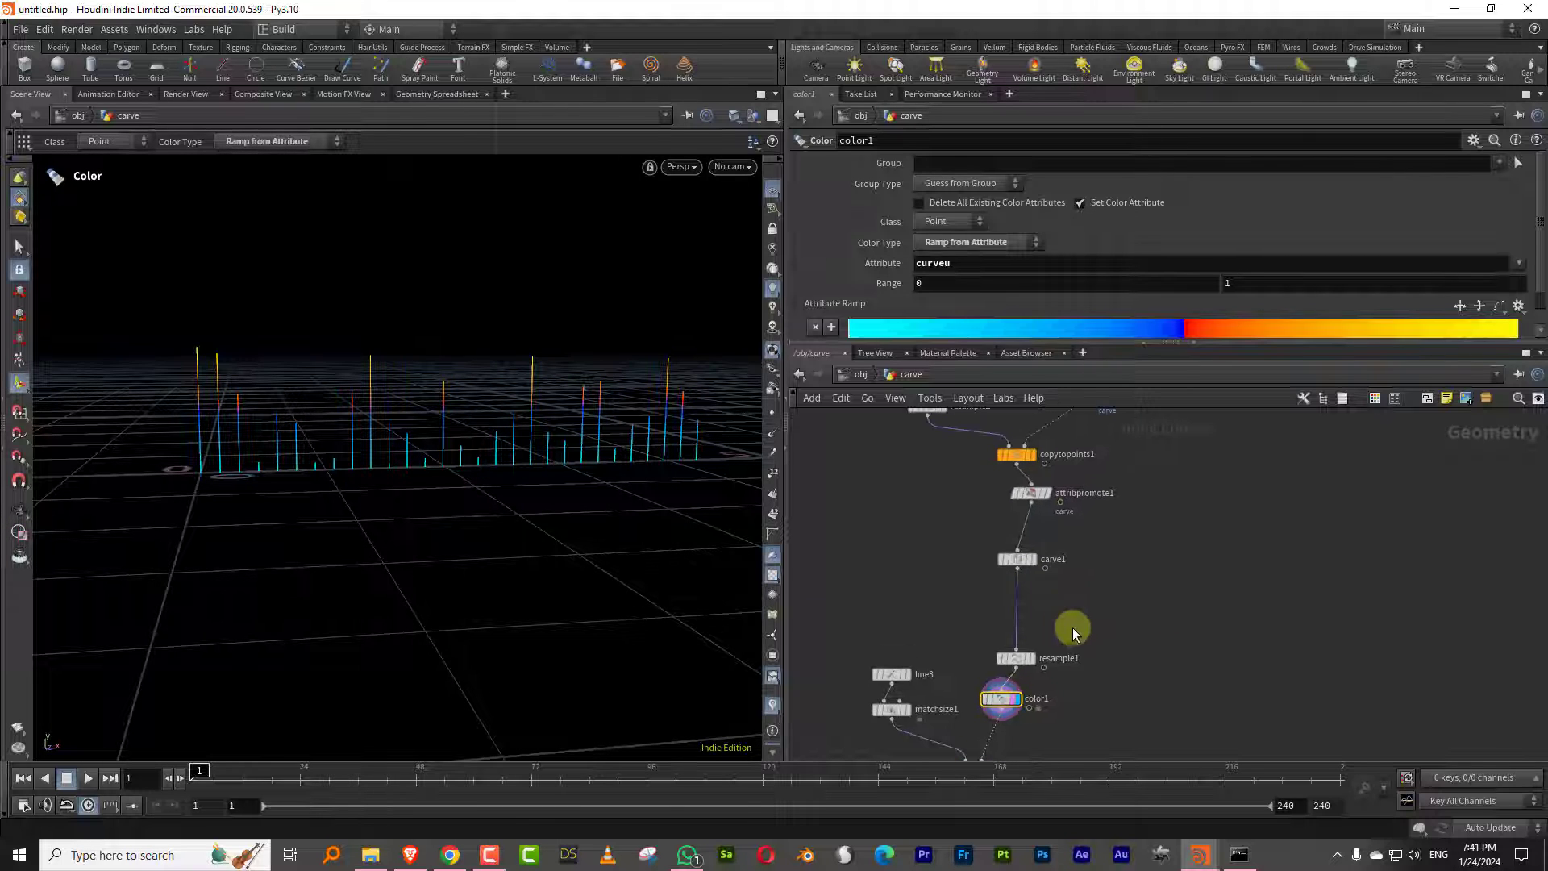
Step: Enable Curve U Attribute on resample1 and display polybevel1
click(1015, 658)
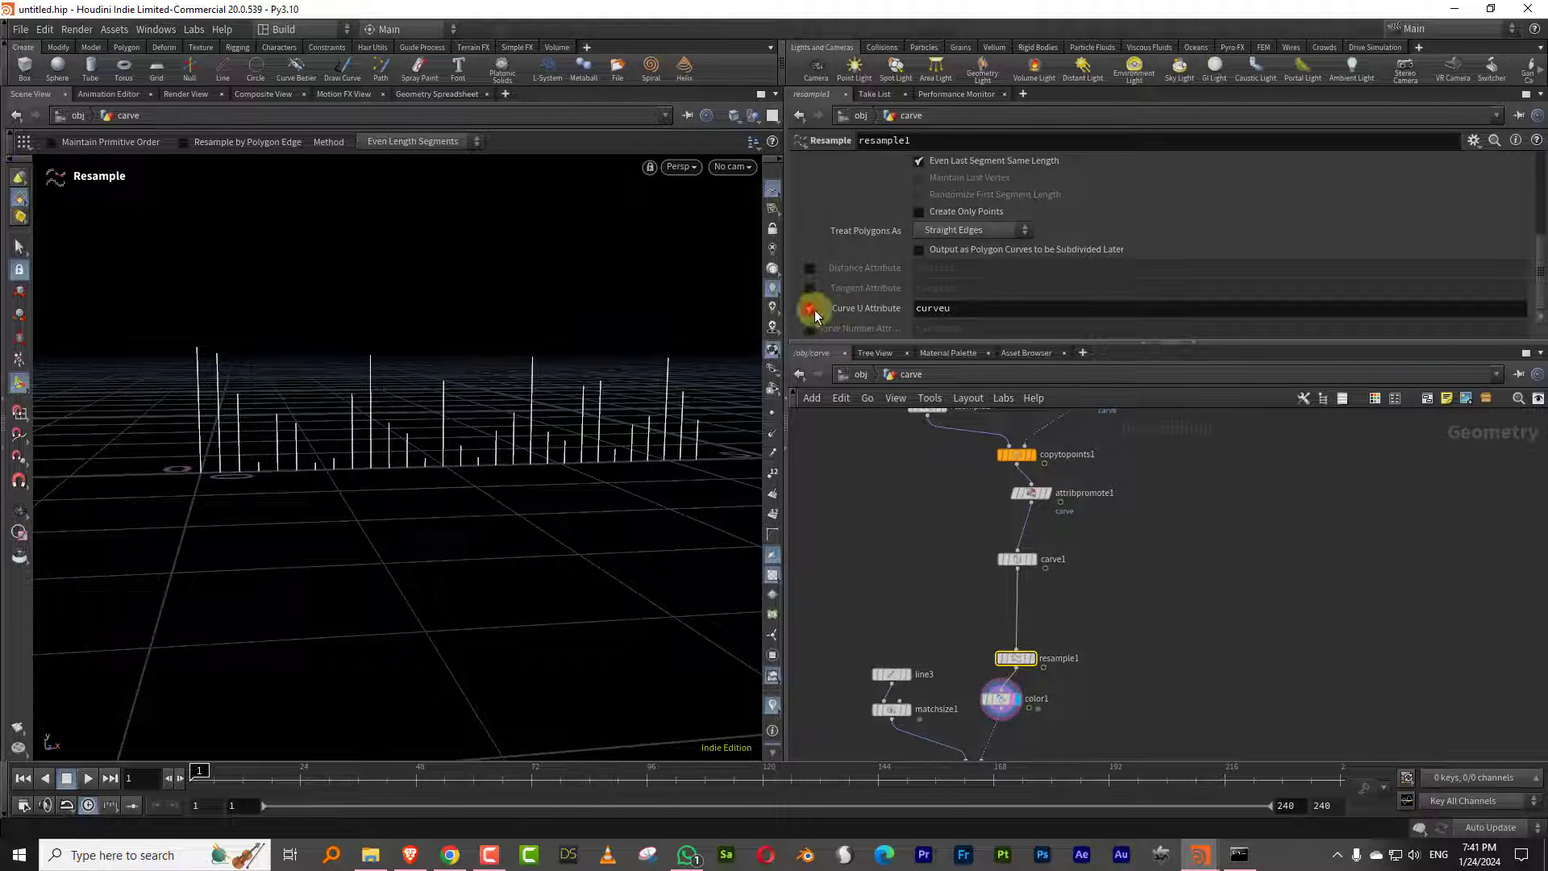
click(810, 308)
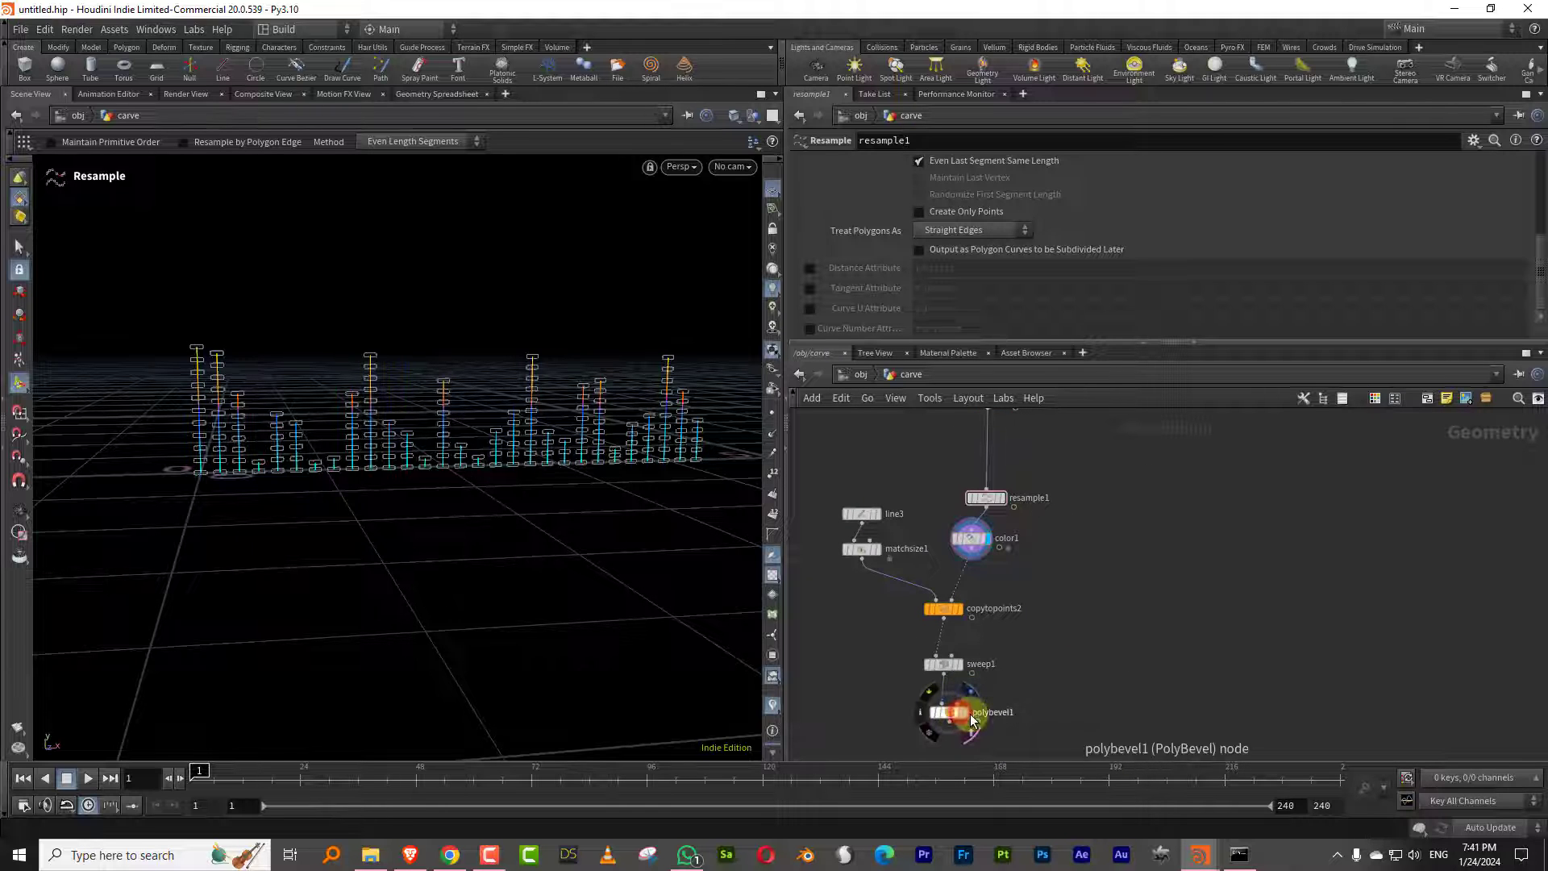
click(947, 712)
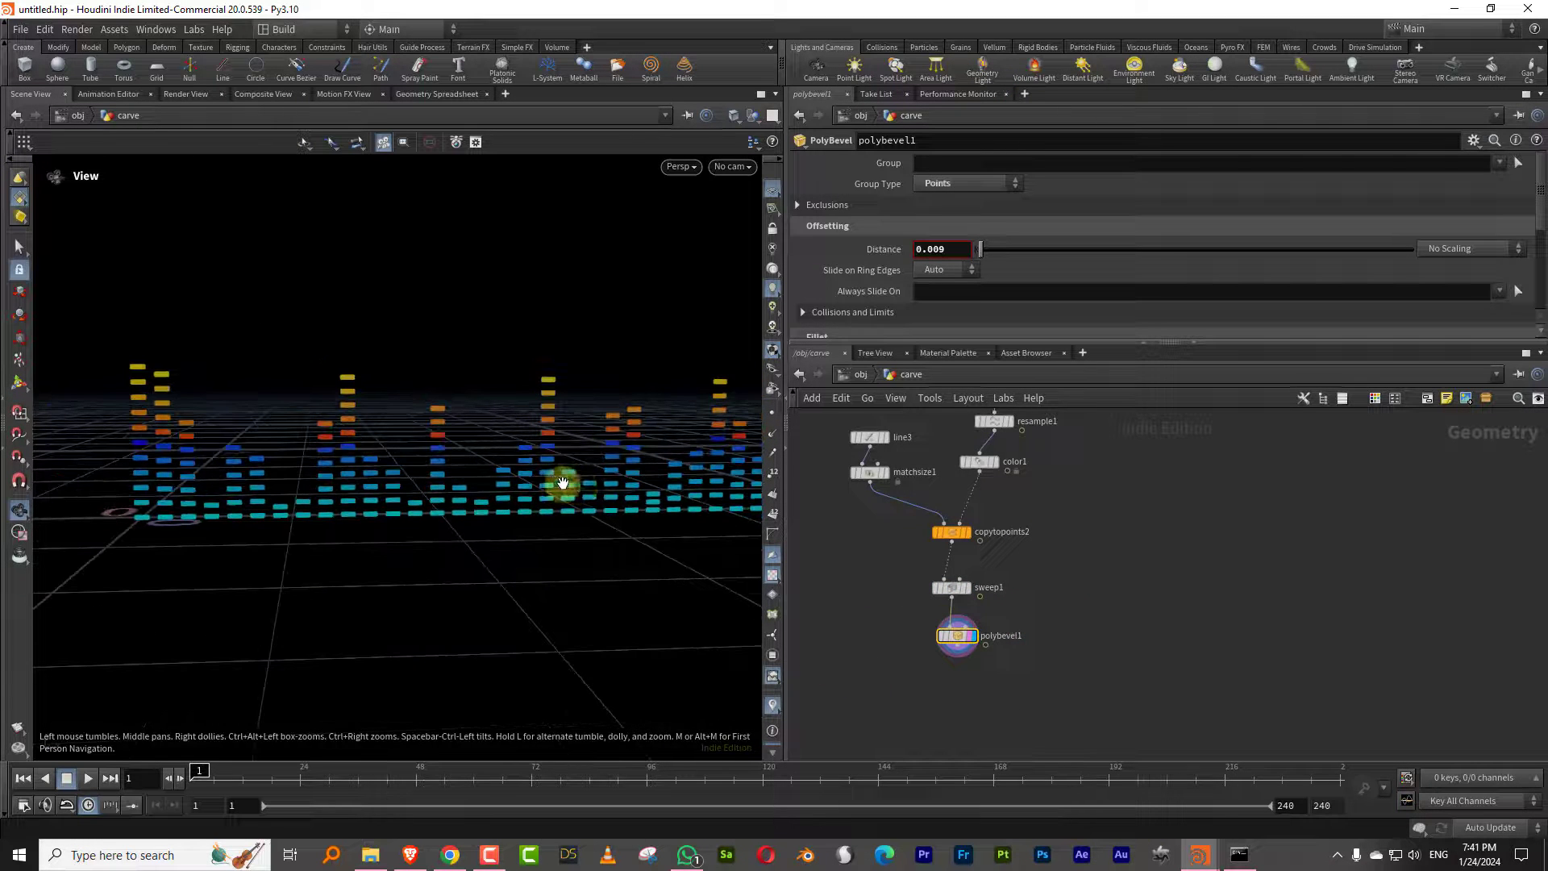
click(88, 778)
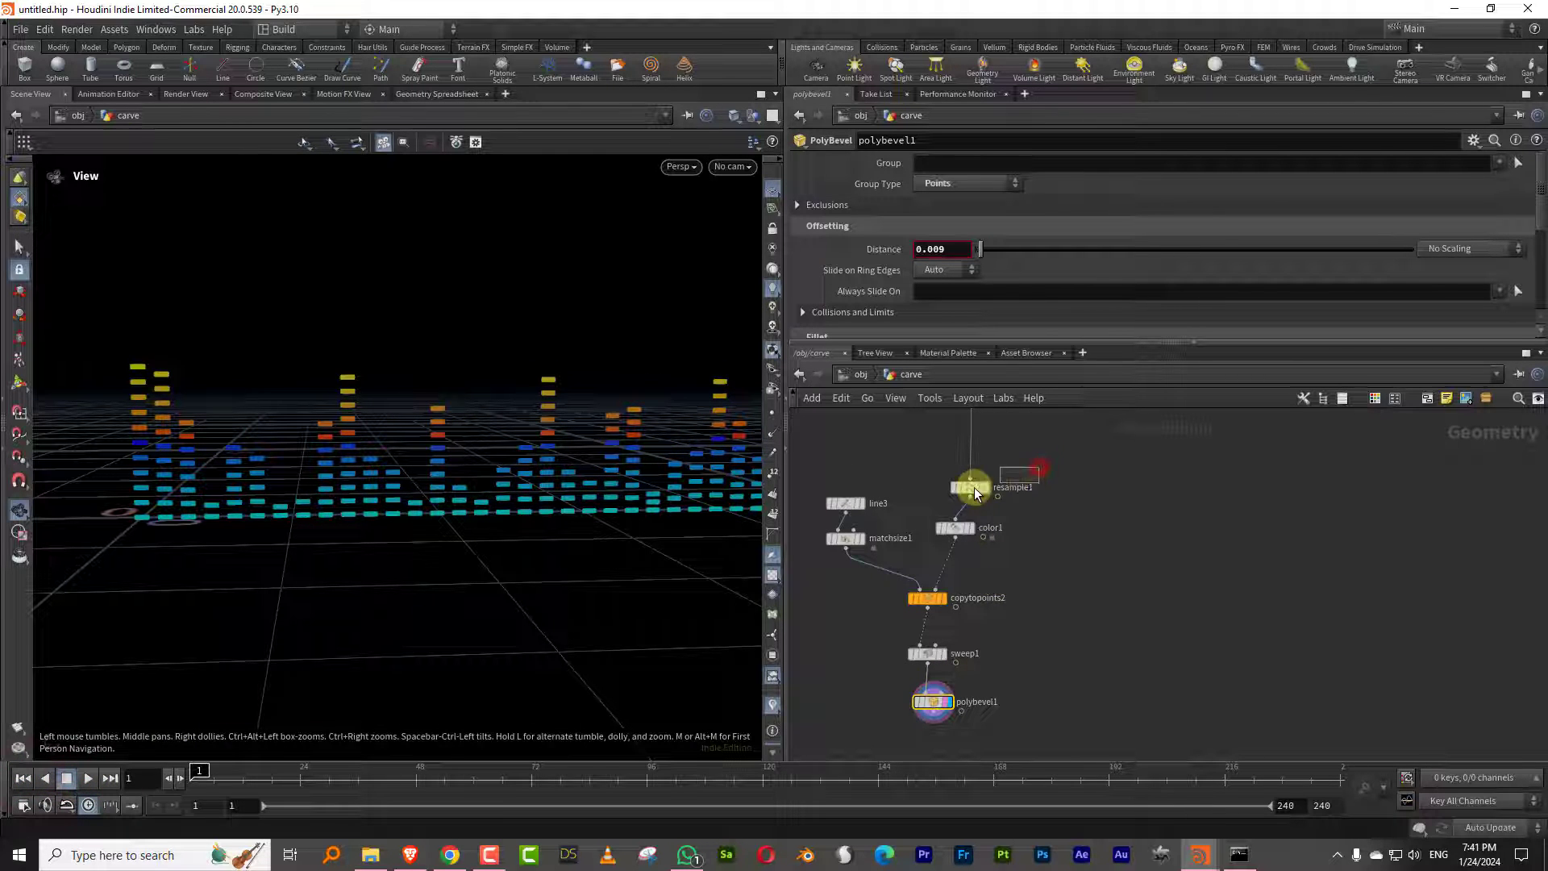
Step: Select resample1, play the timeline and scrub frames to watch the columns animate
click(972, 487)
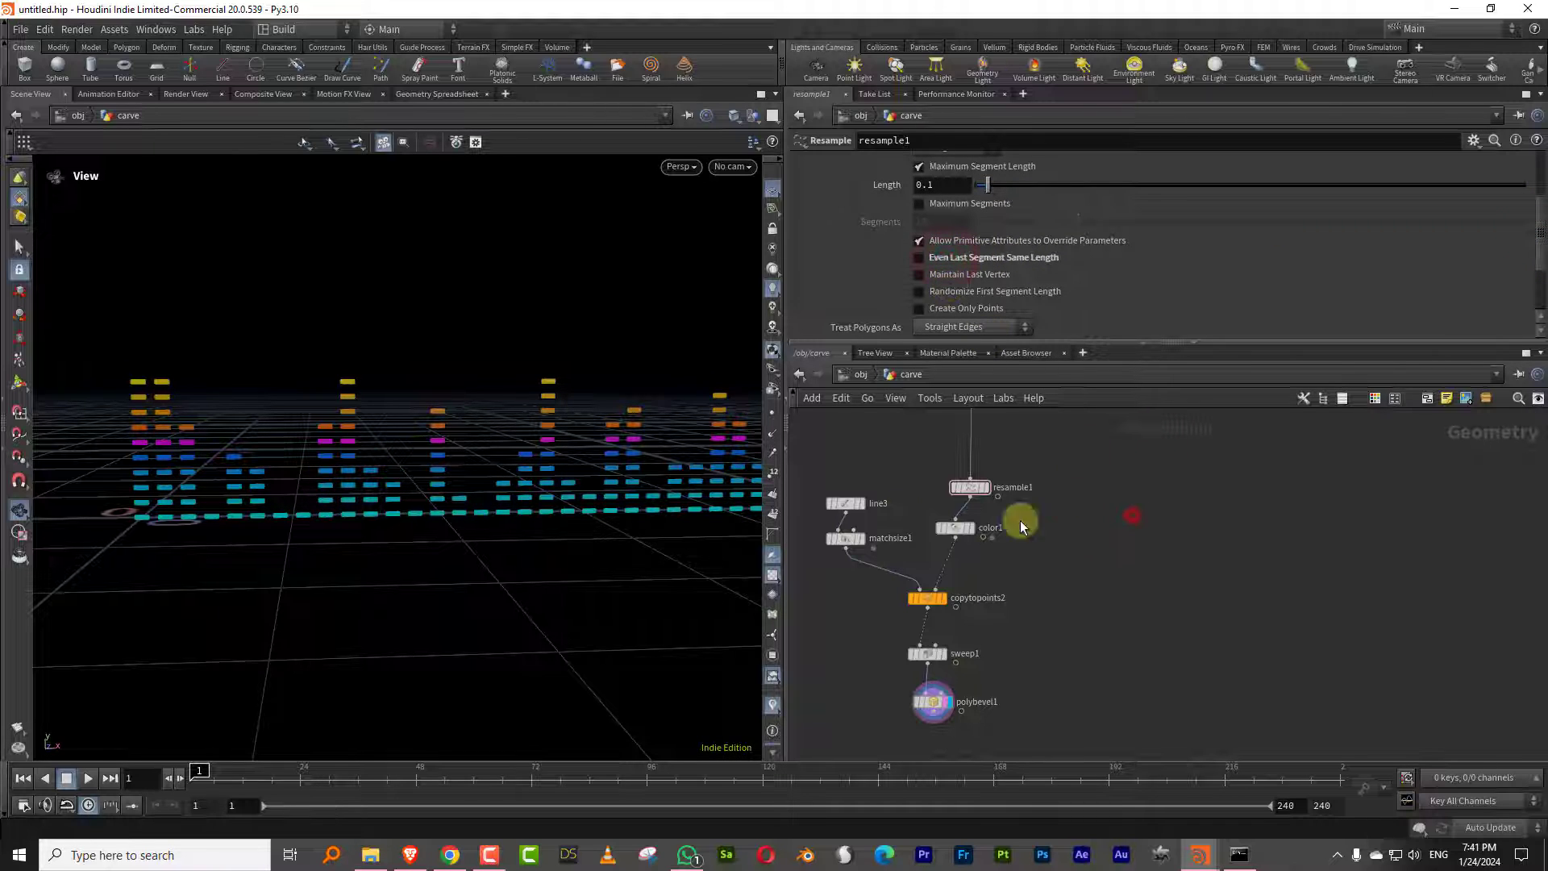
click(87, 779)
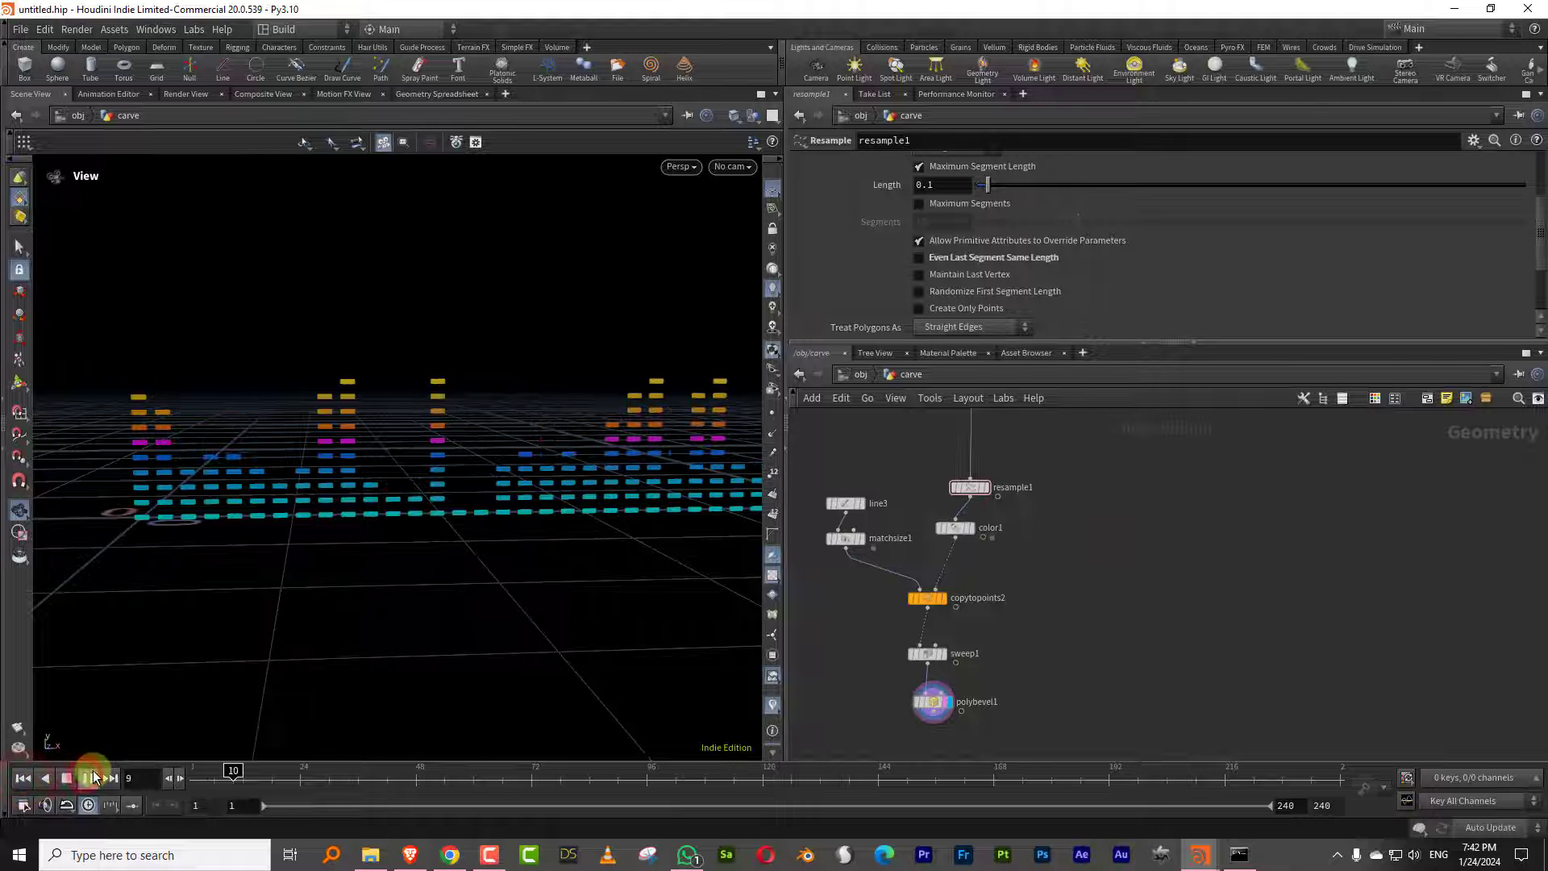
click(89, 778)
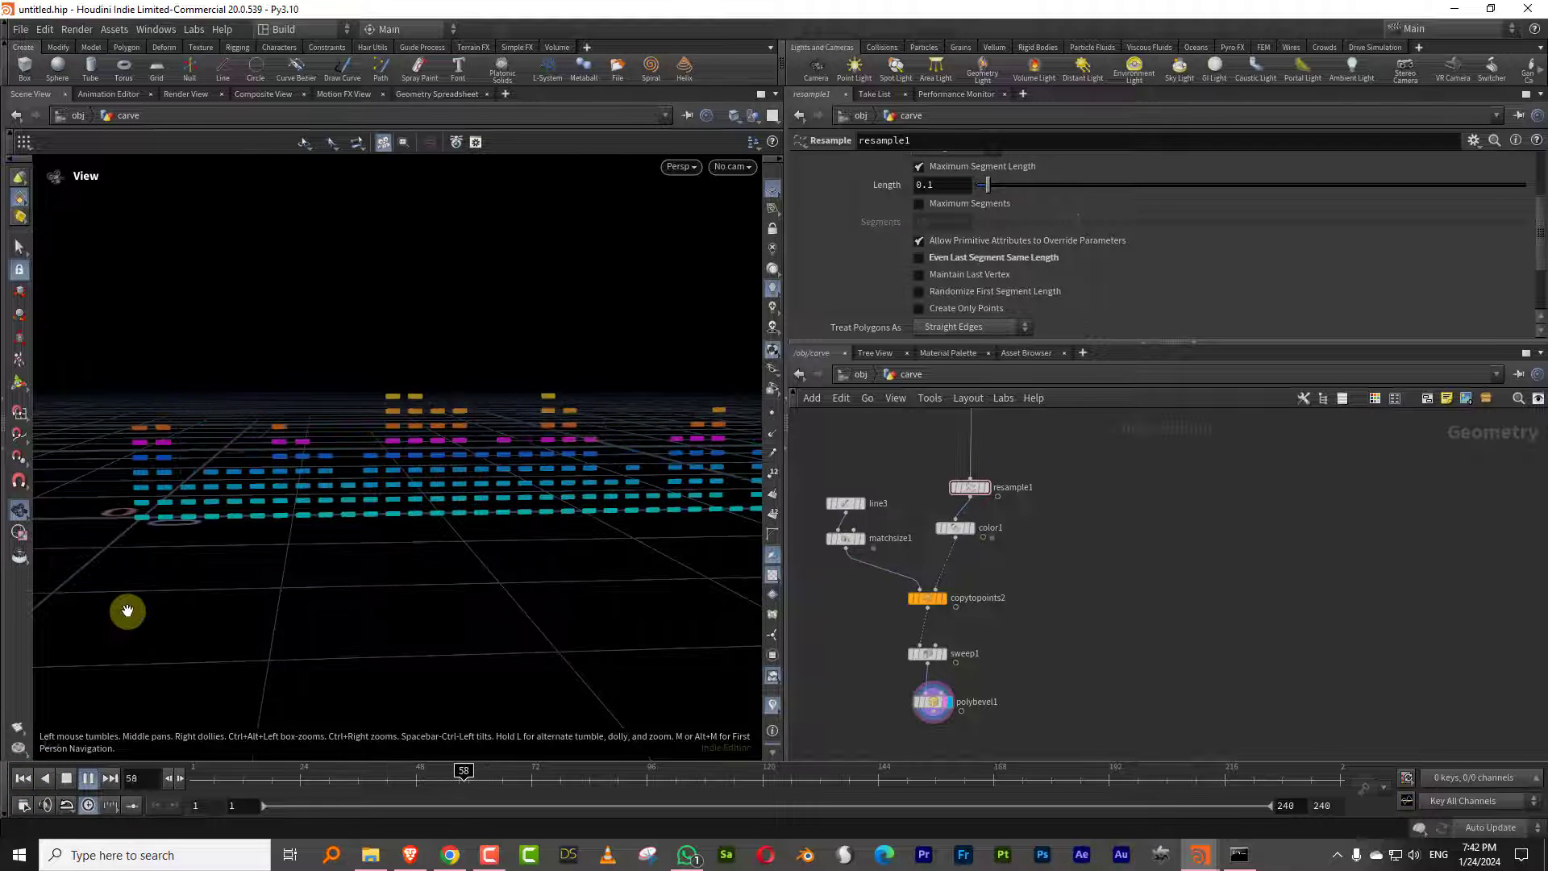
click(88, 779)
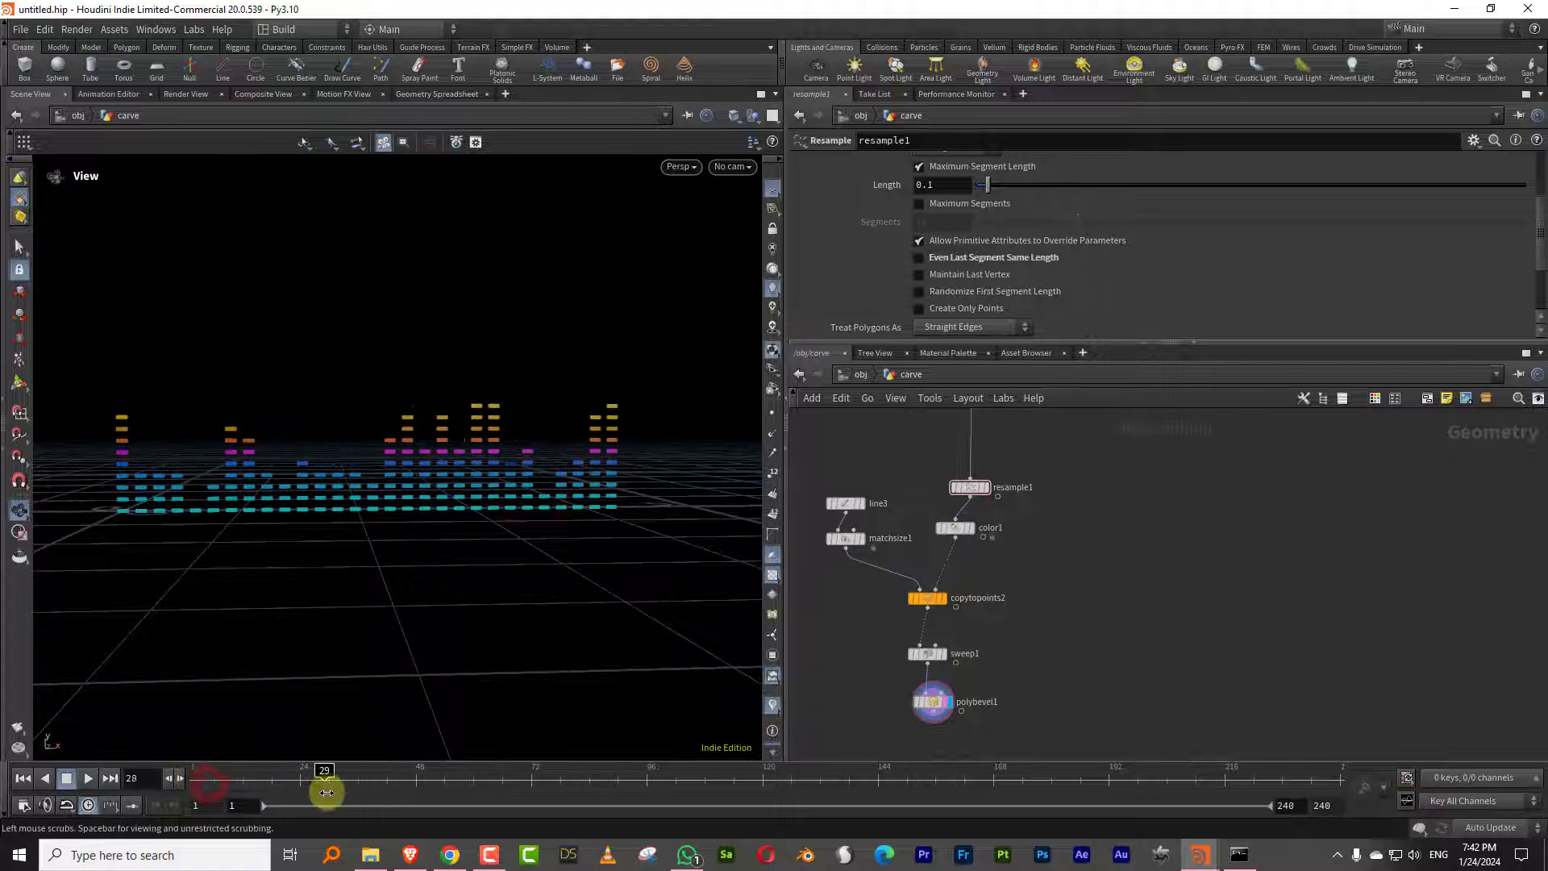
drag(986, 184, 985, 192)
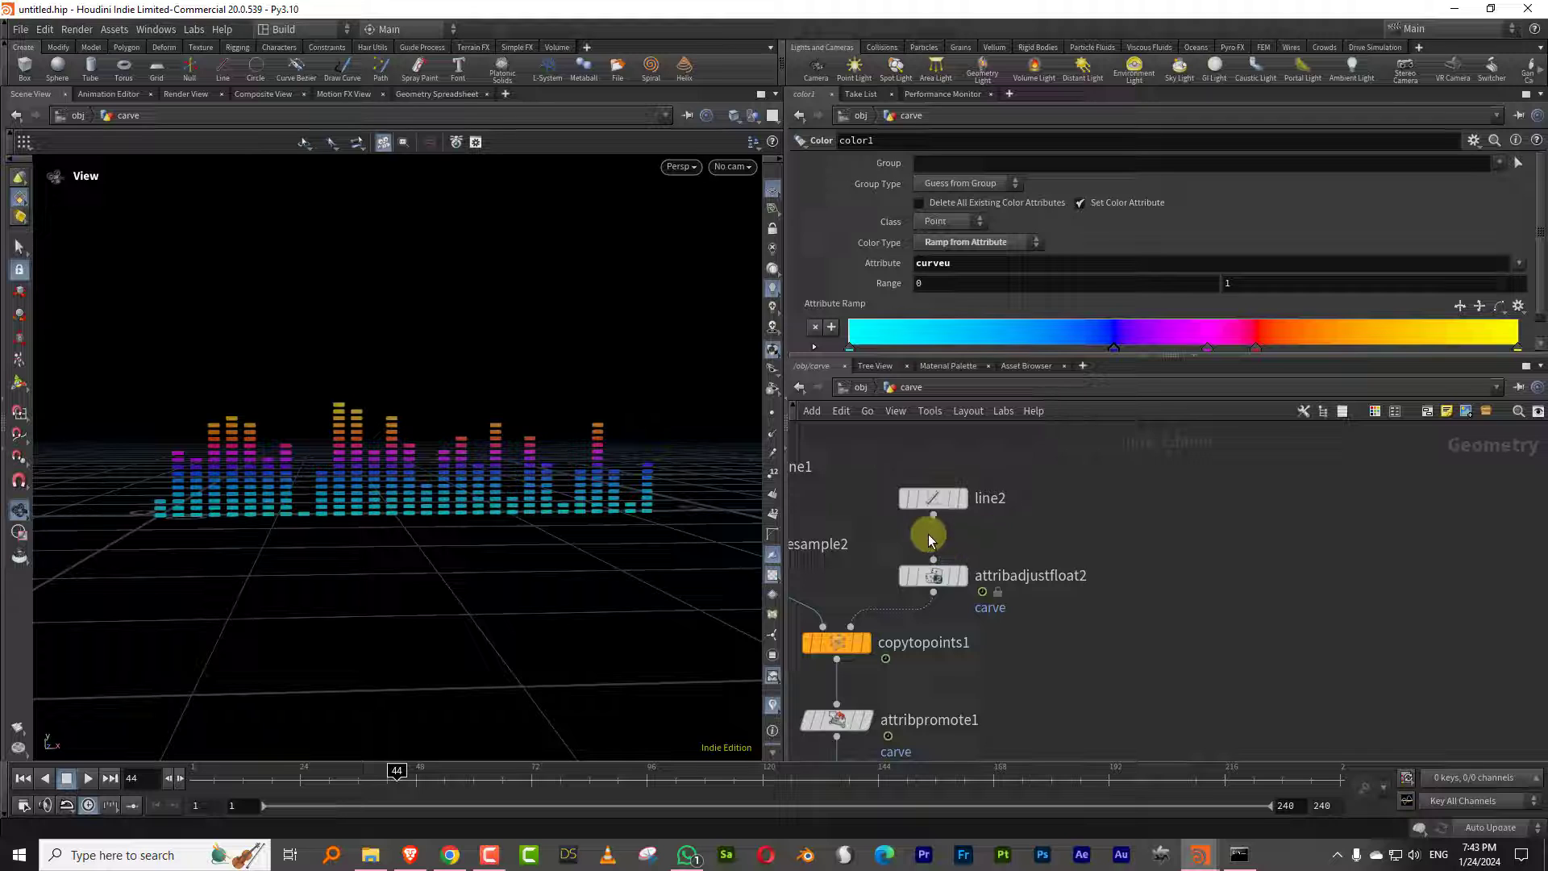
drag(928, 533, 1249, 509)
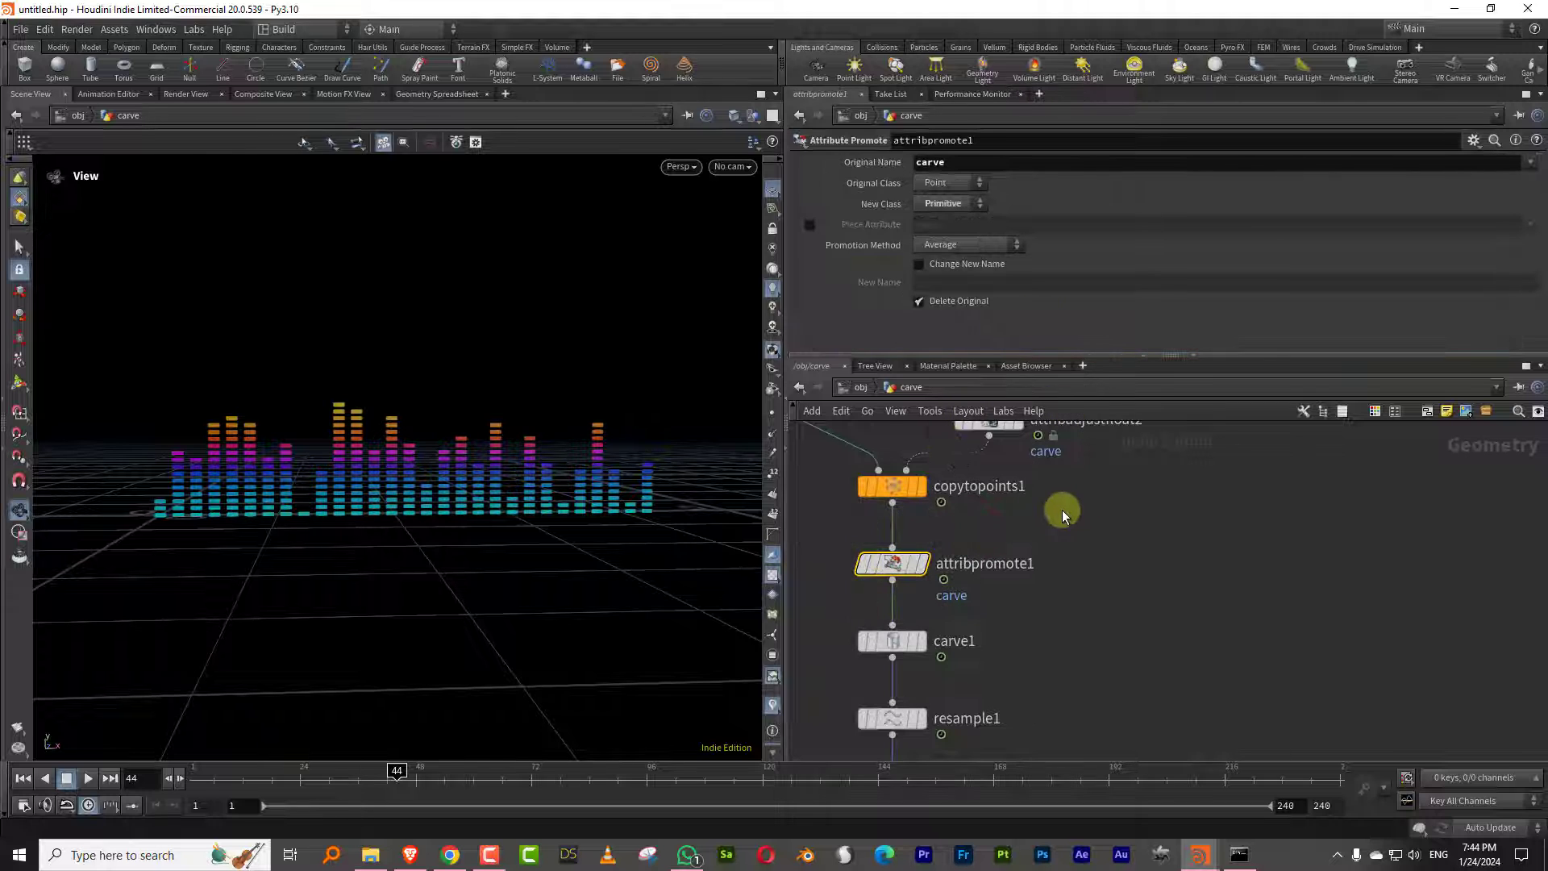
mouse_move(267, 508)
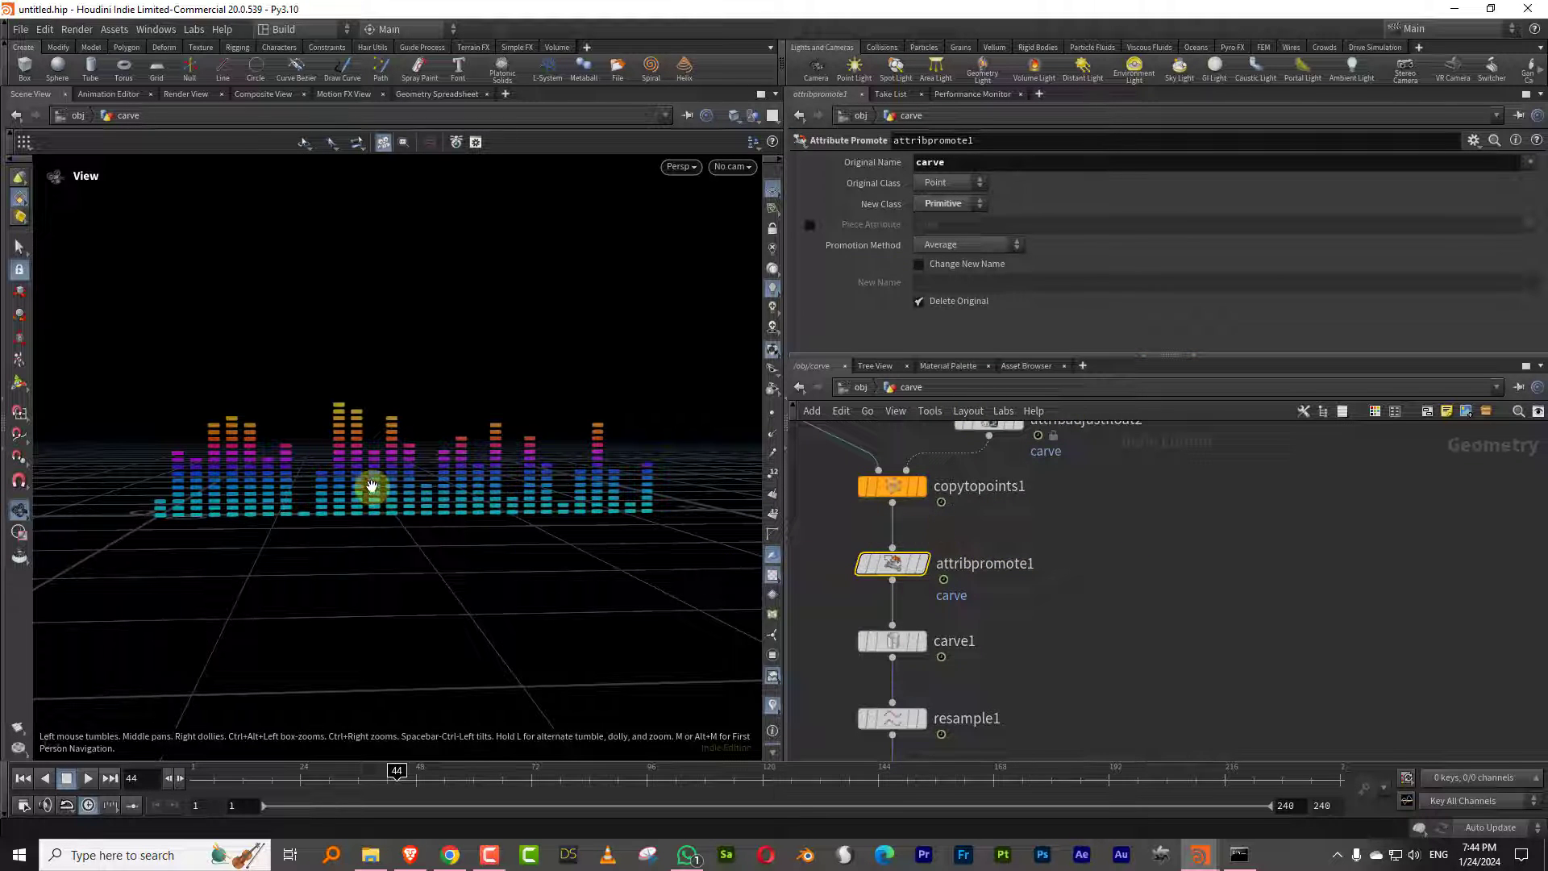
mouse_move(1230, 501)
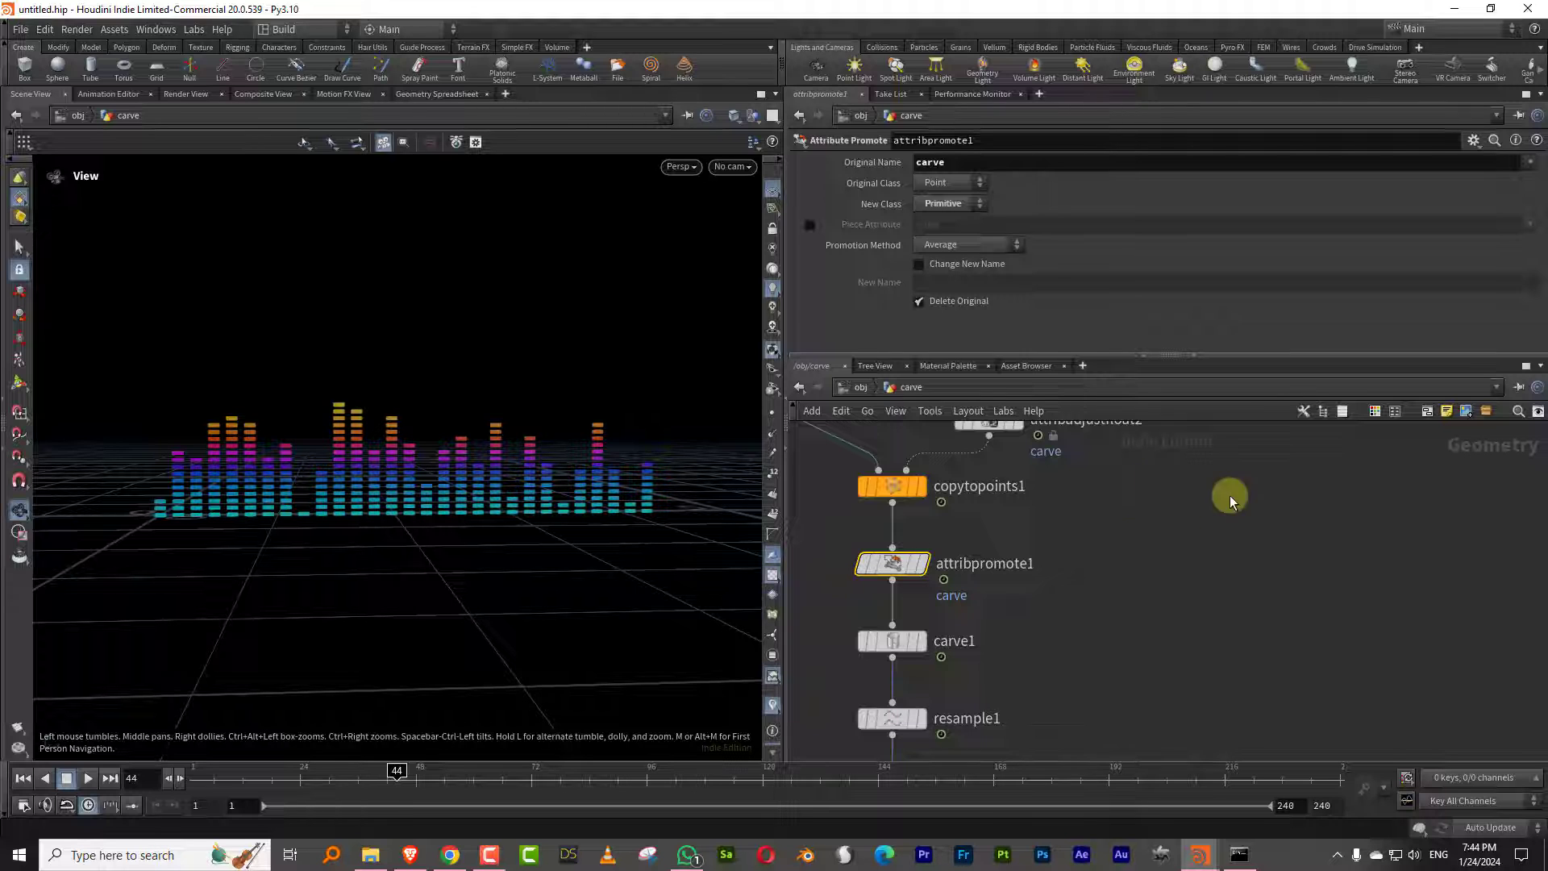